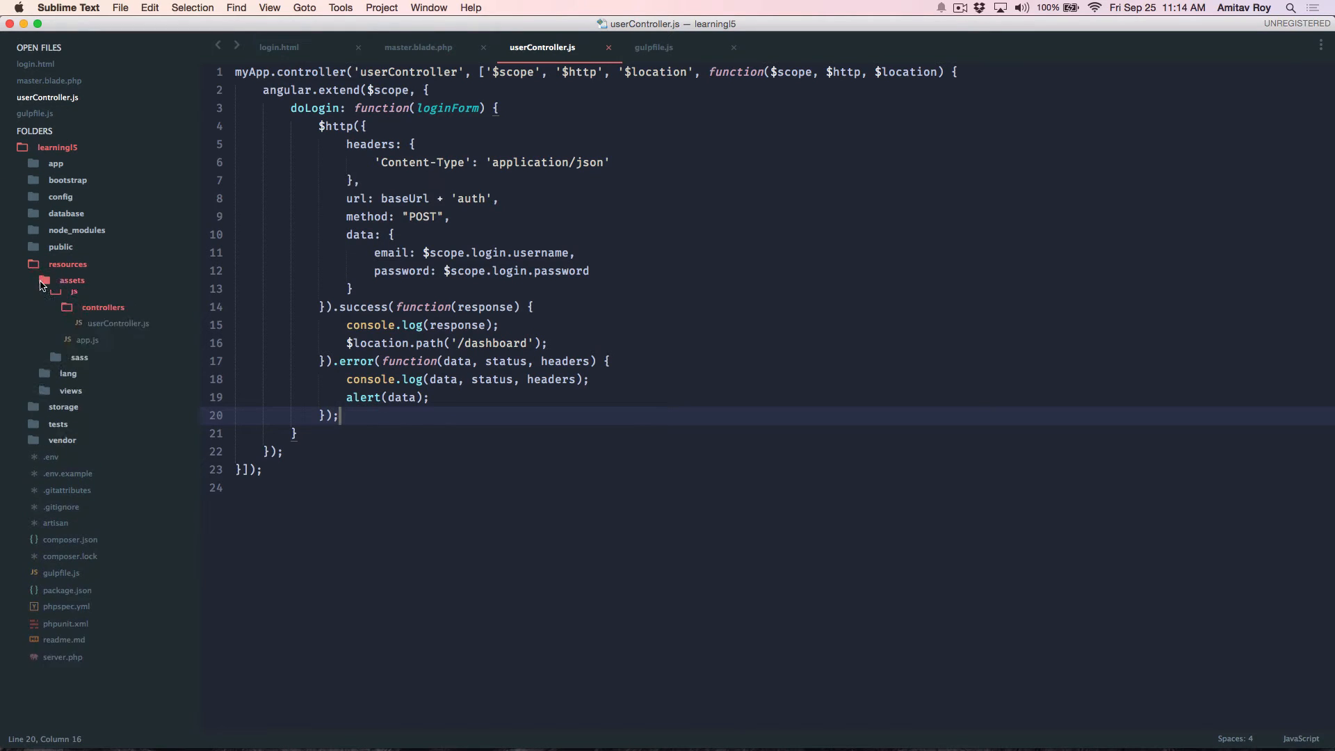
Step: Create a models folder under resources/assets/js and start a new empty file
left_click(73, 291)
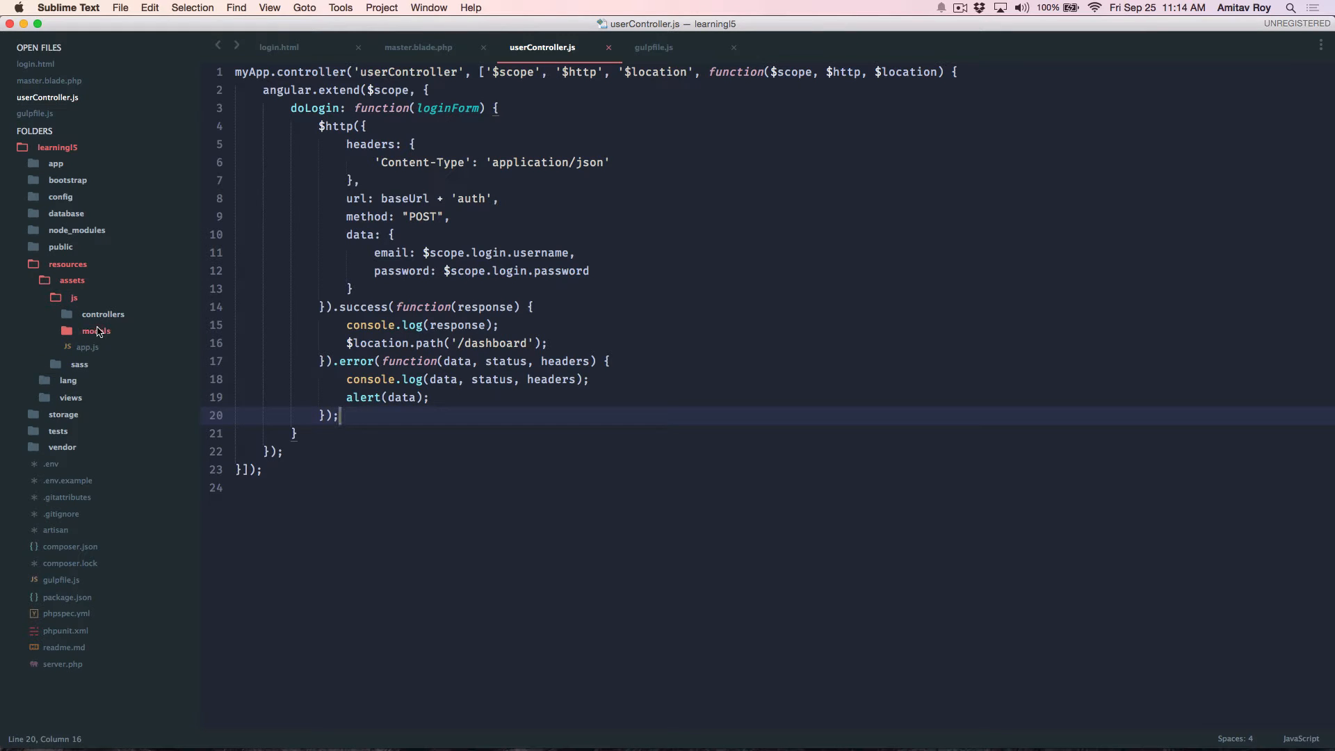
key("cmd+n")
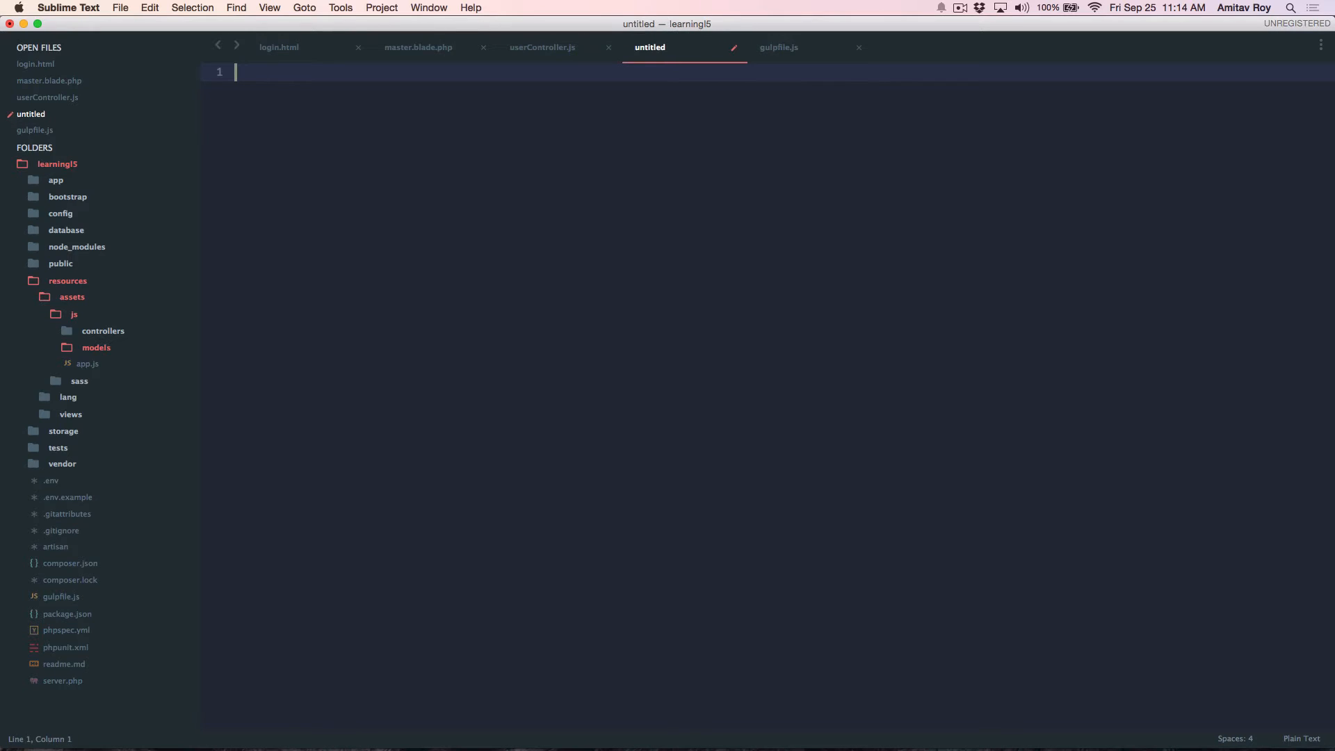
Step: Save the new empty file as userModel.js in the models folder
key("cmd+s")
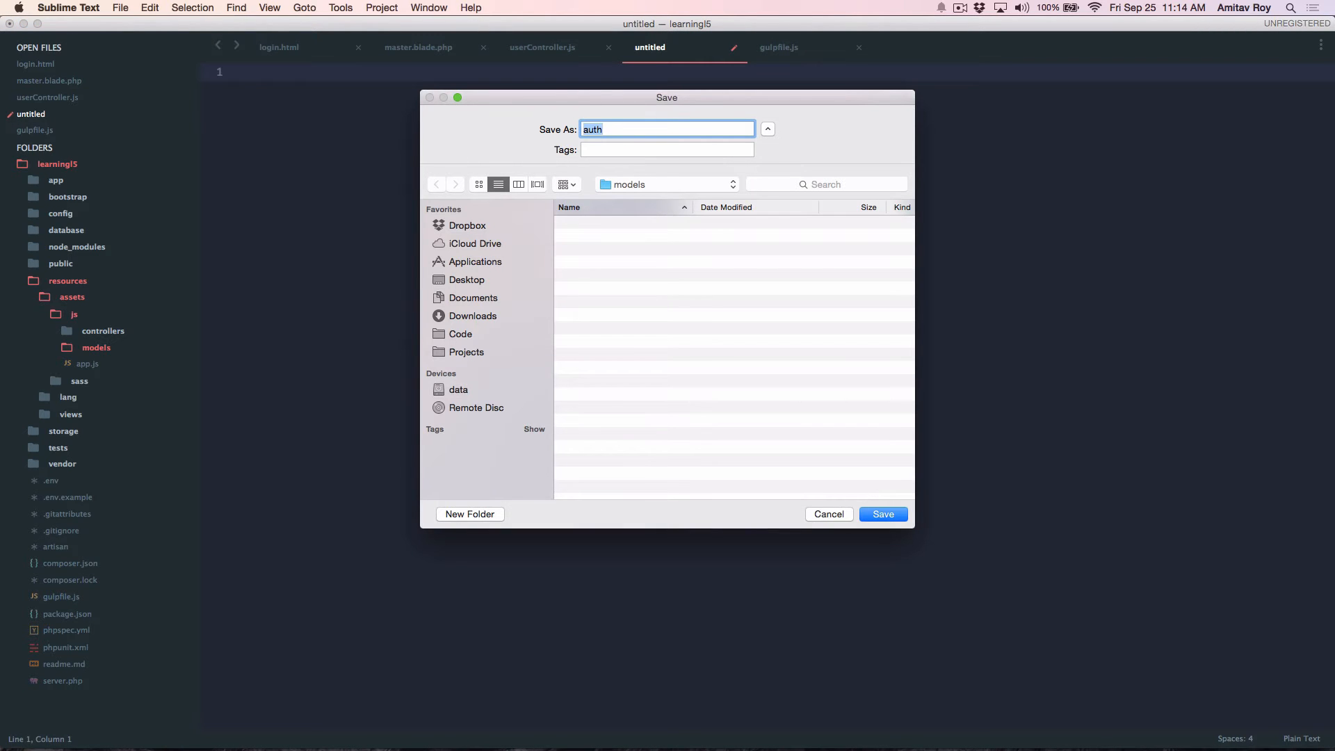
type("userModel")
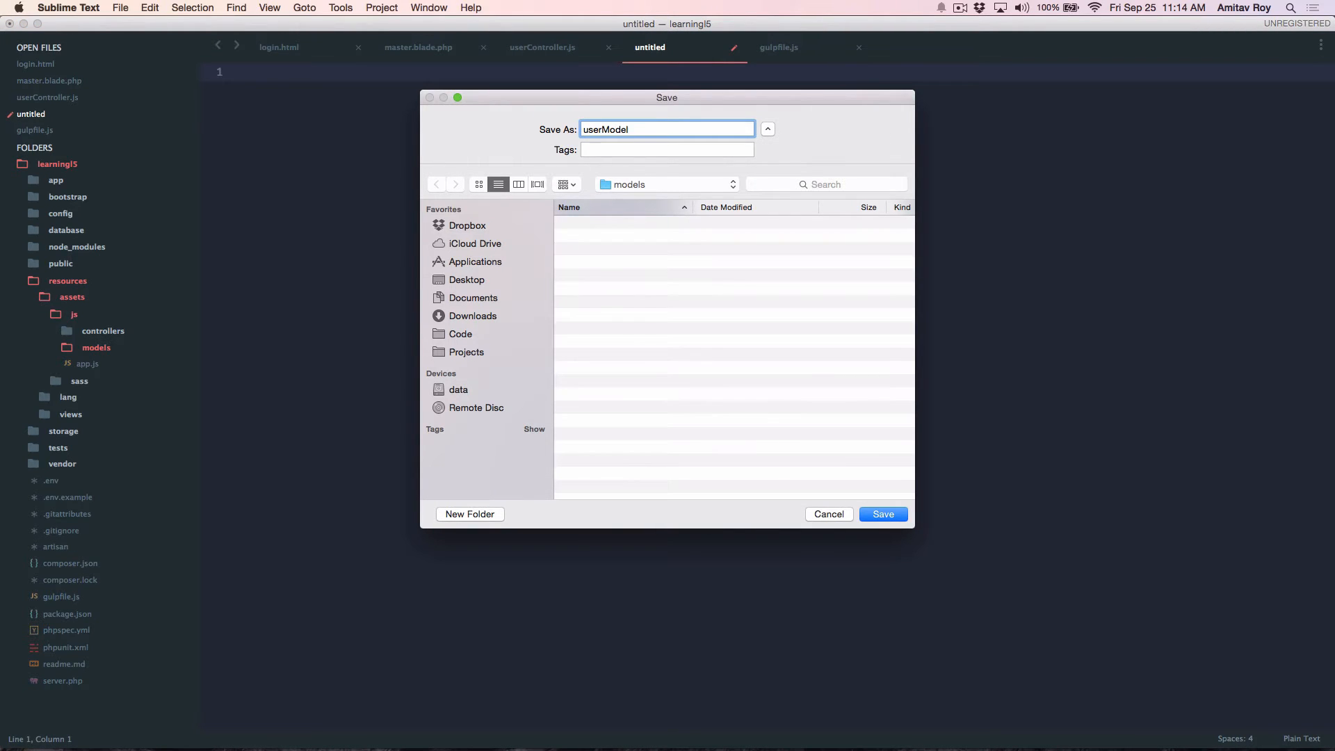
left_click(882, 514)
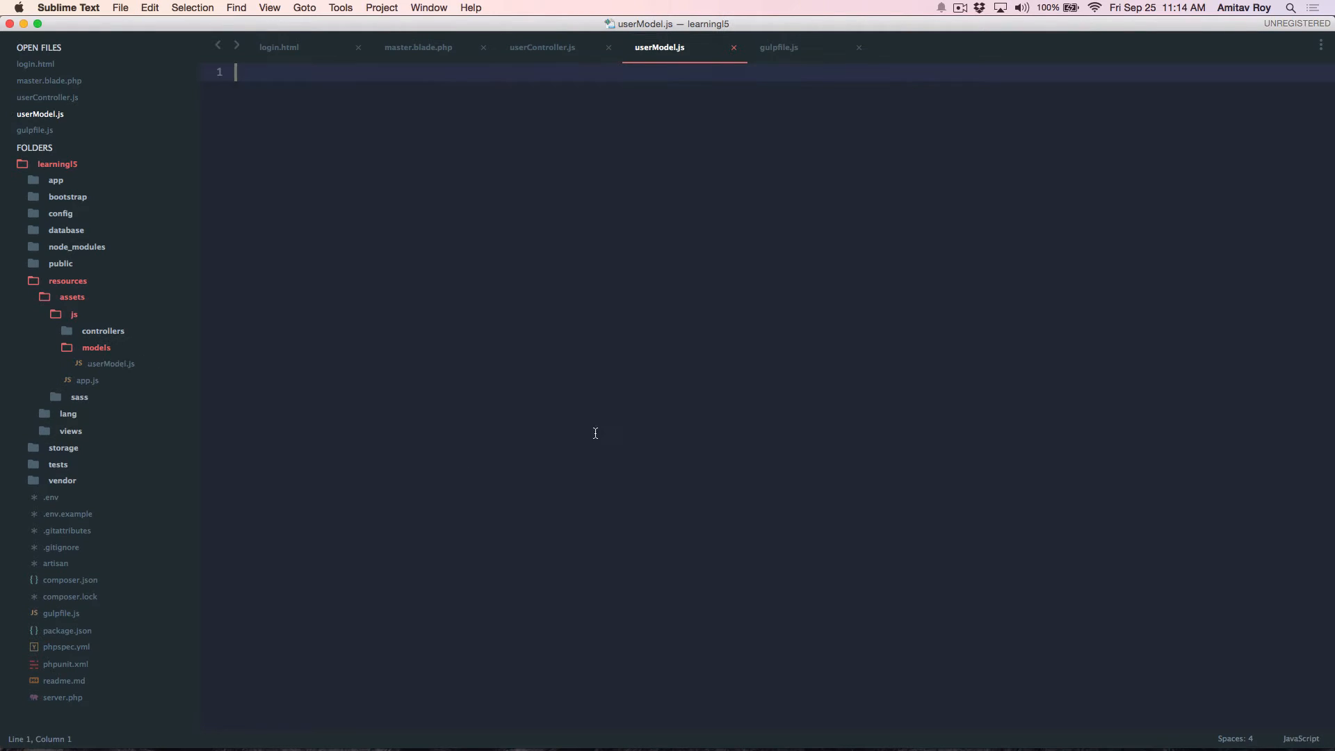
mouse_move(655, 429)
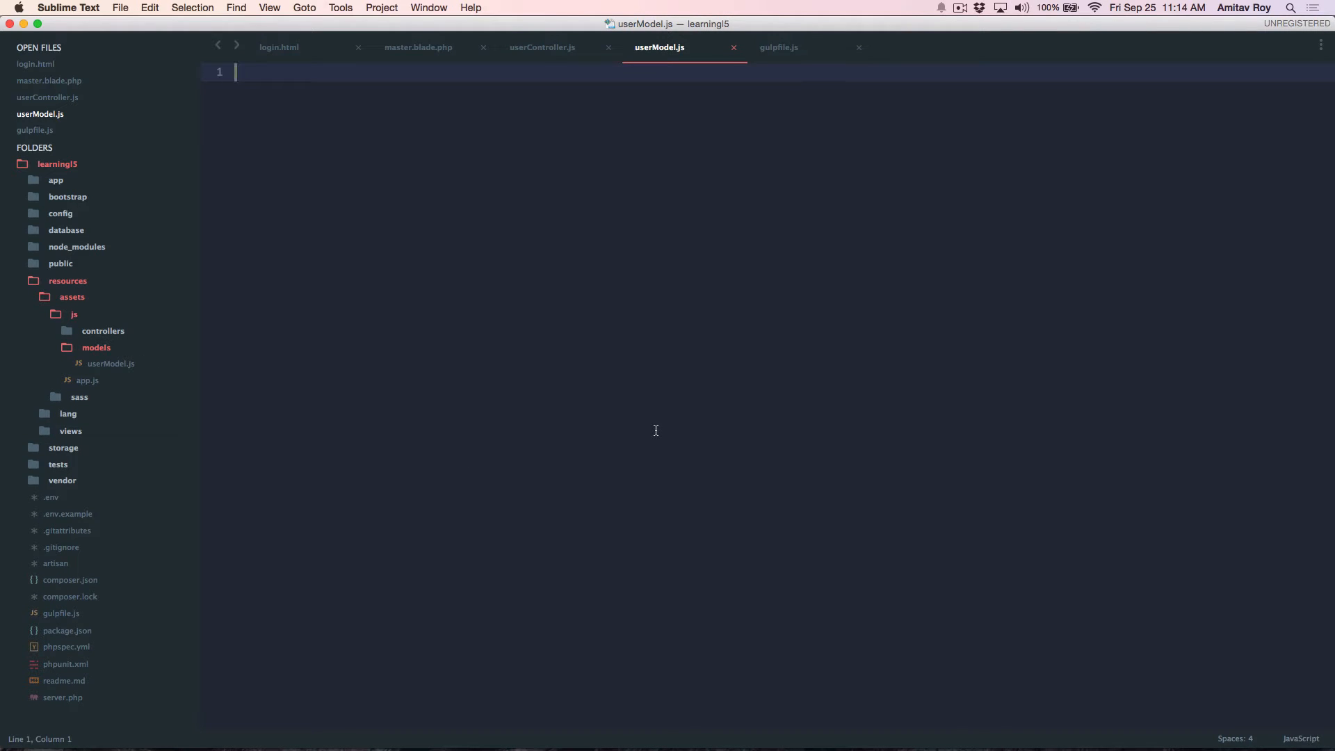
Step: Write myApp.factory('userModel') injecting $http and returning an empty userModel object, then save
type("my")
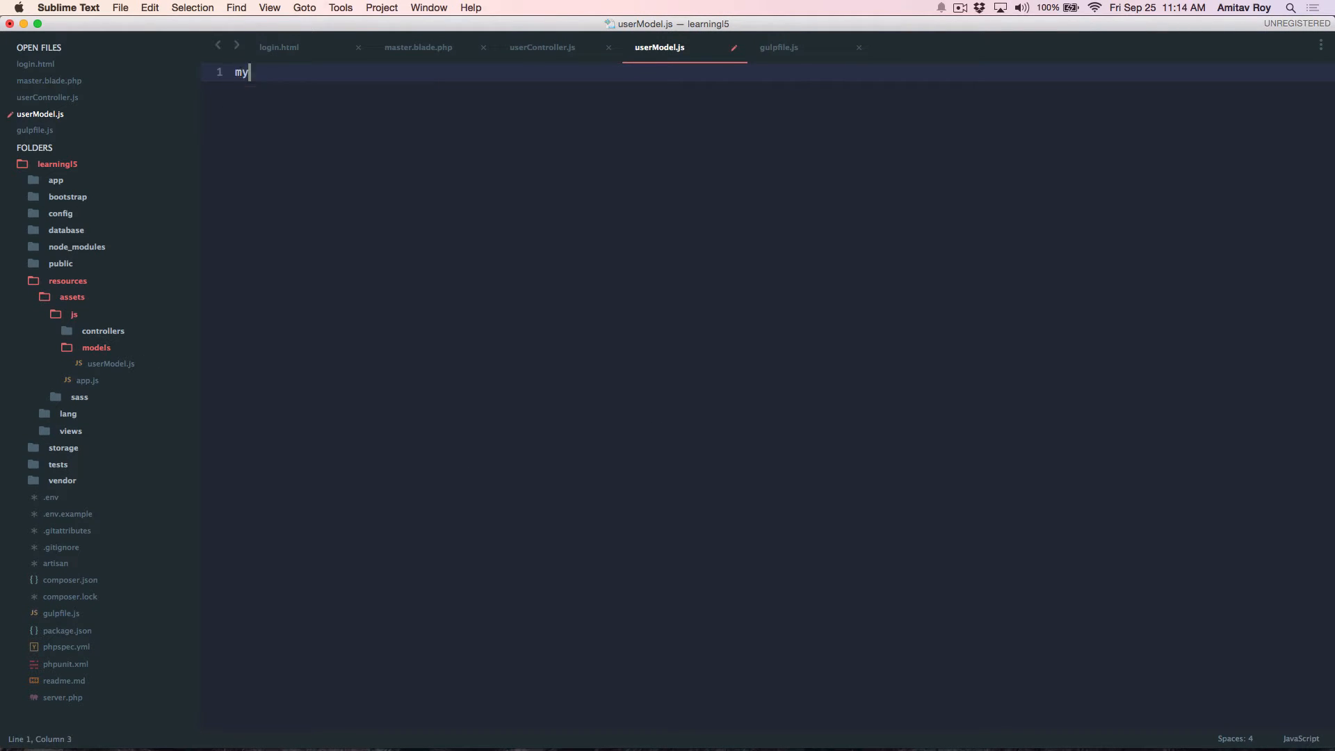
type("App.factory('name', ['', function(){")
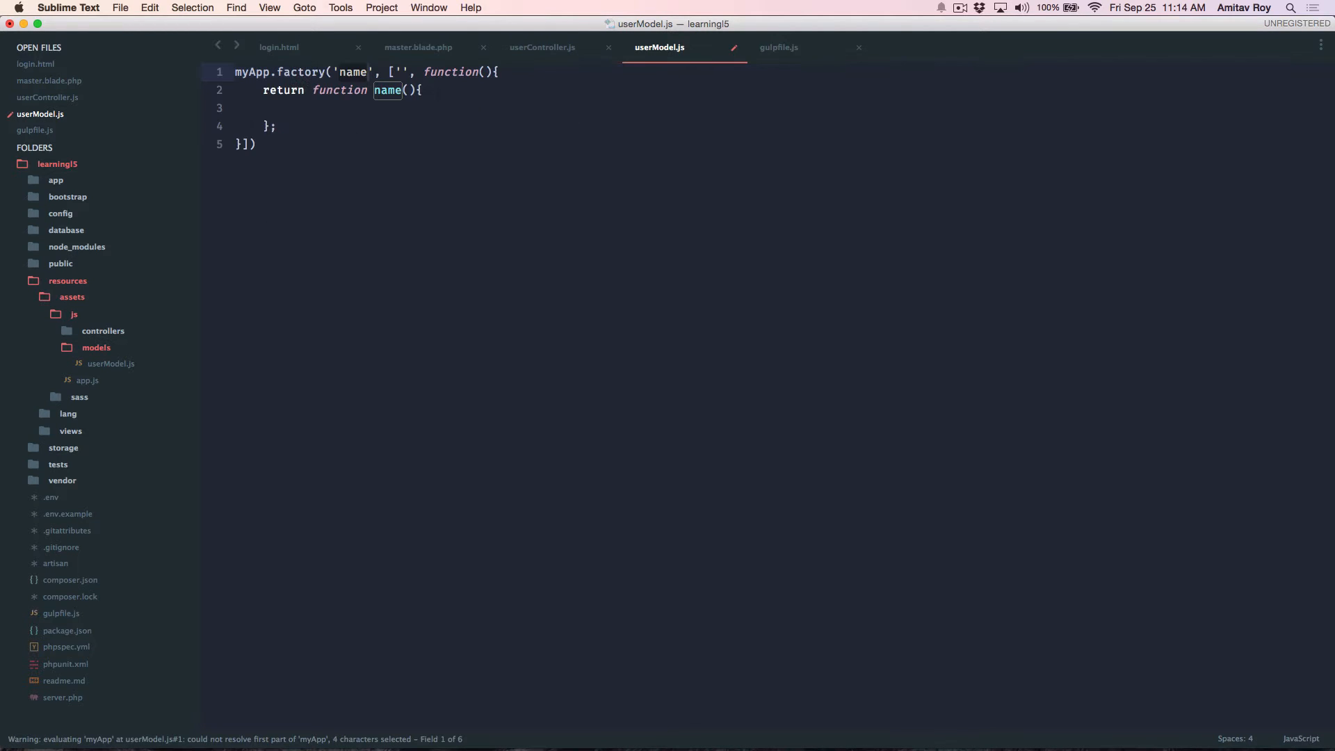
type("userModel")
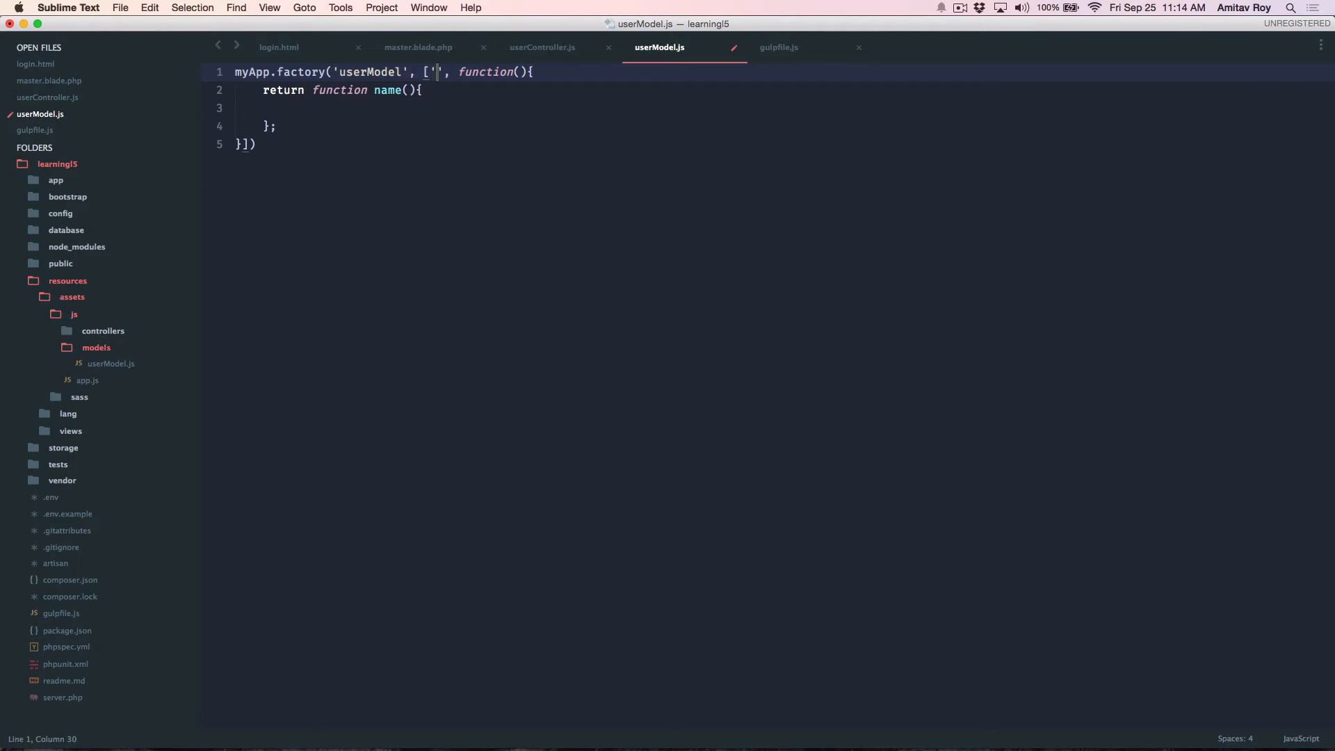
type("$http")
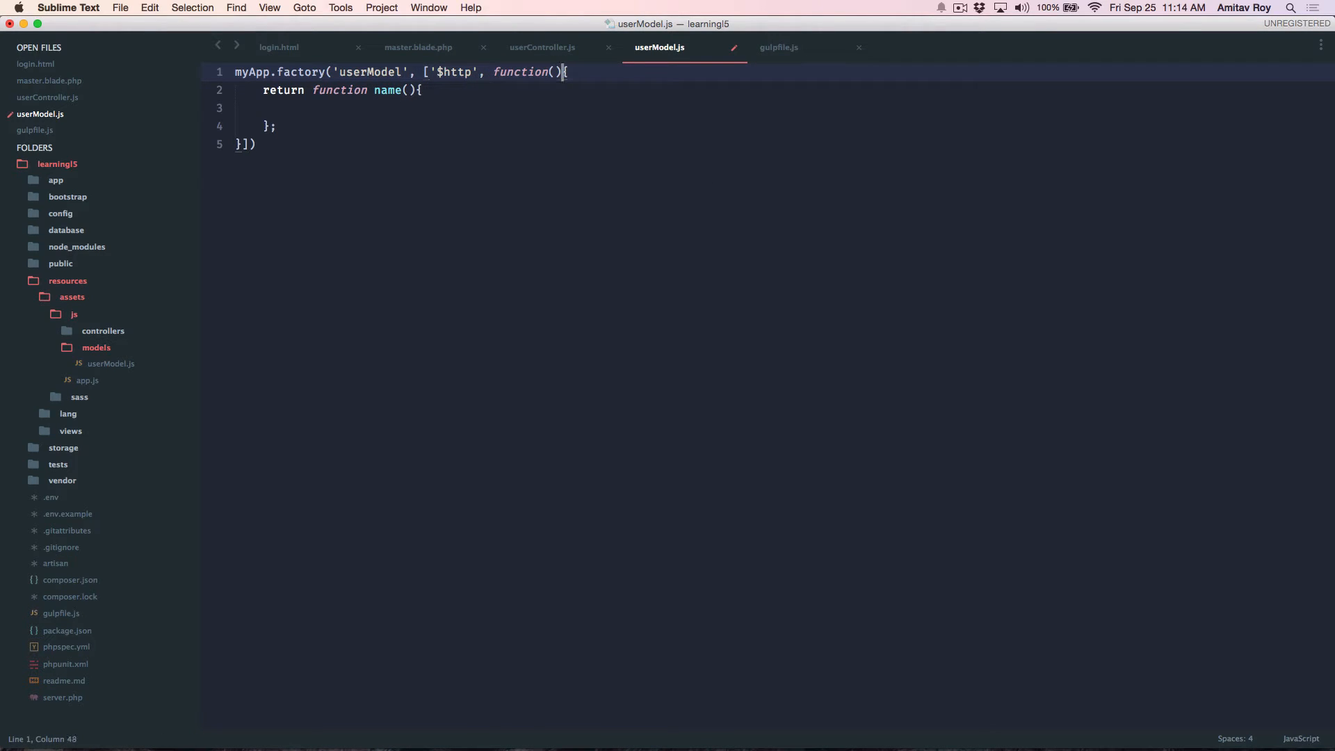
type("$http")
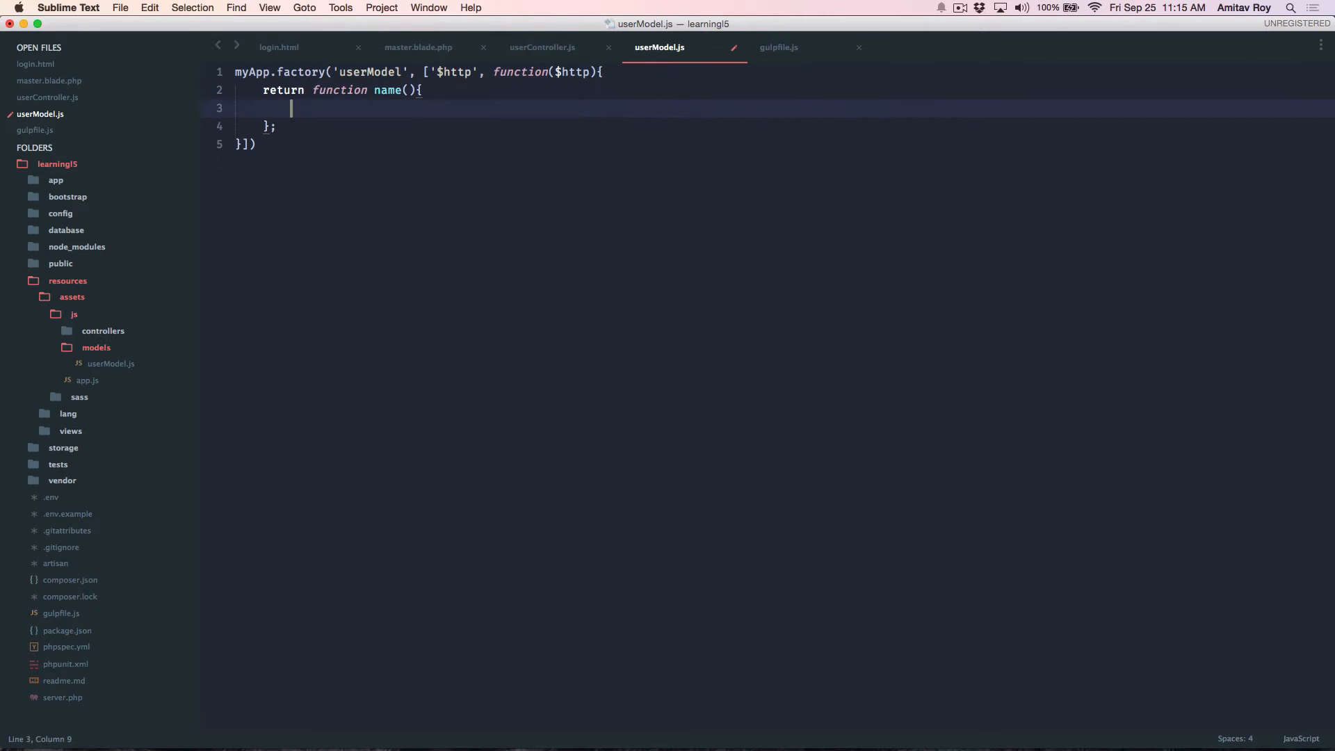
type("v")
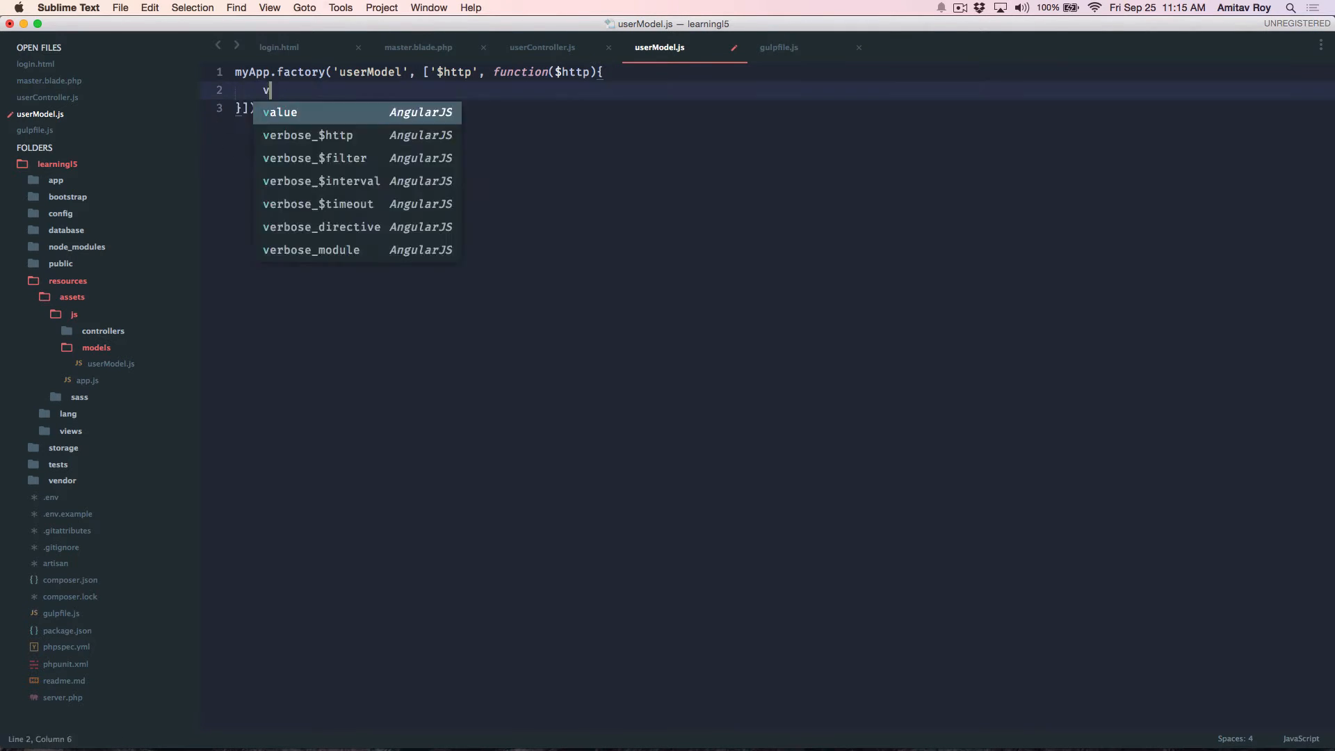
type("ar userModel = {};")
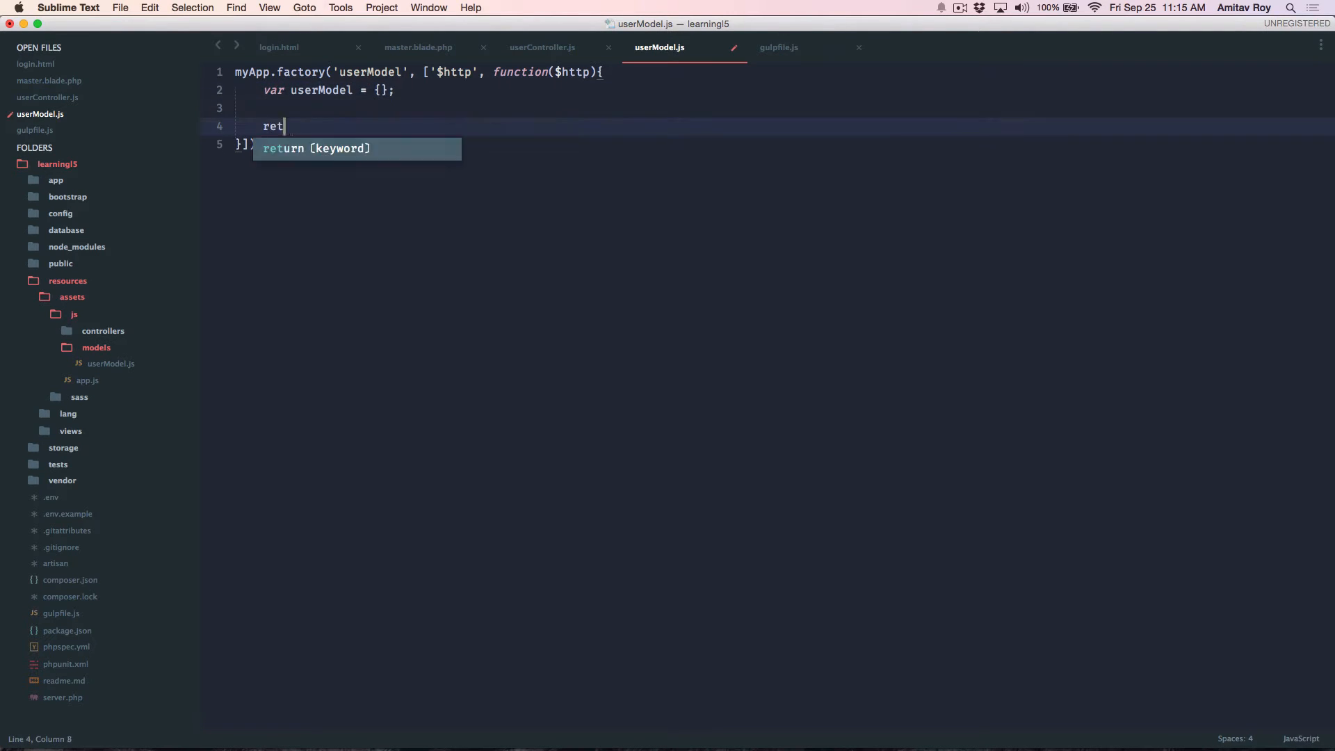
type("urn userModel;")
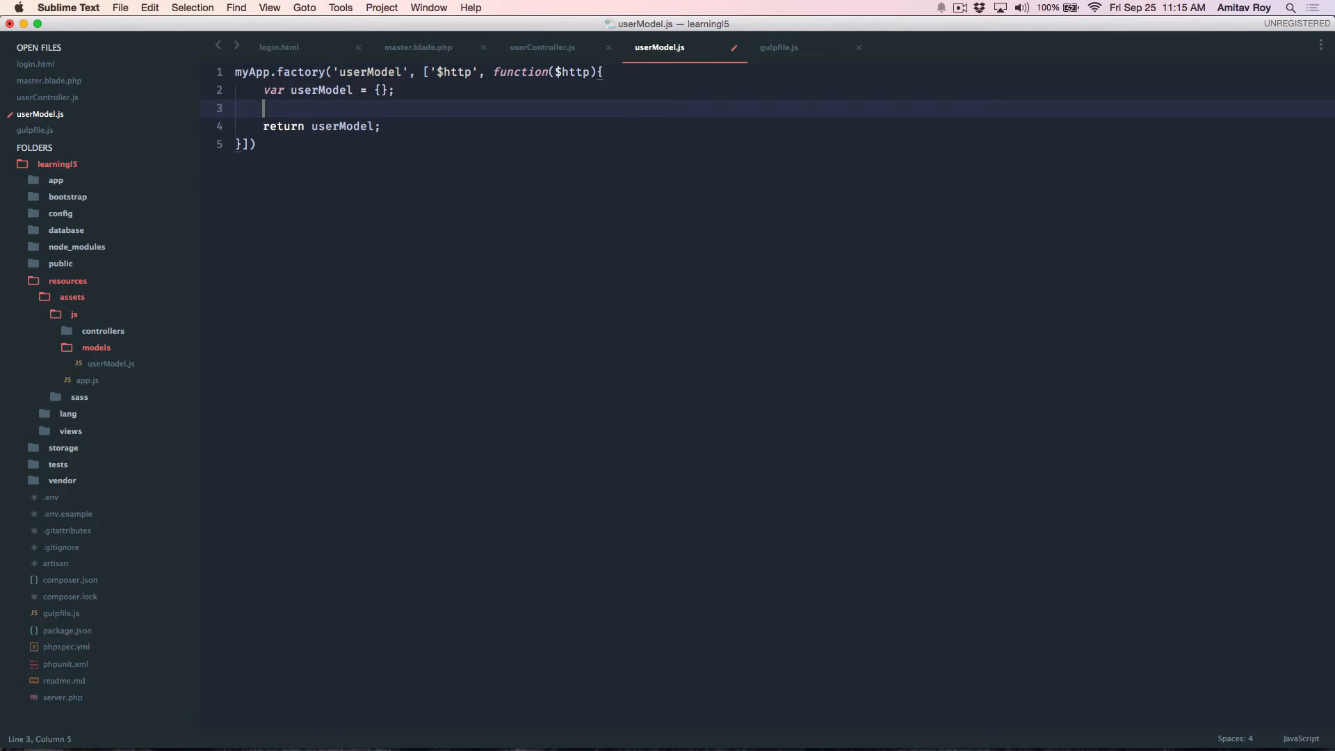
key("cmd+s")
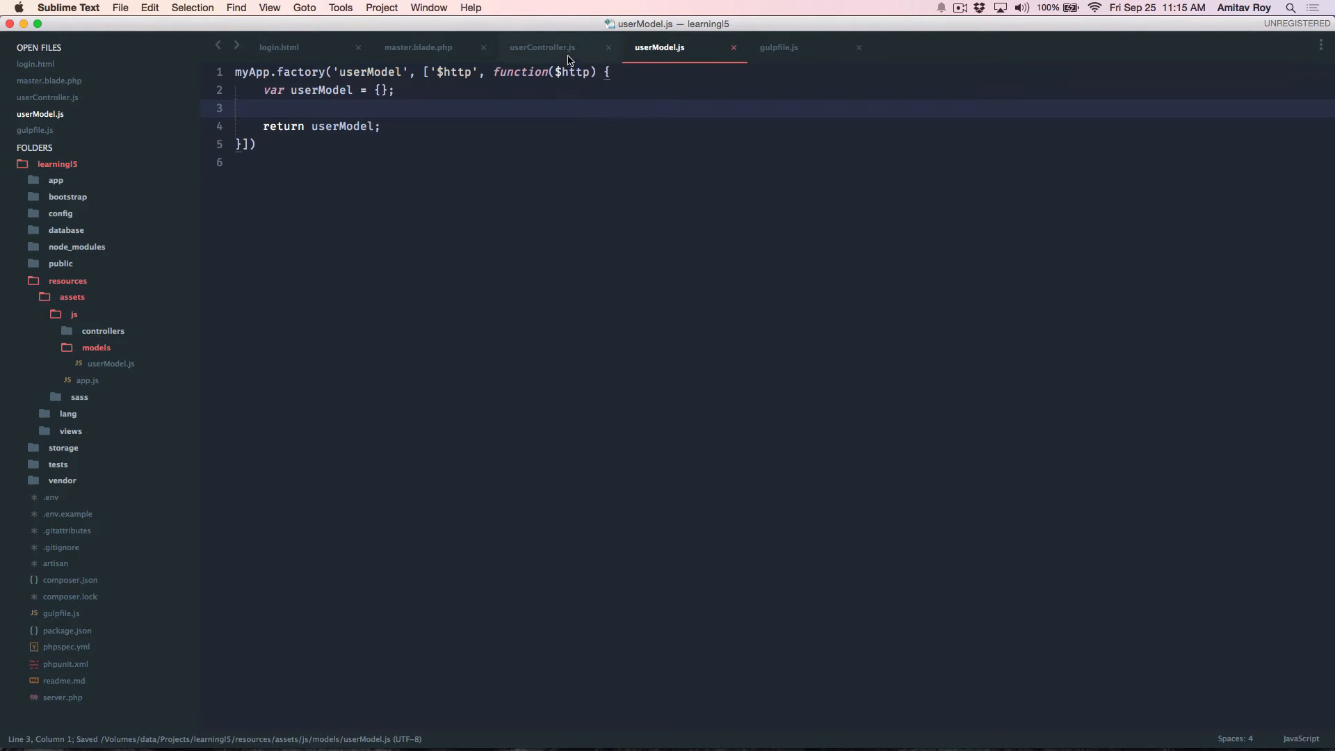
Step: Copy the doLogin block from userController.js into userModel.js as userModel.doLogin
left_click(542, 46)
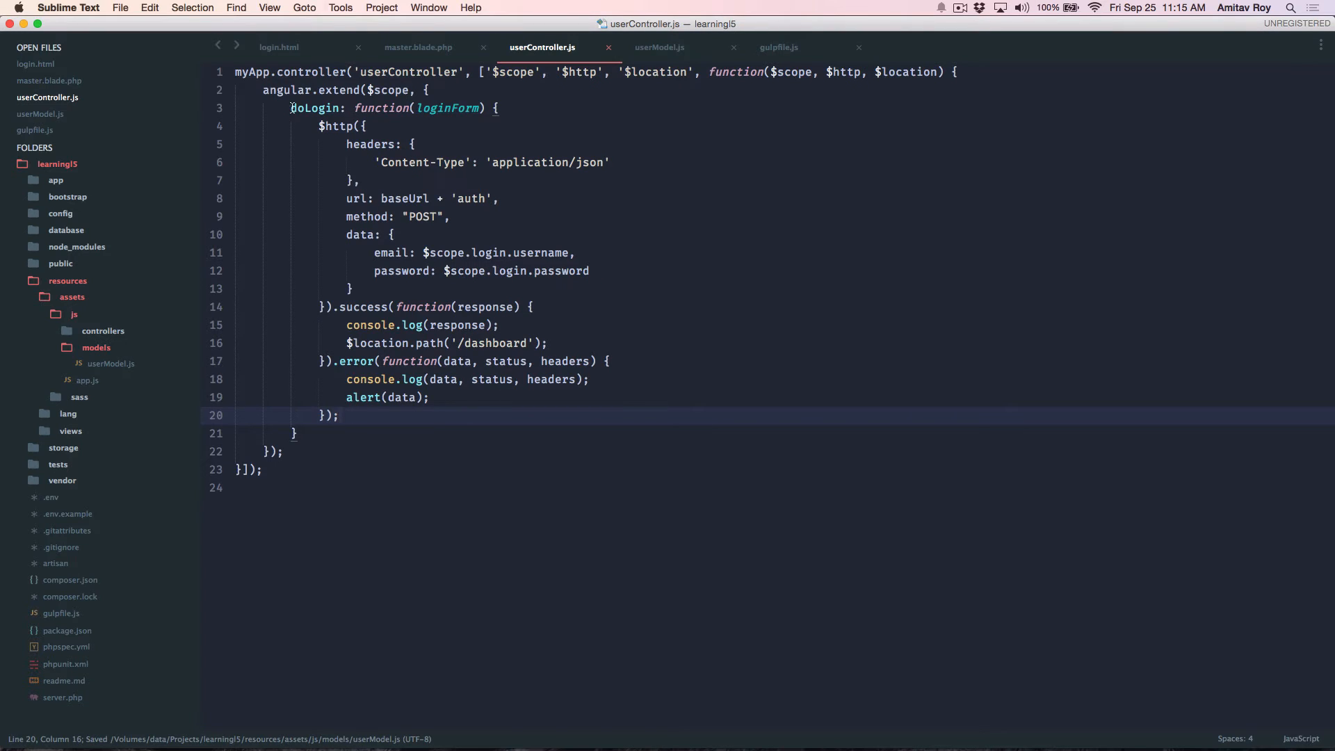
left_click_drag(291, 107, 321, 433)
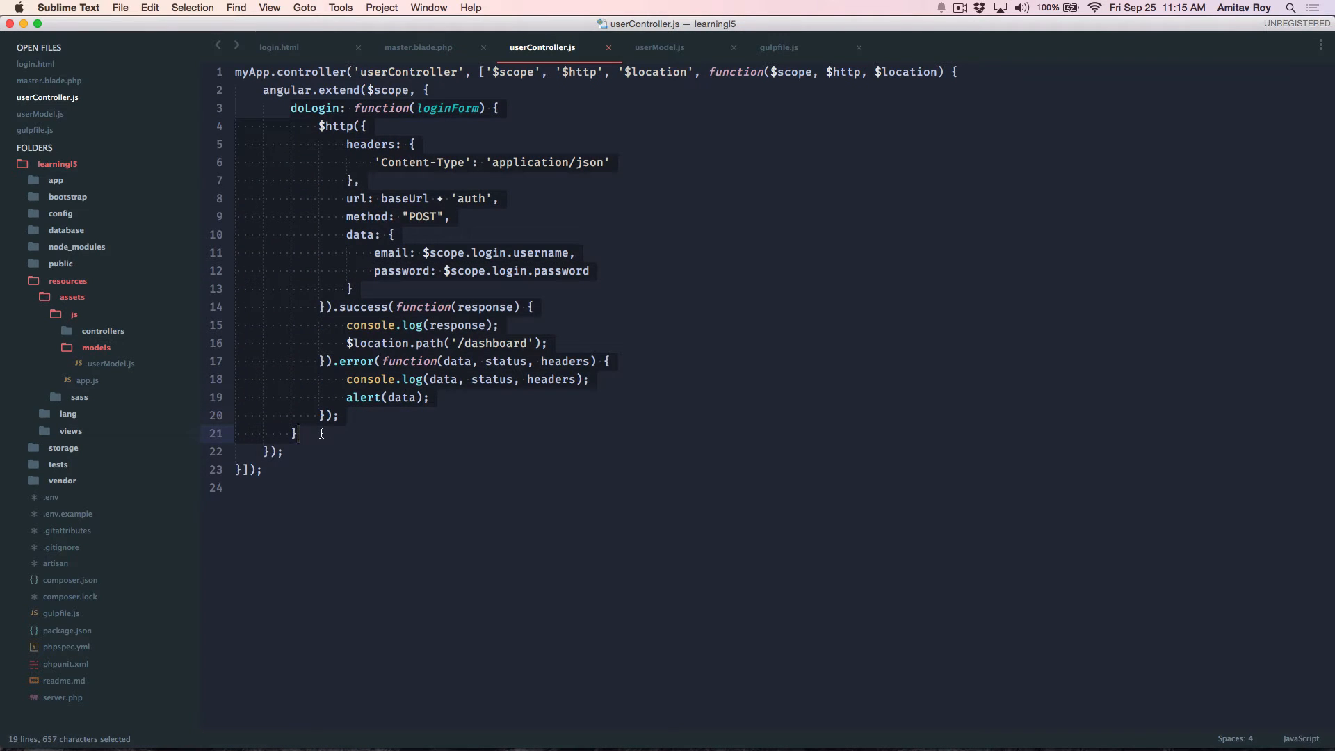
left_click(659, 47)
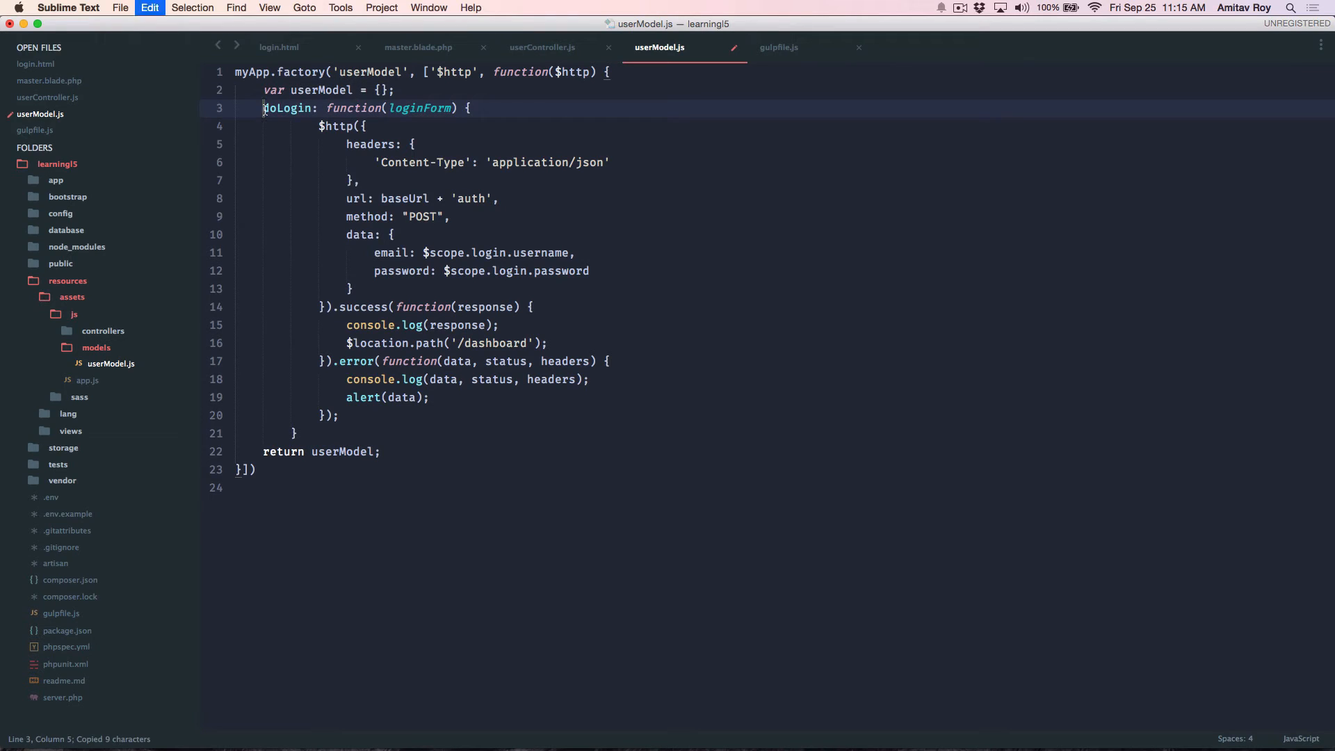
type("userModel.")
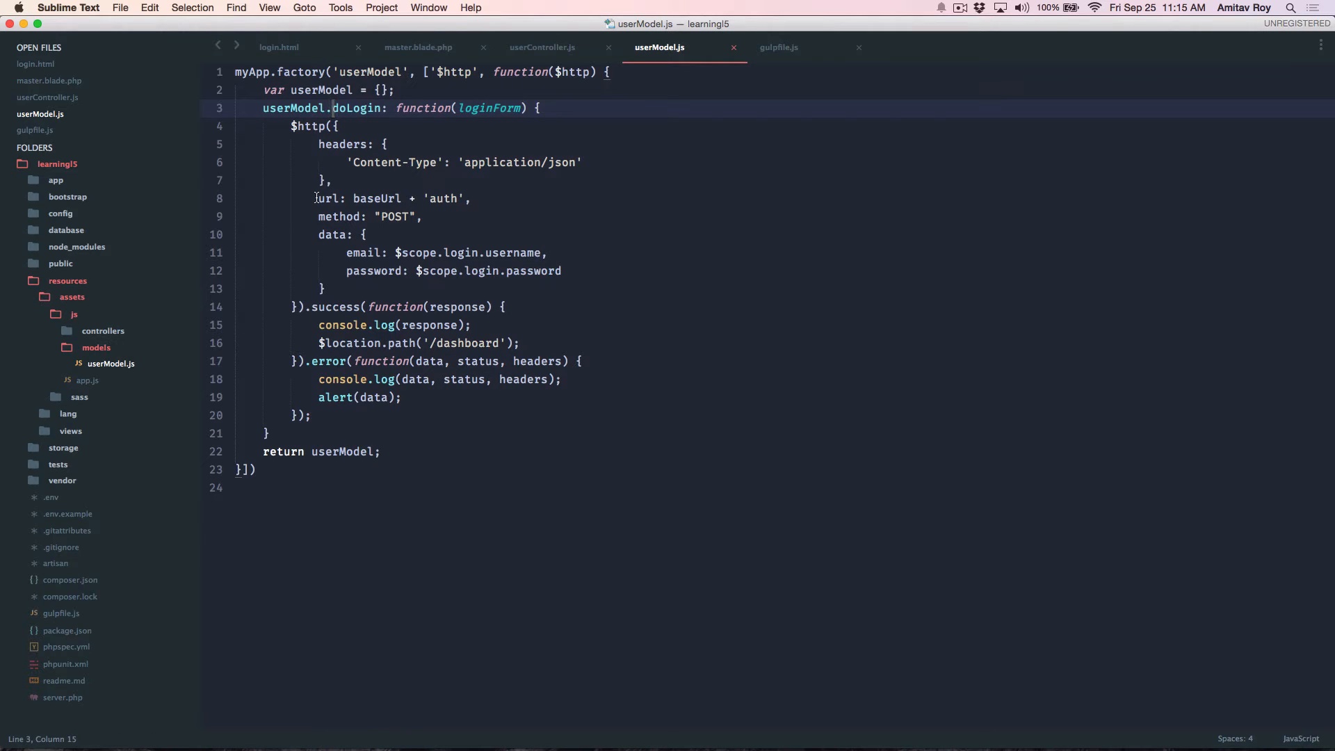
Step: Return the $http call, save, and delete the $location.path dashboard redirect line
left_click(294, 126)
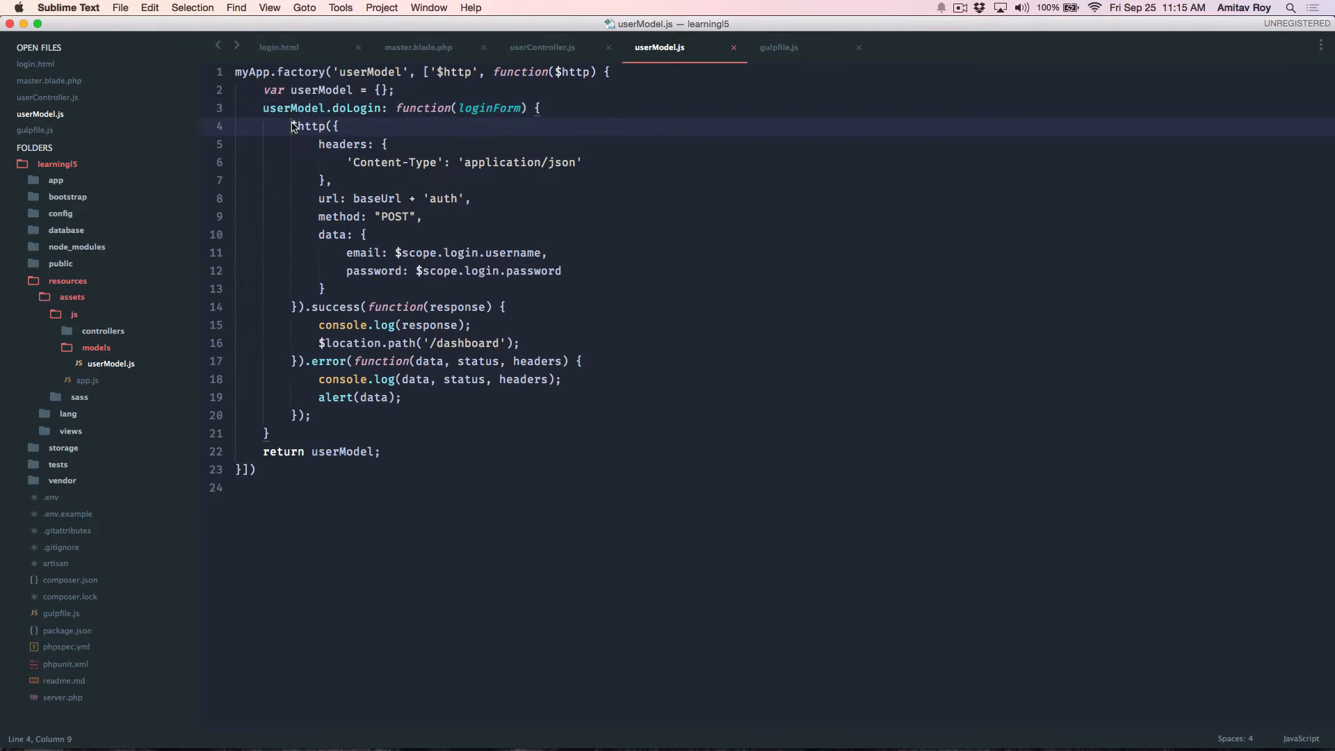
type("return")
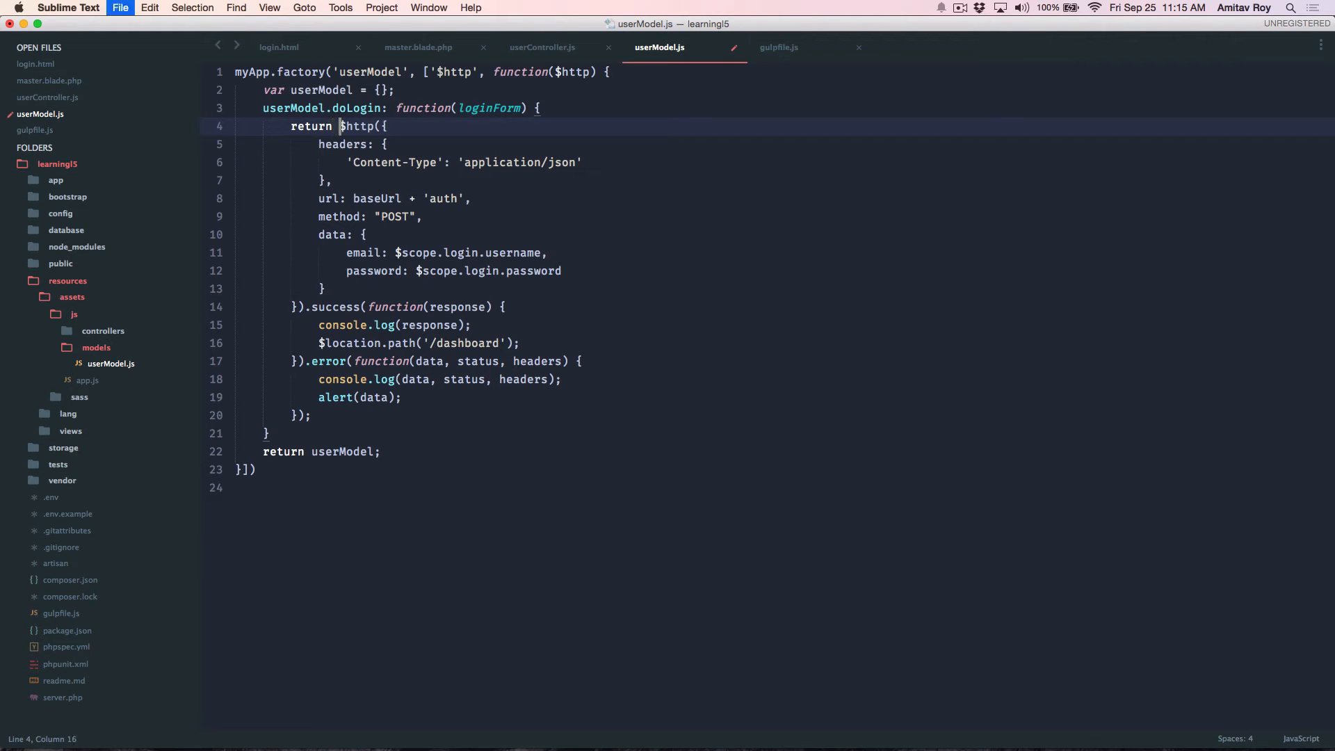
key("cmd+s")
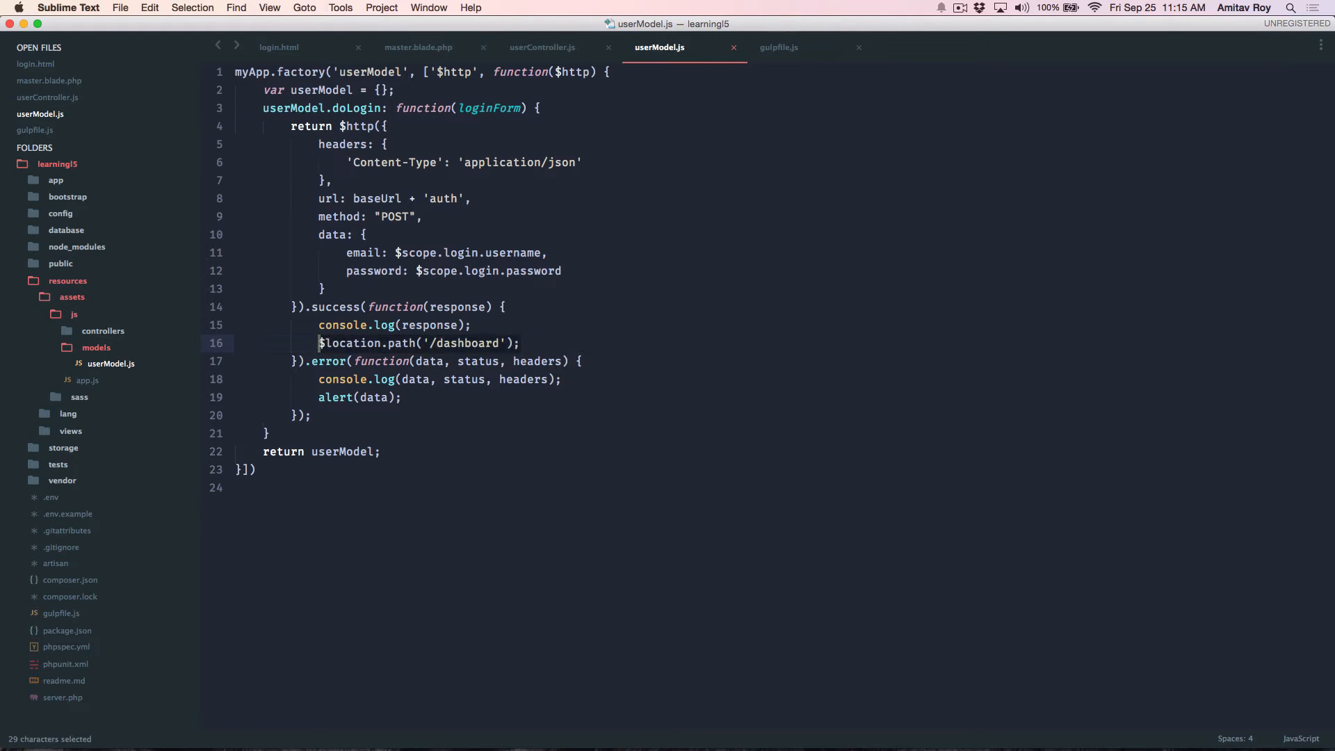
key("delete")
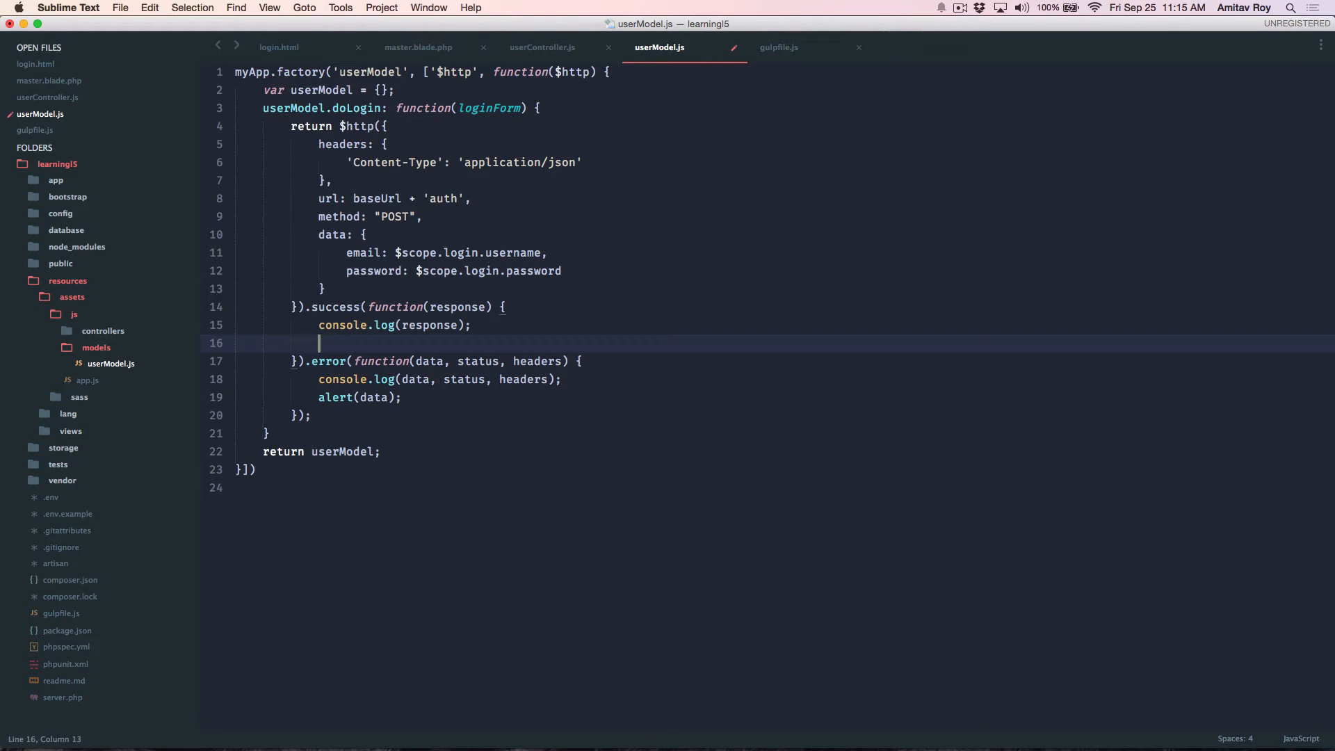
key("backspace")
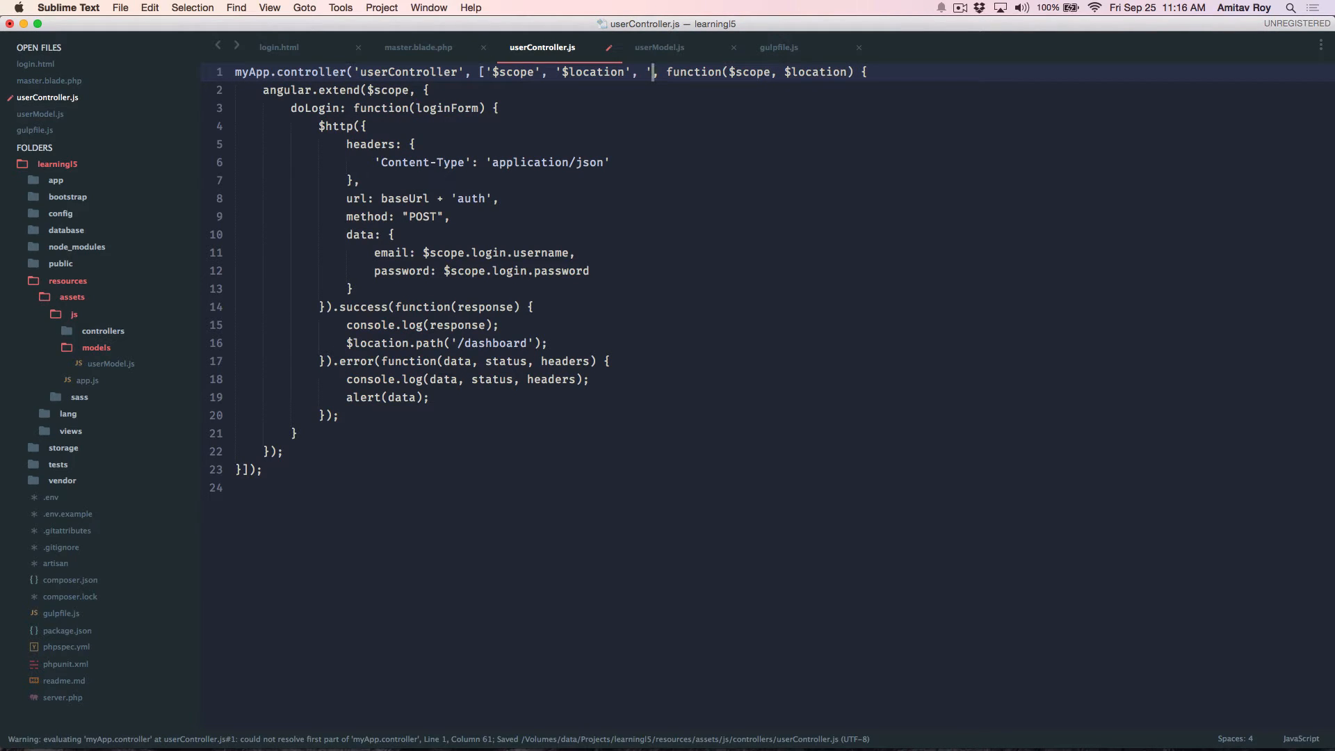
Step: Replace '$http' with 'userModel' in userController's dependency array and parameters, and save
type("userModel")
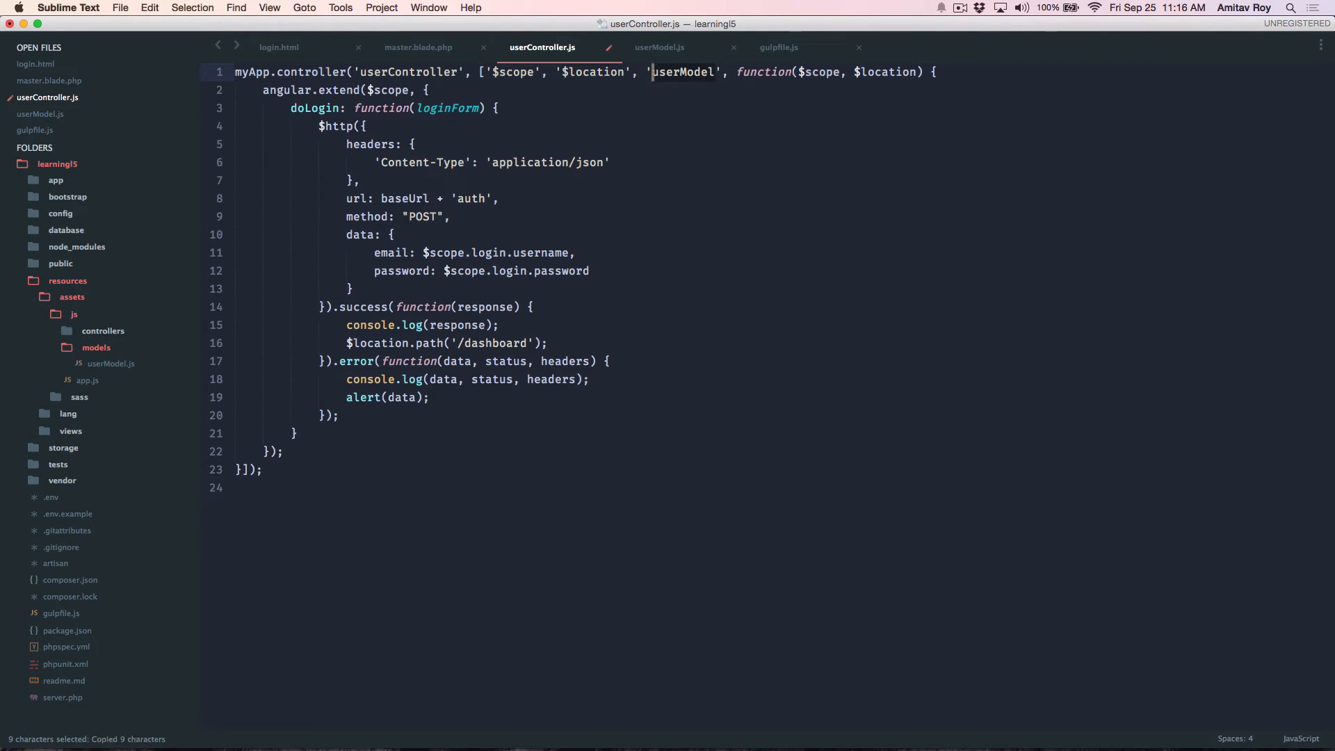
type("userModel")
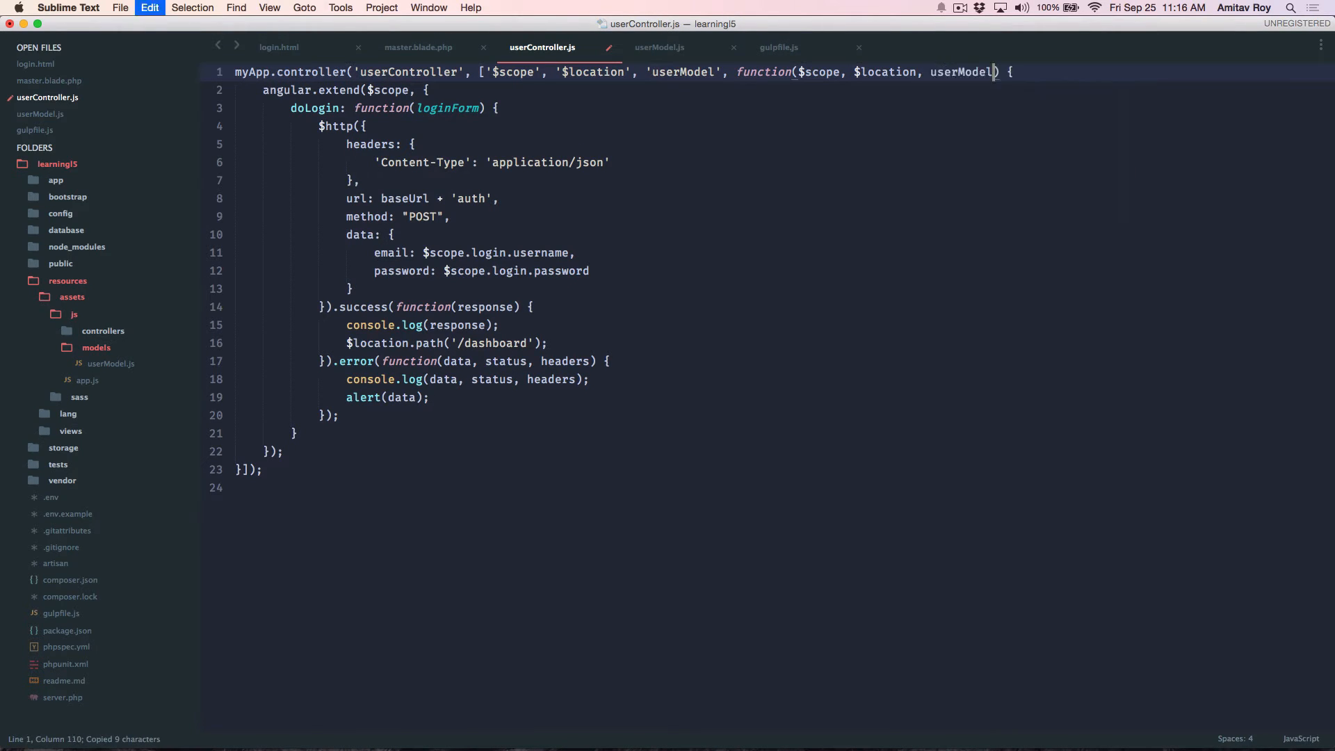
key("cmd+s")
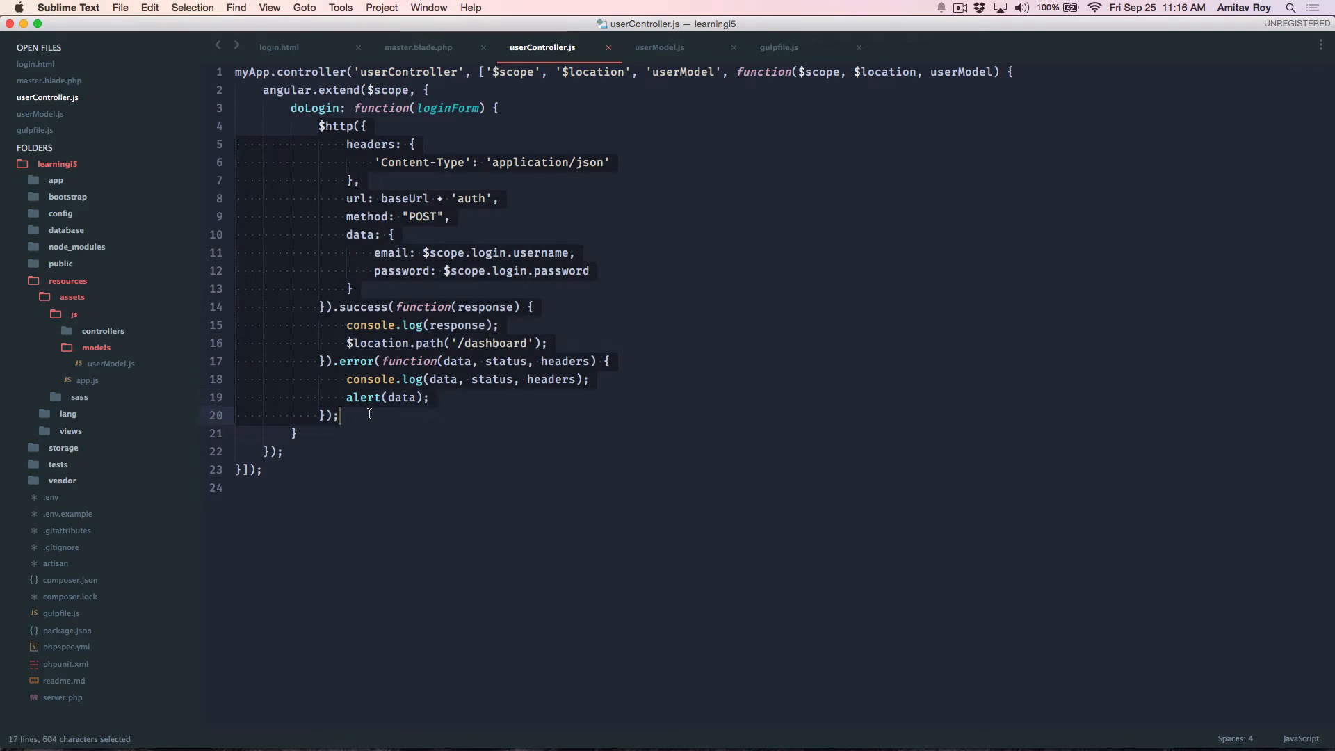
Step: Replace the controller's old $http request in doLogin with userModel.doLogin()
key("Delete")
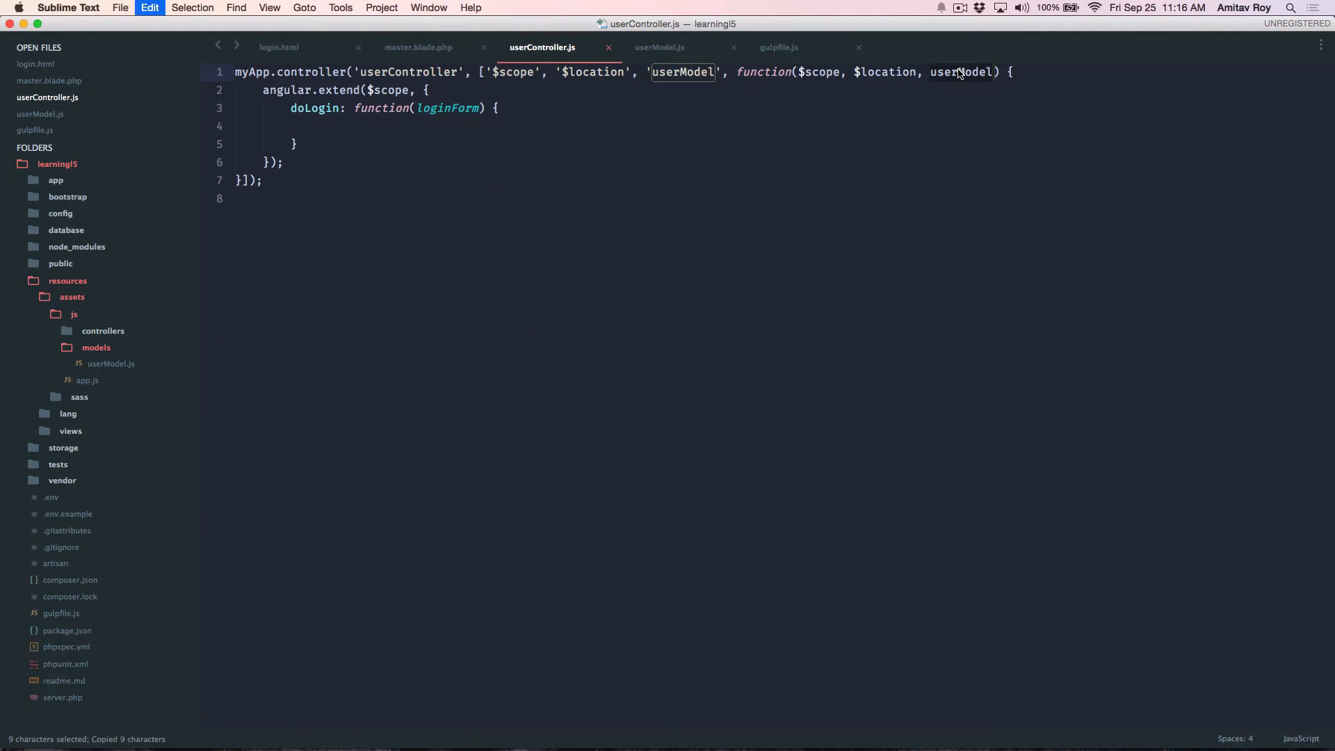
type("userModel")
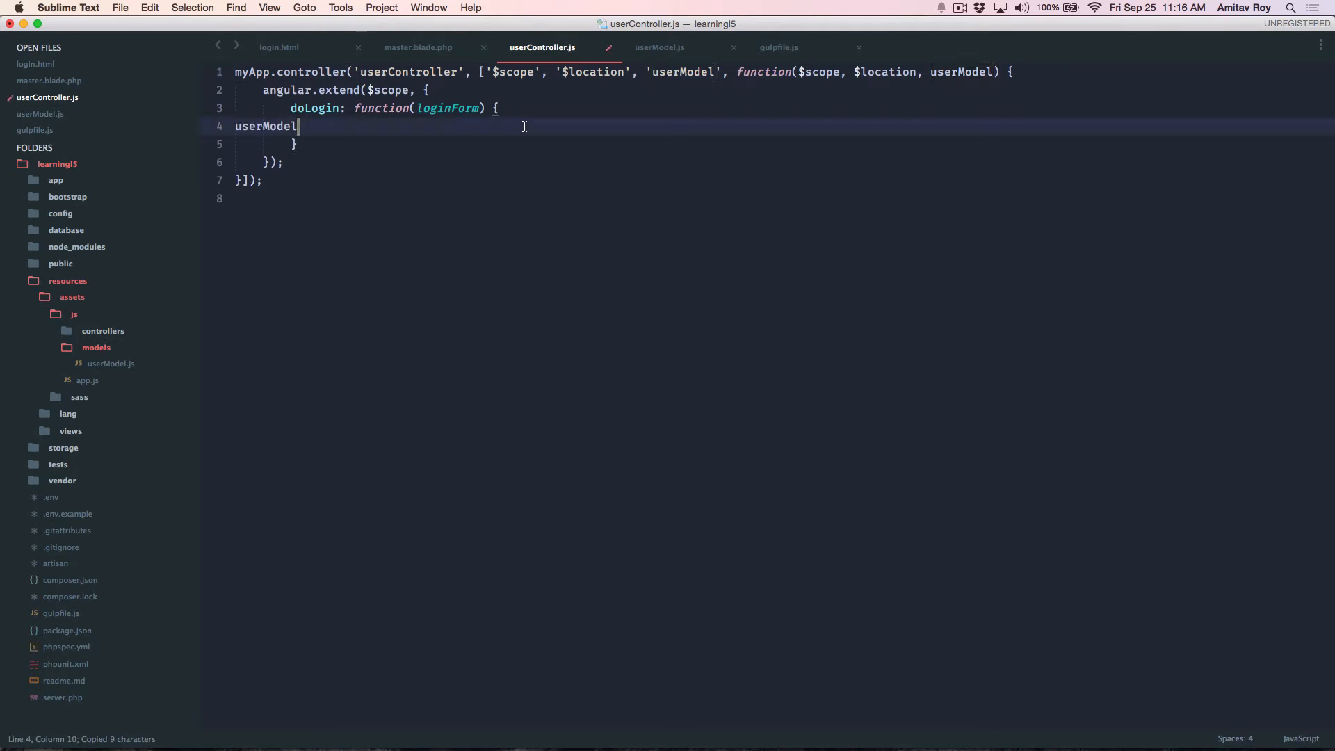
type(".")
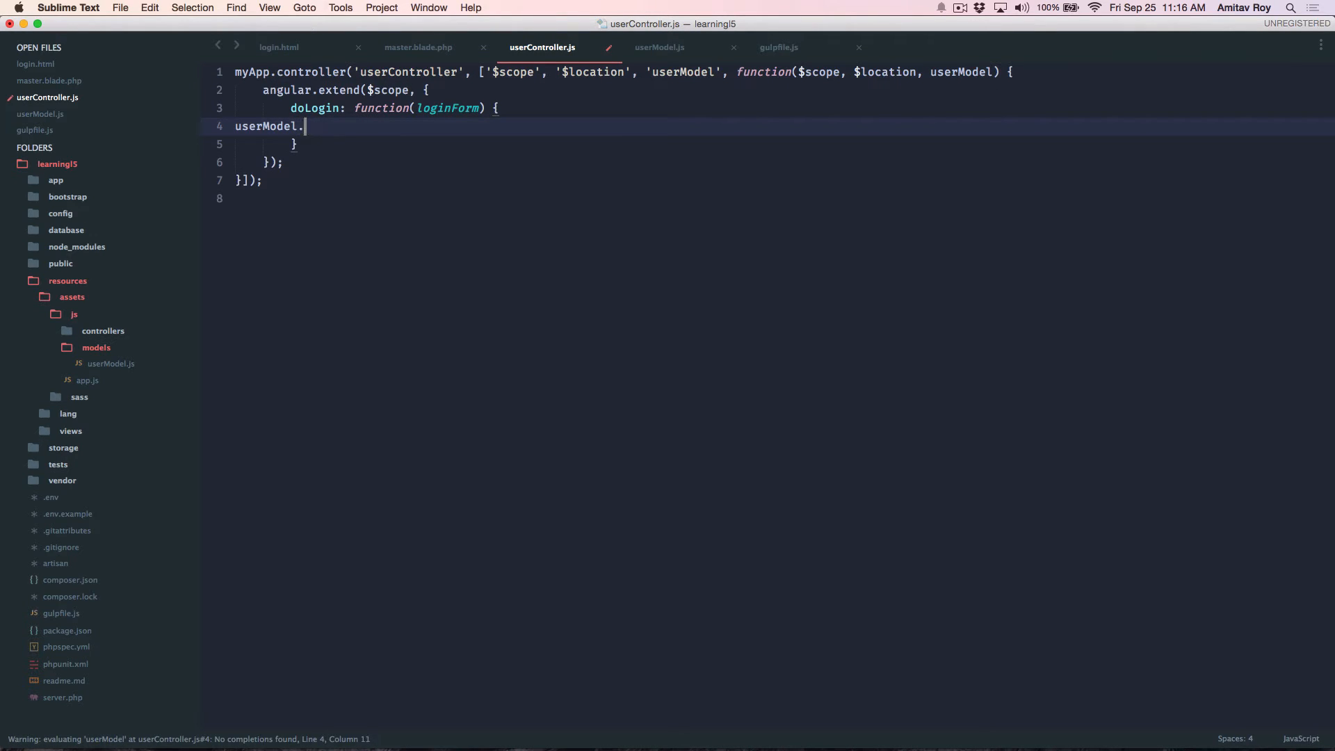
left_click(660, 47)
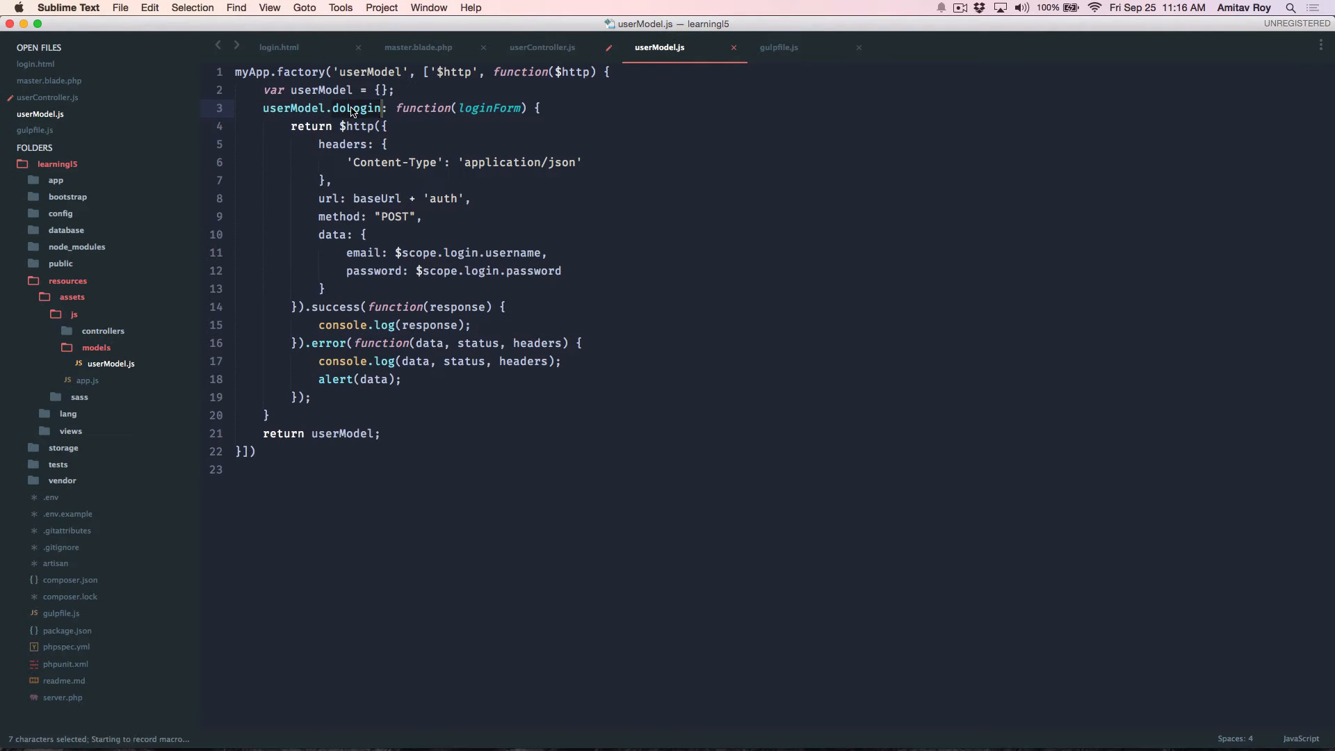
left_click(542, 46)
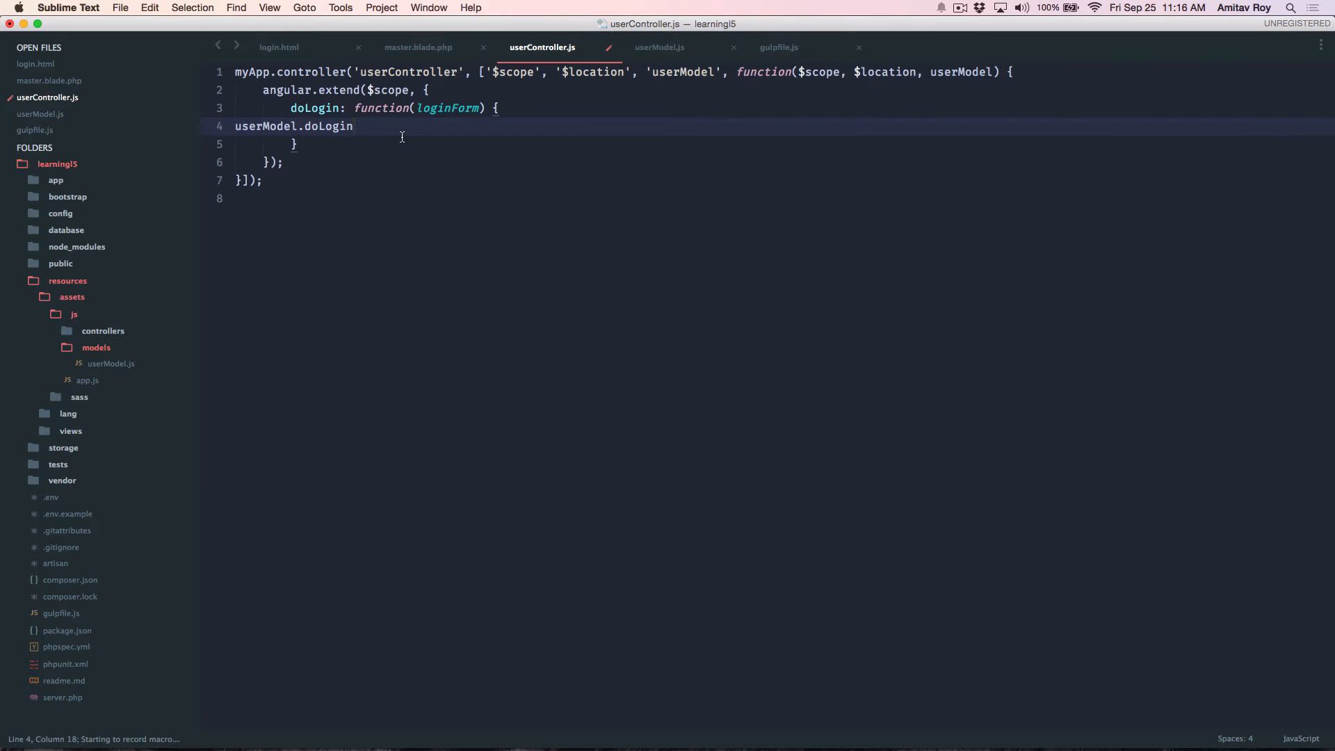
type("()")
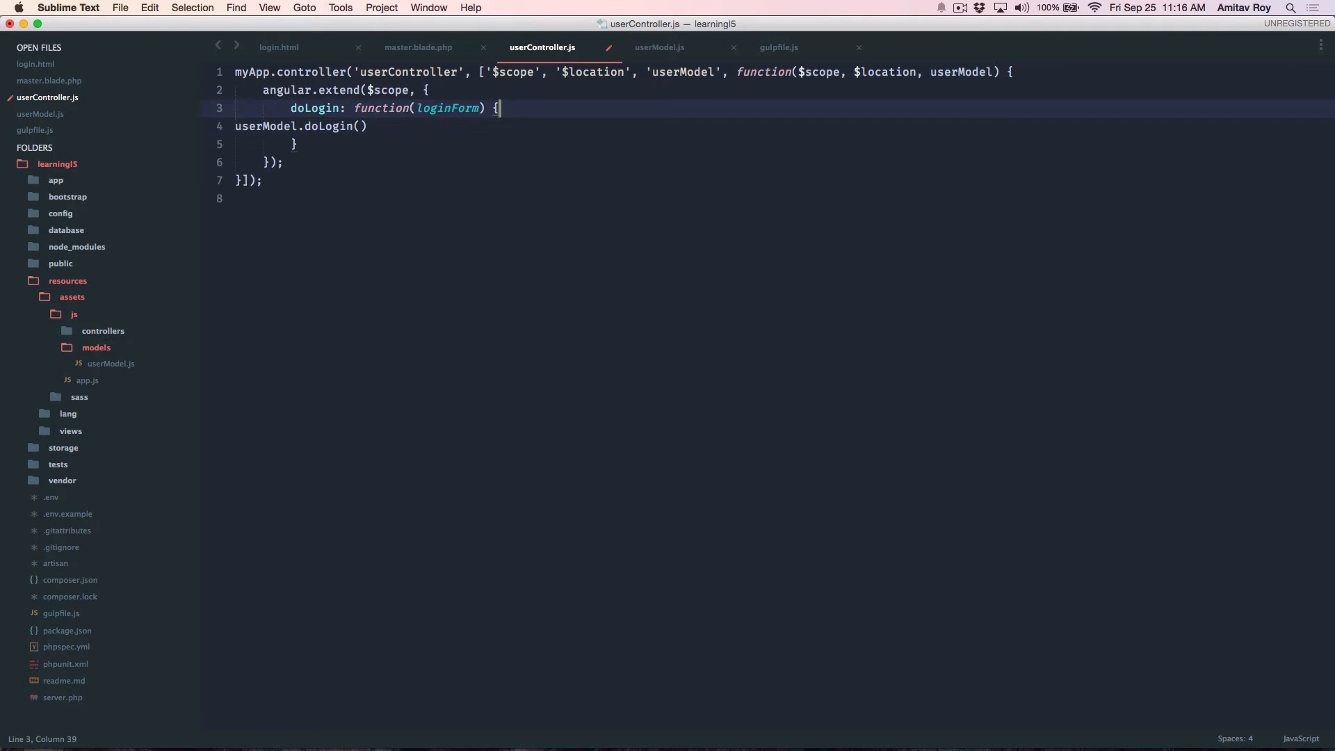
Step: Start a userObj object with a username key read from $scope
type("var user")
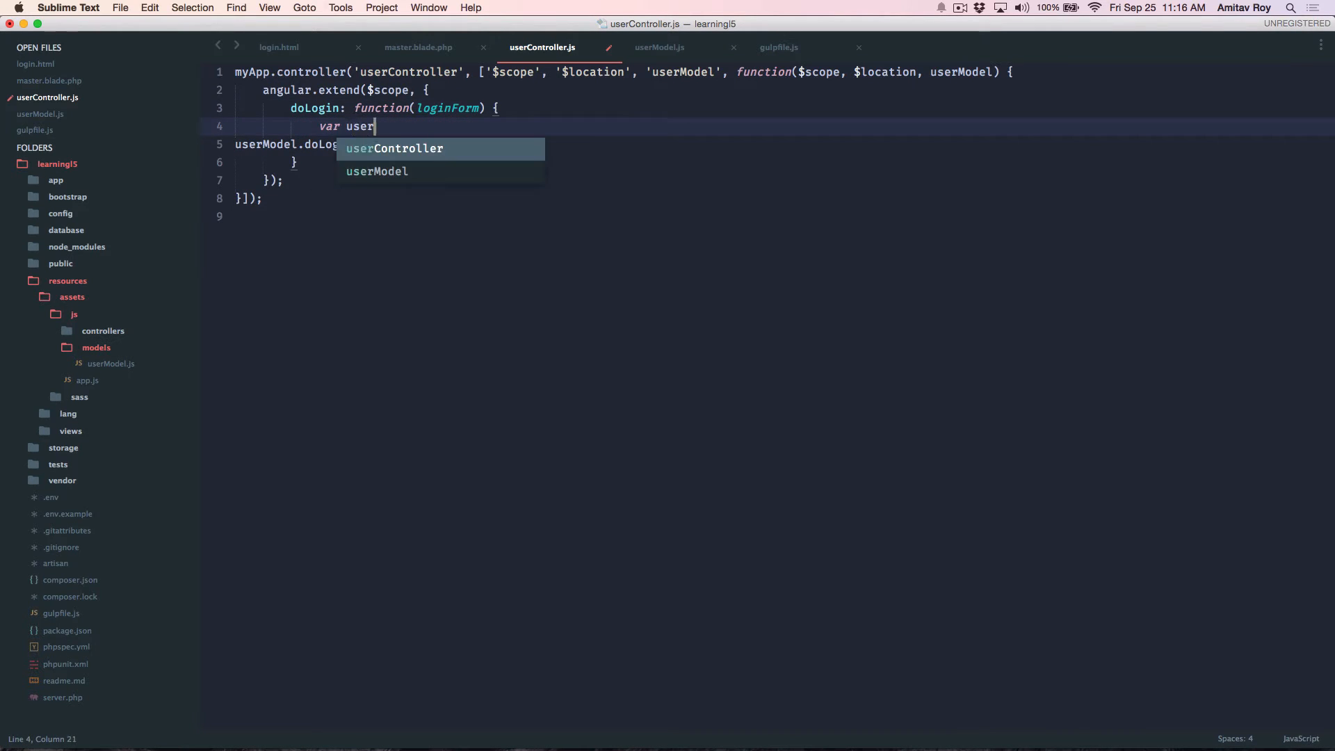
type("Obj")
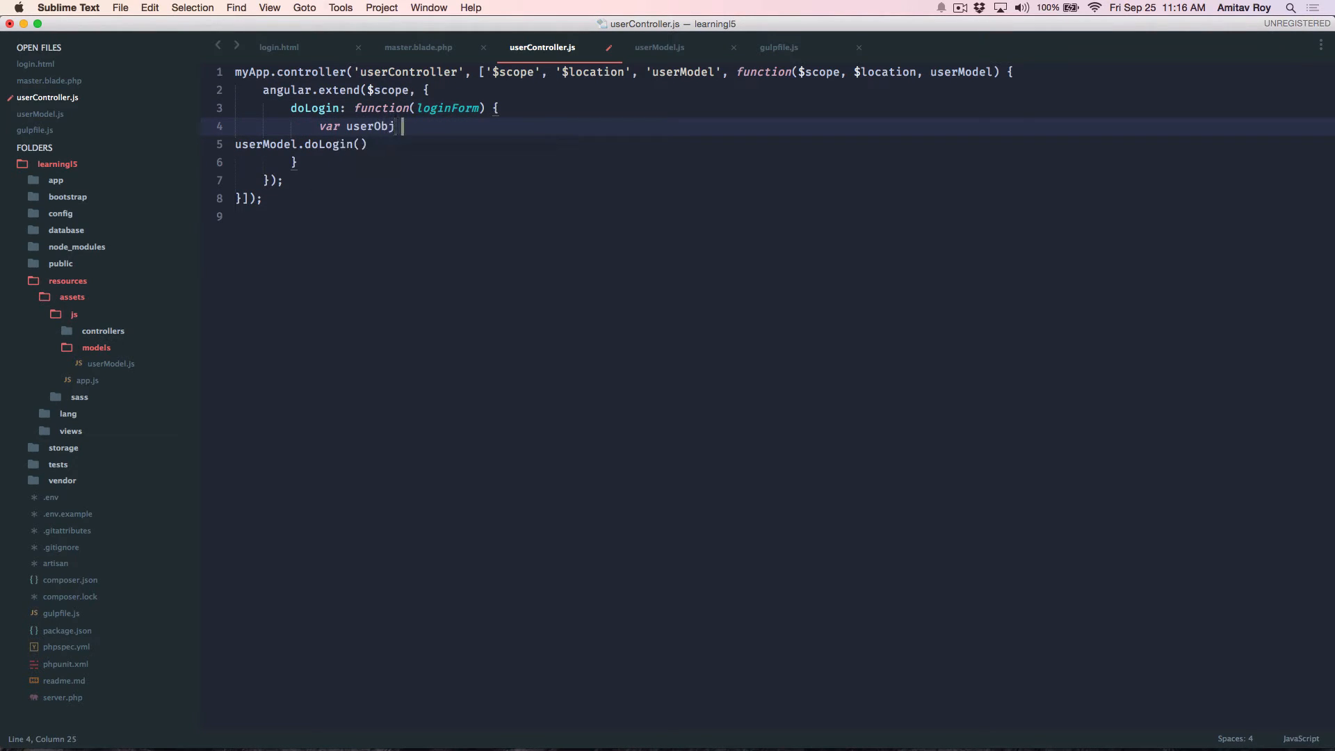
type("= {};")
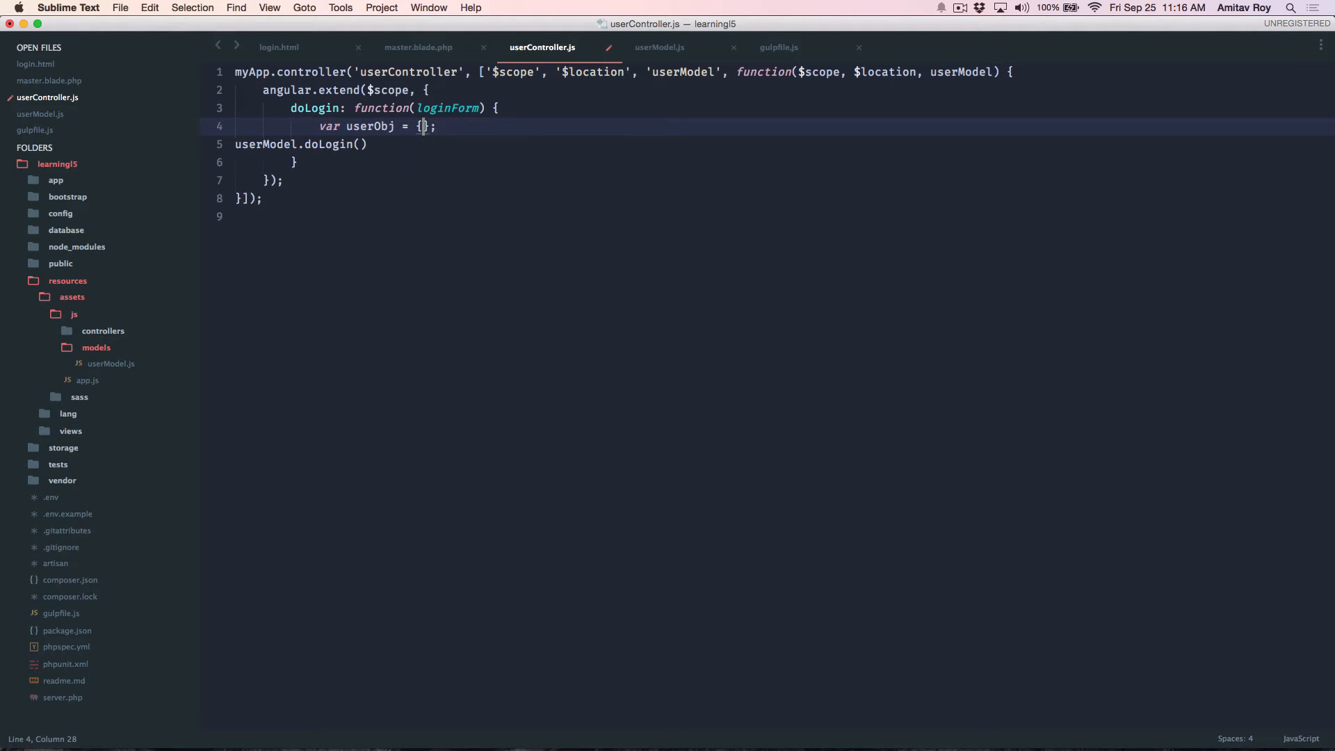
type("usern")
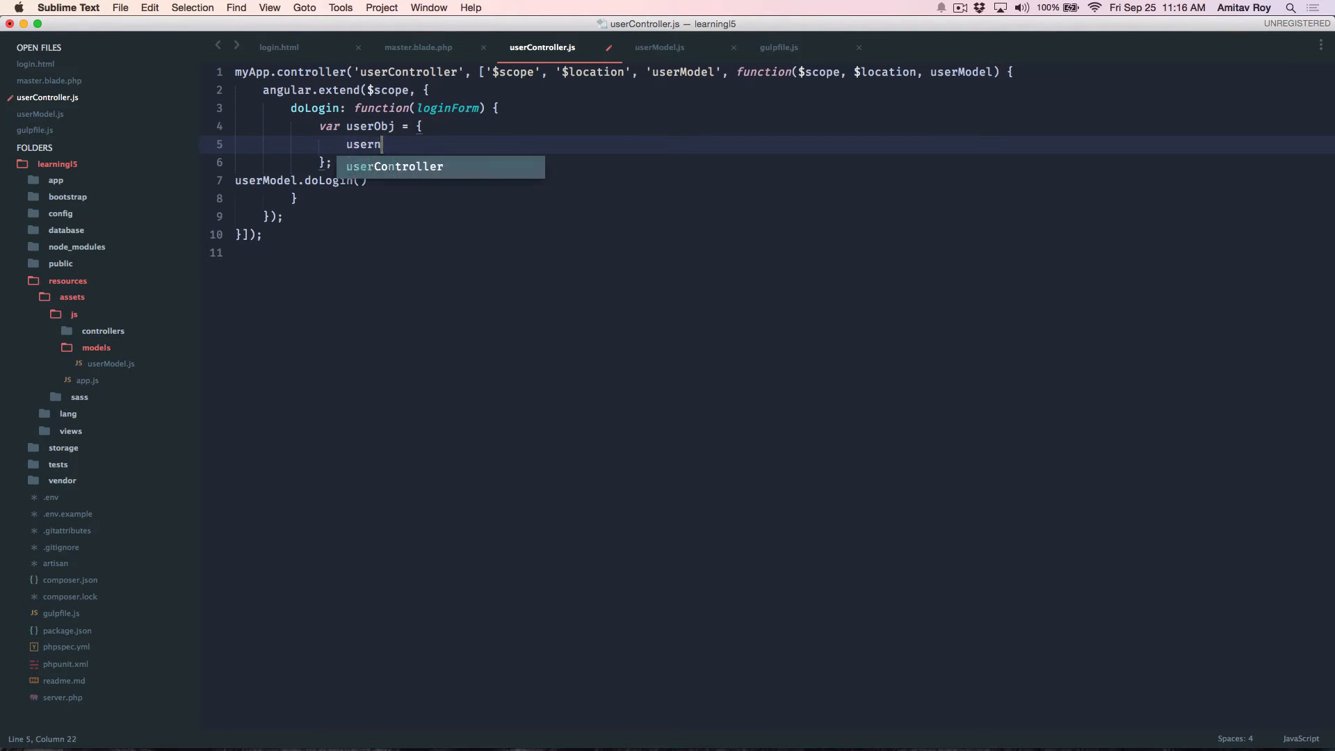
type("ame:")
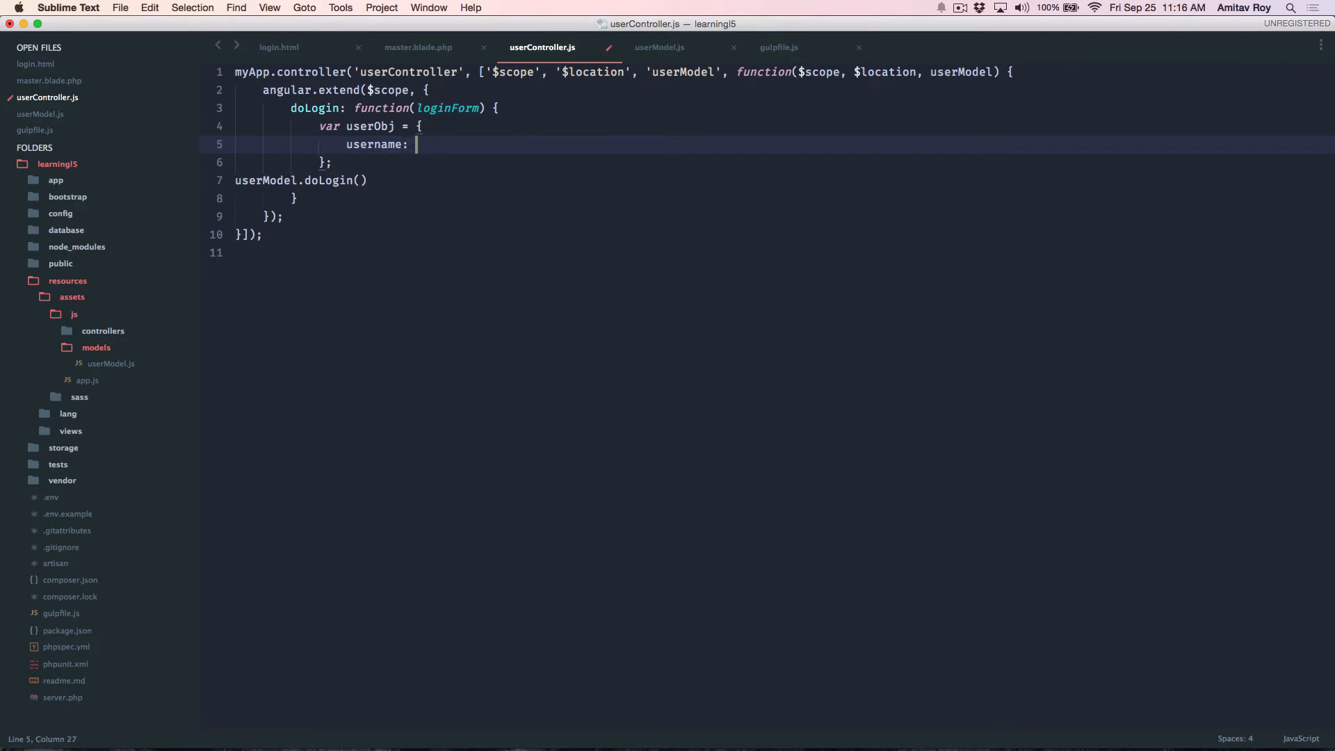
type("$scoe.l")
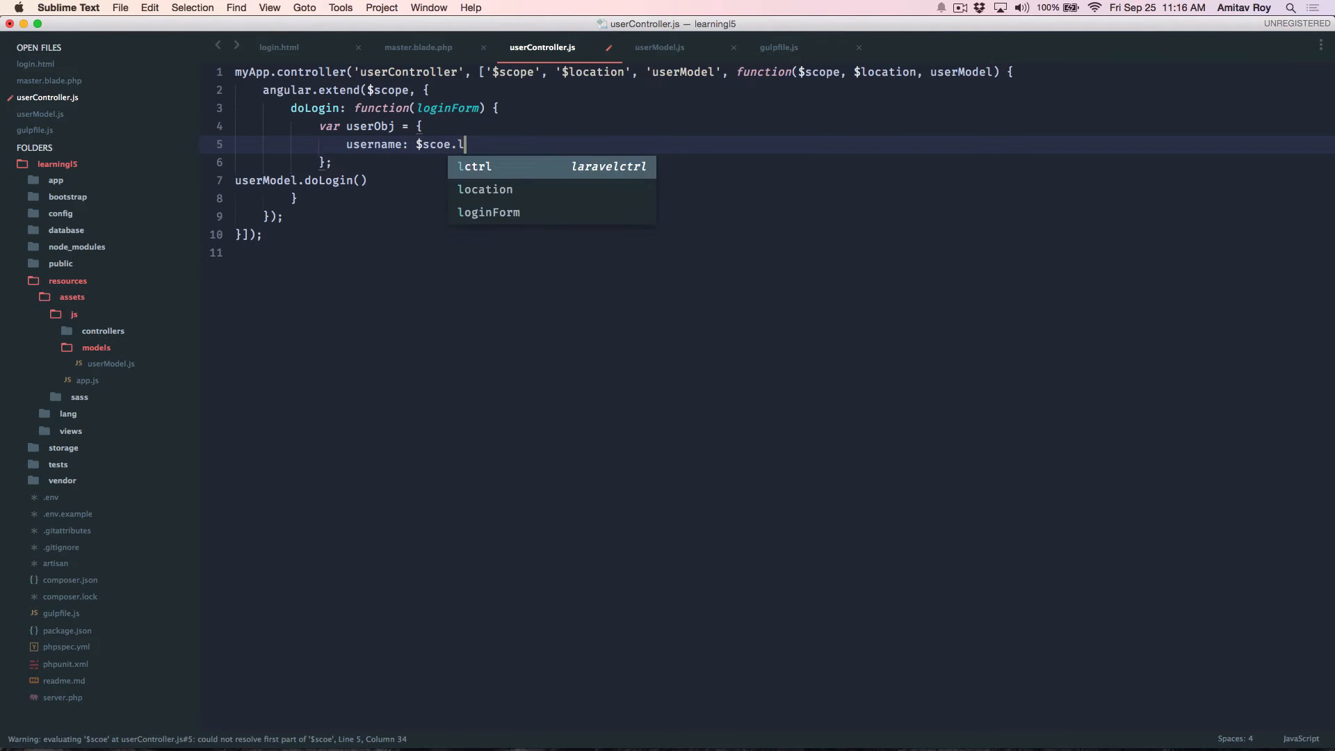
left_click(659, 46)
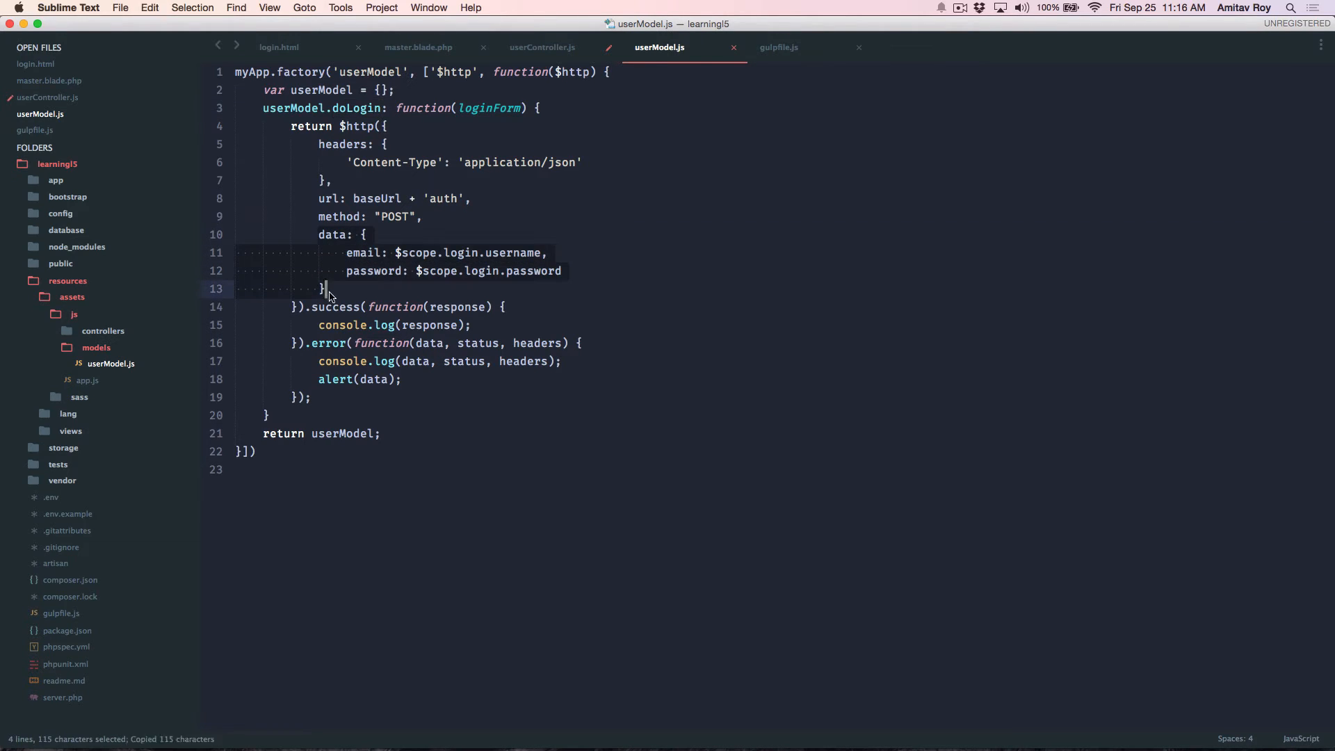
Step: Pass a data object to userModel.doLogin(data) in the controller and save
left_click(542, 47)
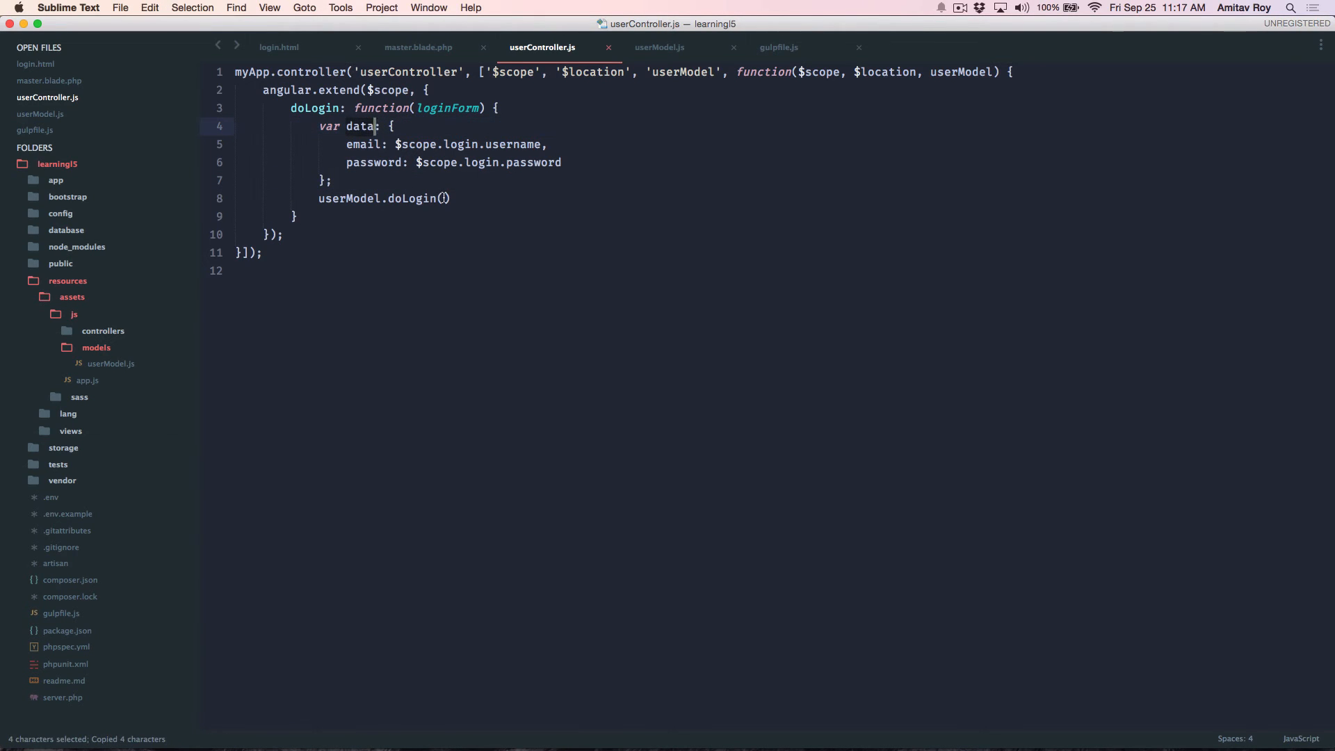
type("data")
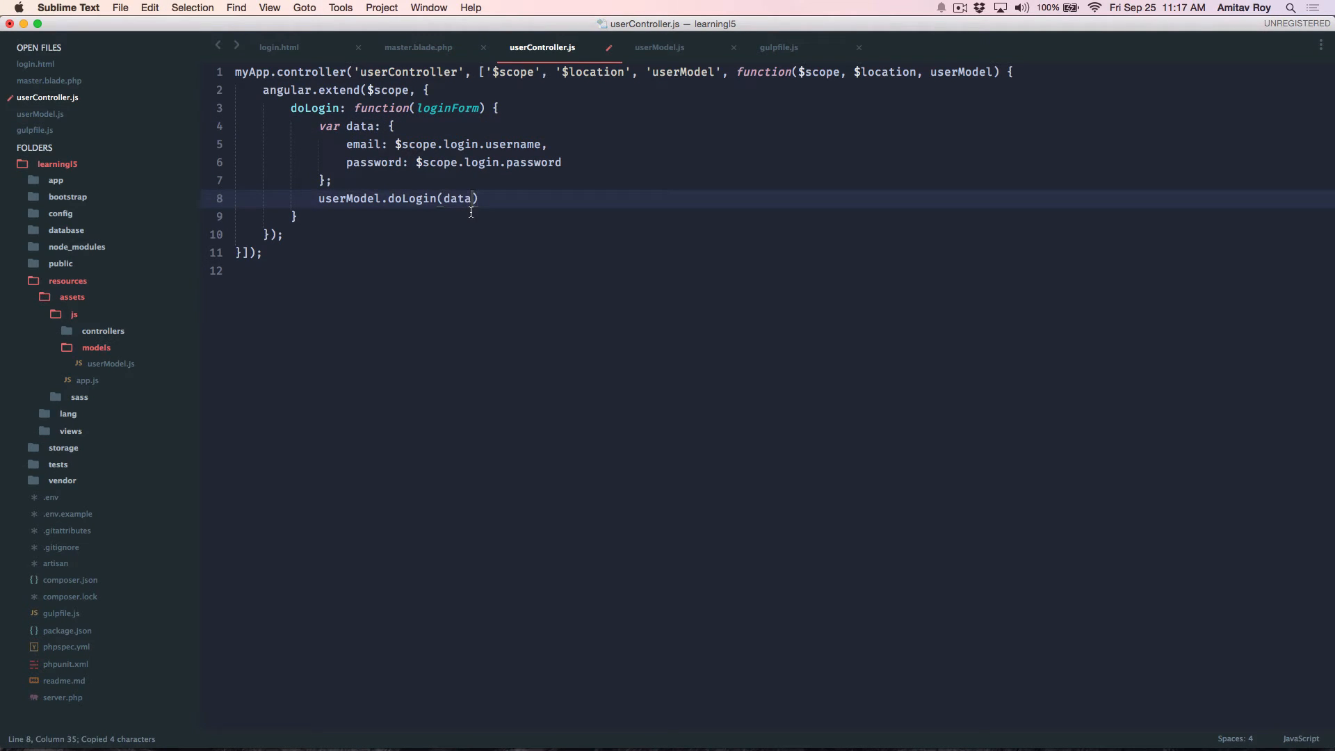
key("cmd+s")
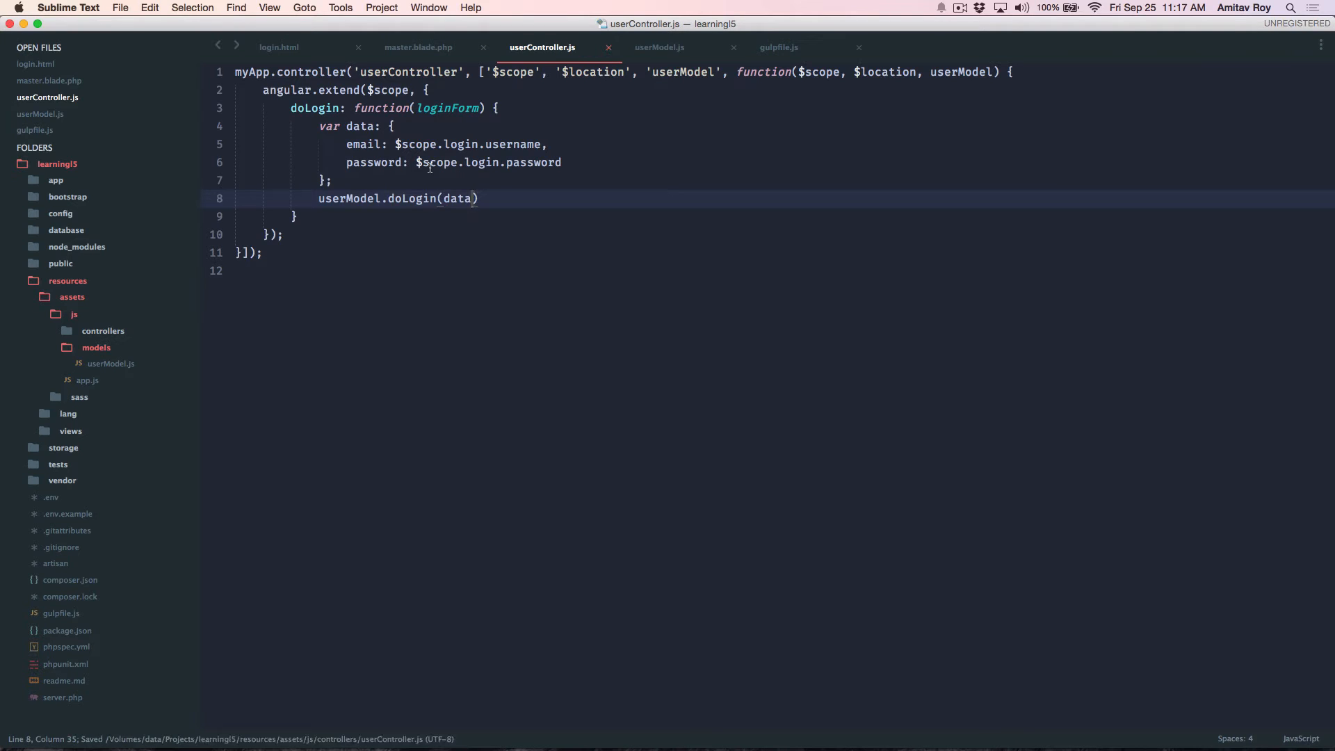
Step: Make the factory's doLogin take data and post data.username and data.password
left_click(659, 47)
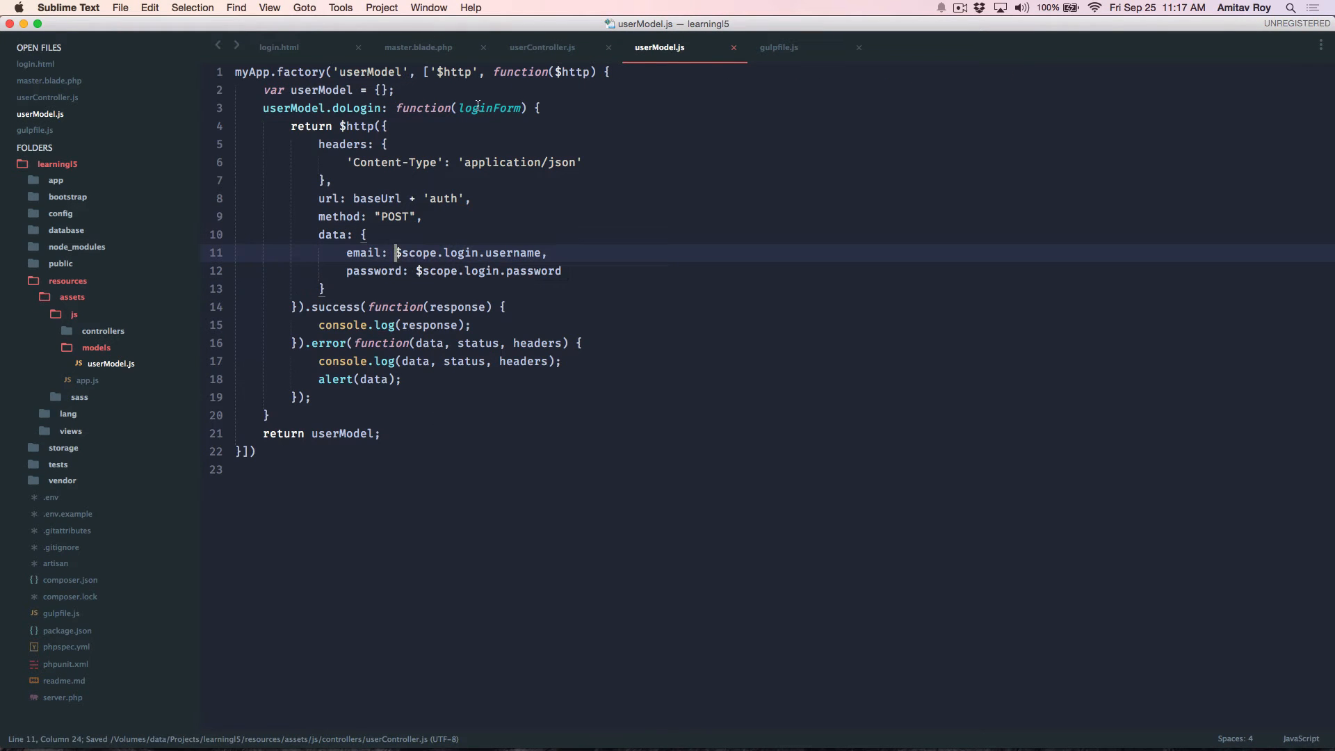
type("data")
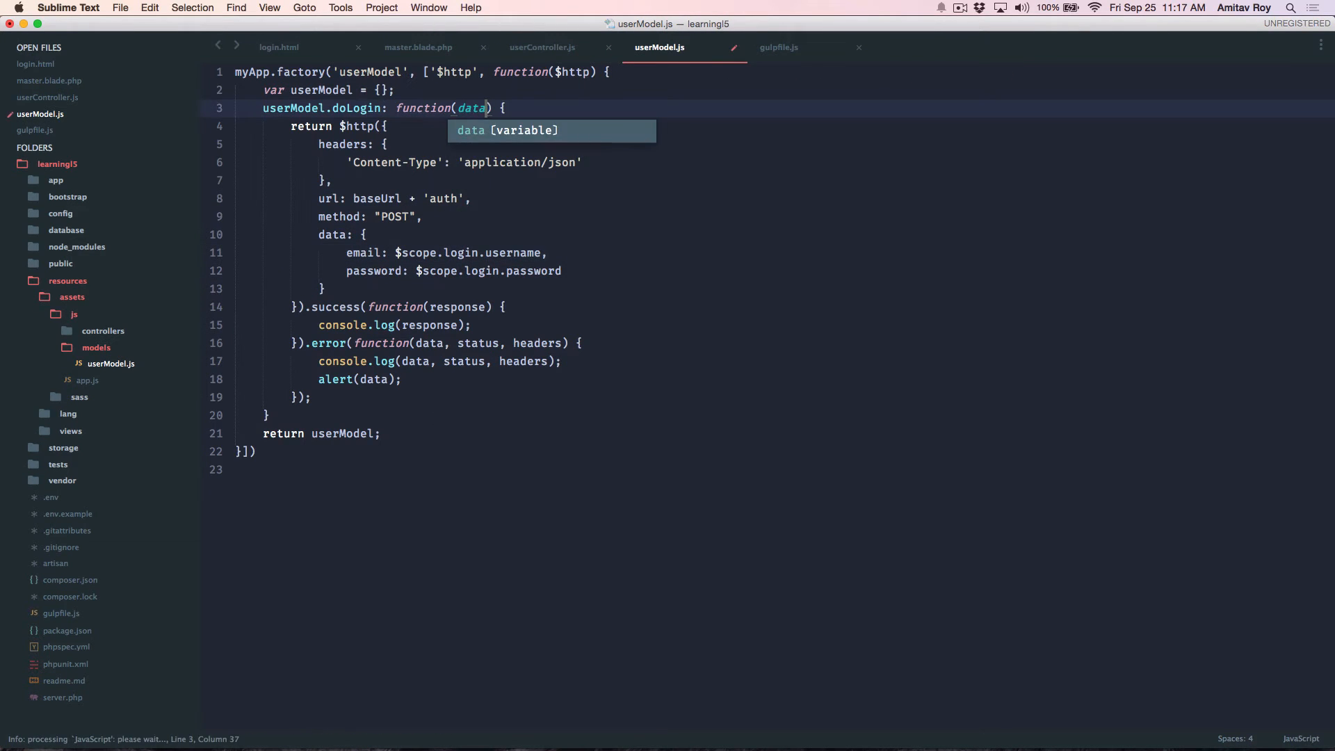
key("cmd+s")
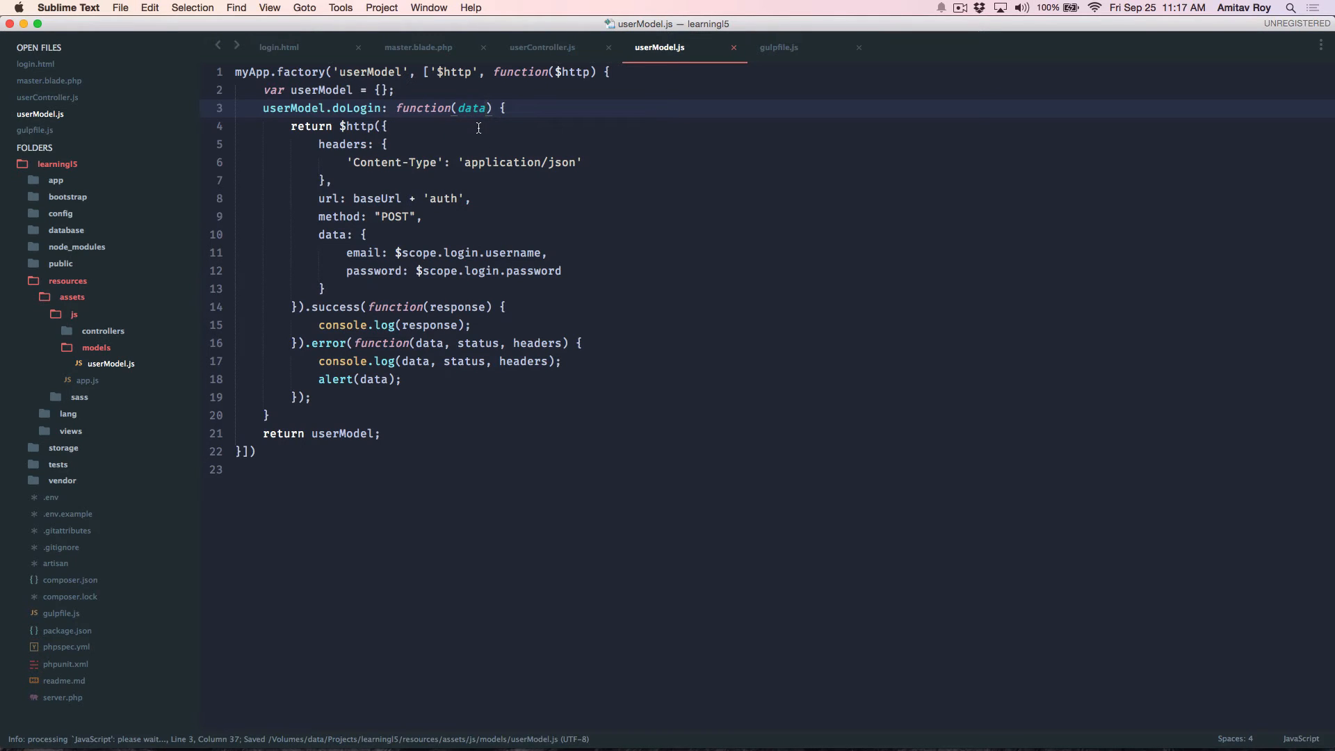
left_click(542, 47)
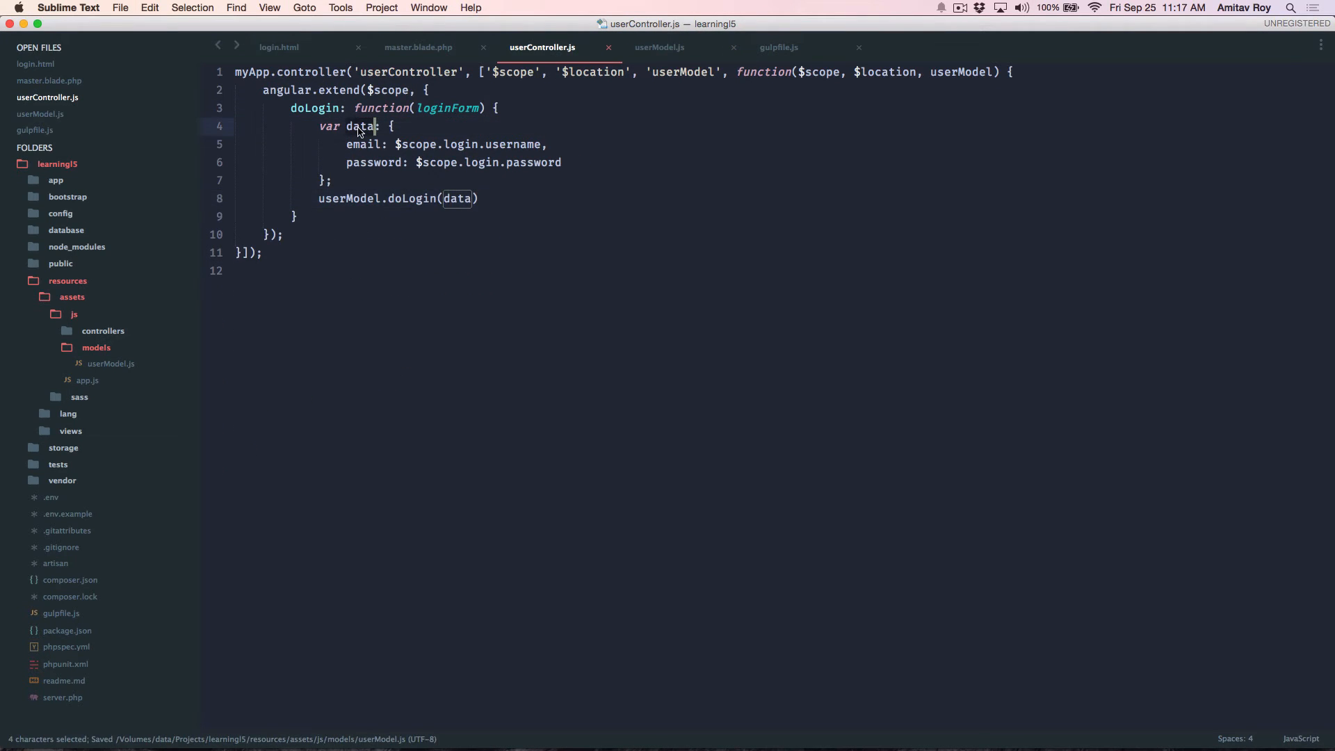
left_click(659, 46)
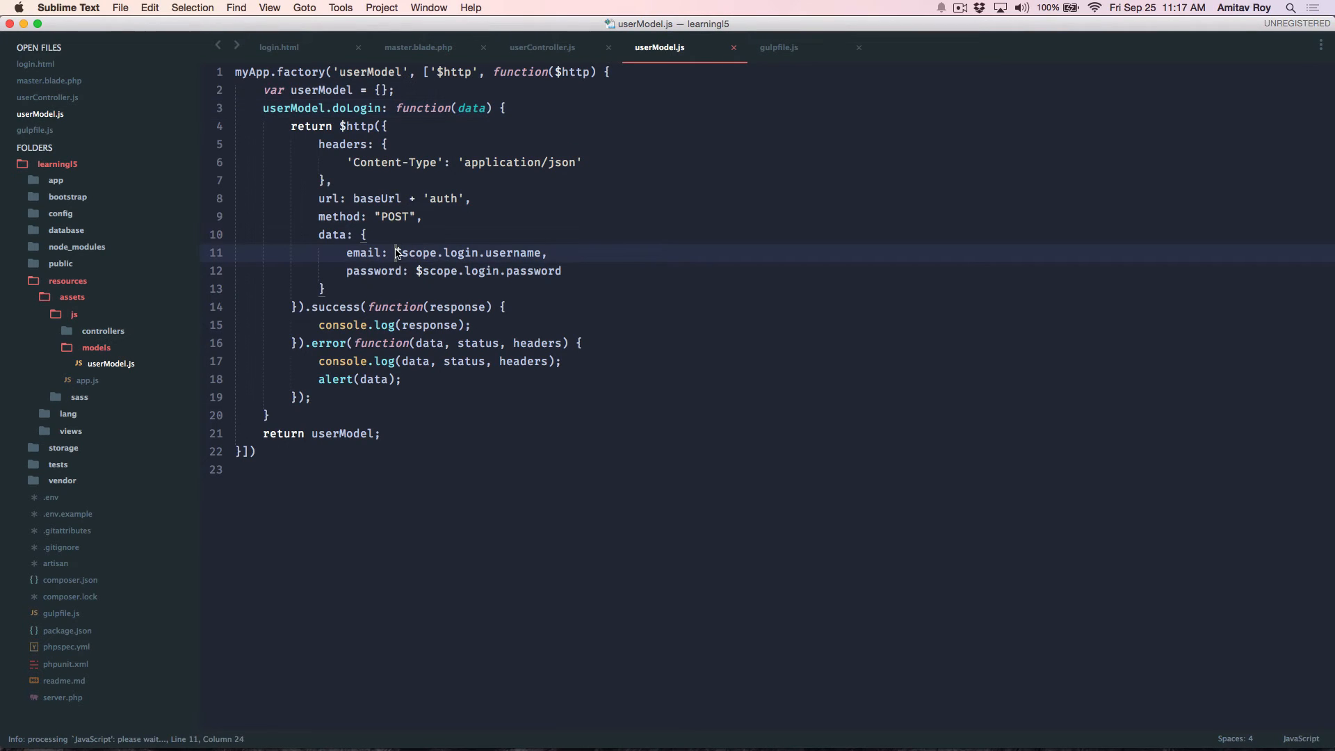
type("data")
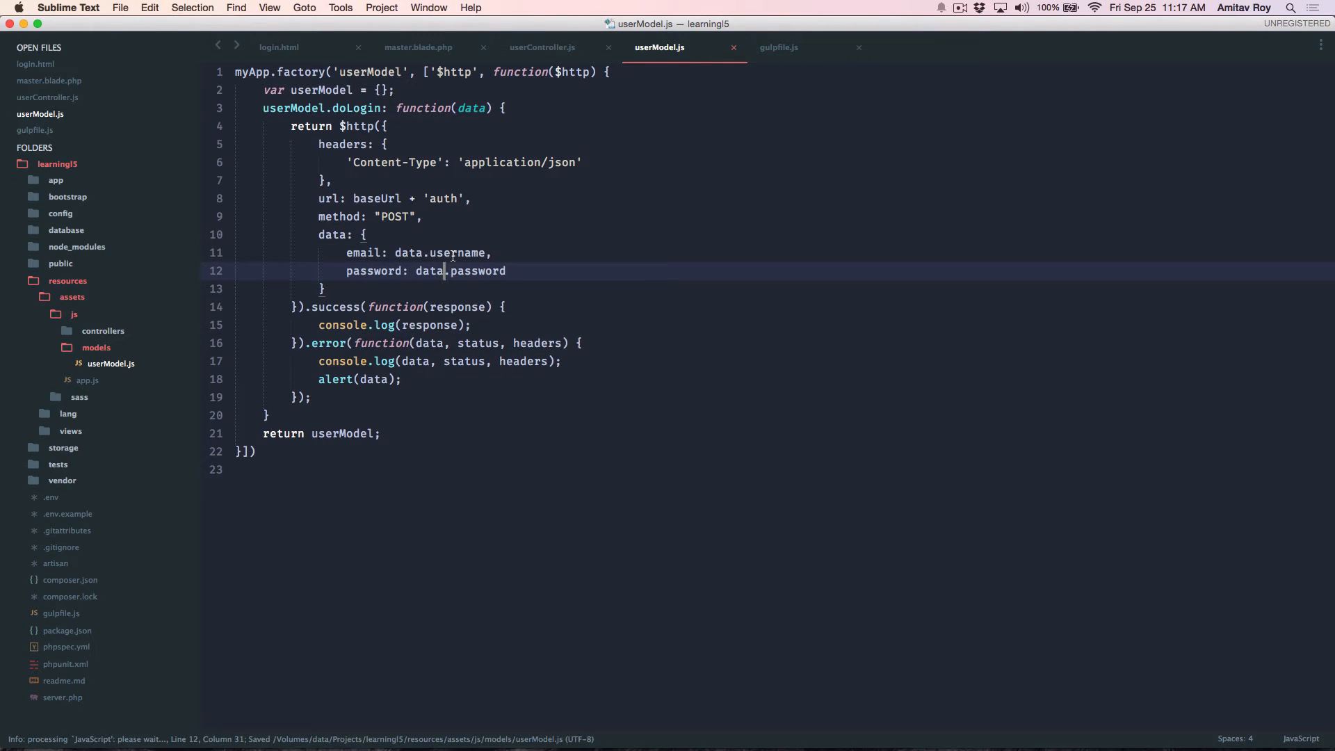
Step: Chain .then onto doLogin(data) that redirects with $location.path('/dashboard')
left_click(542, 47)
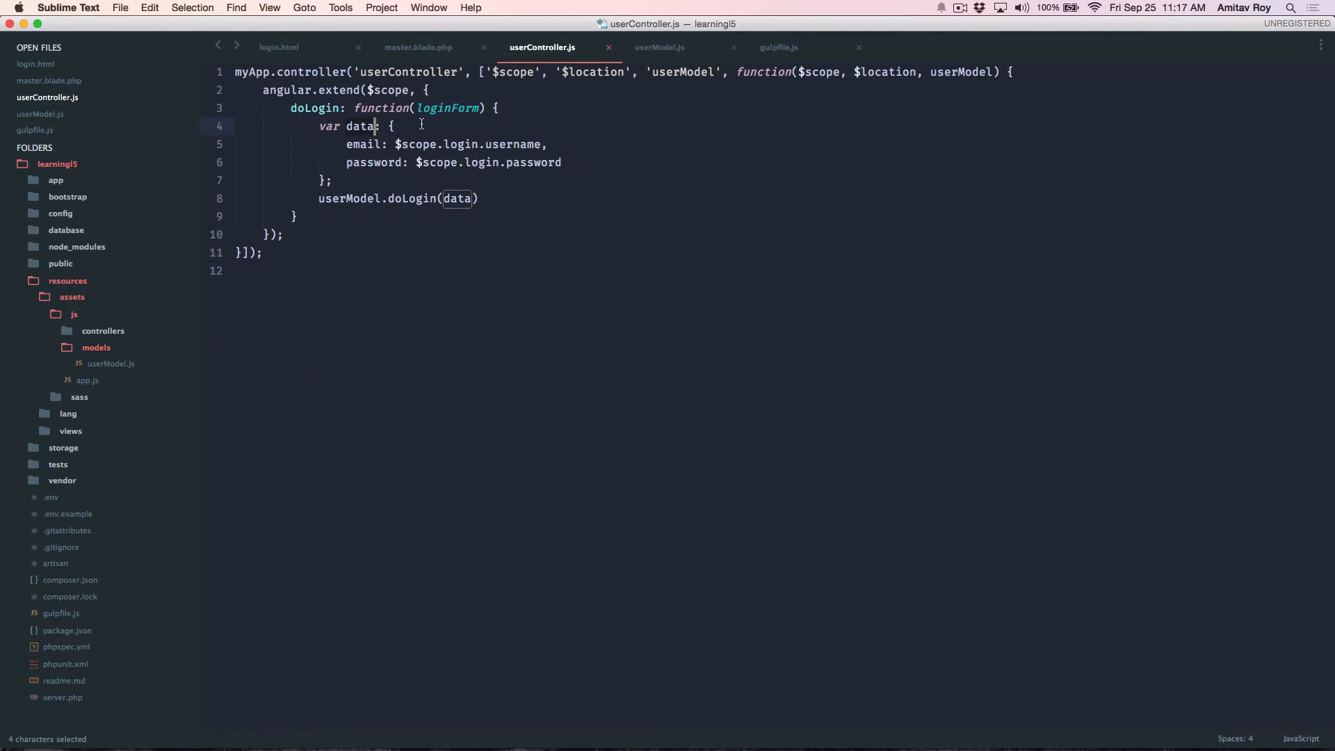
type(".ten")
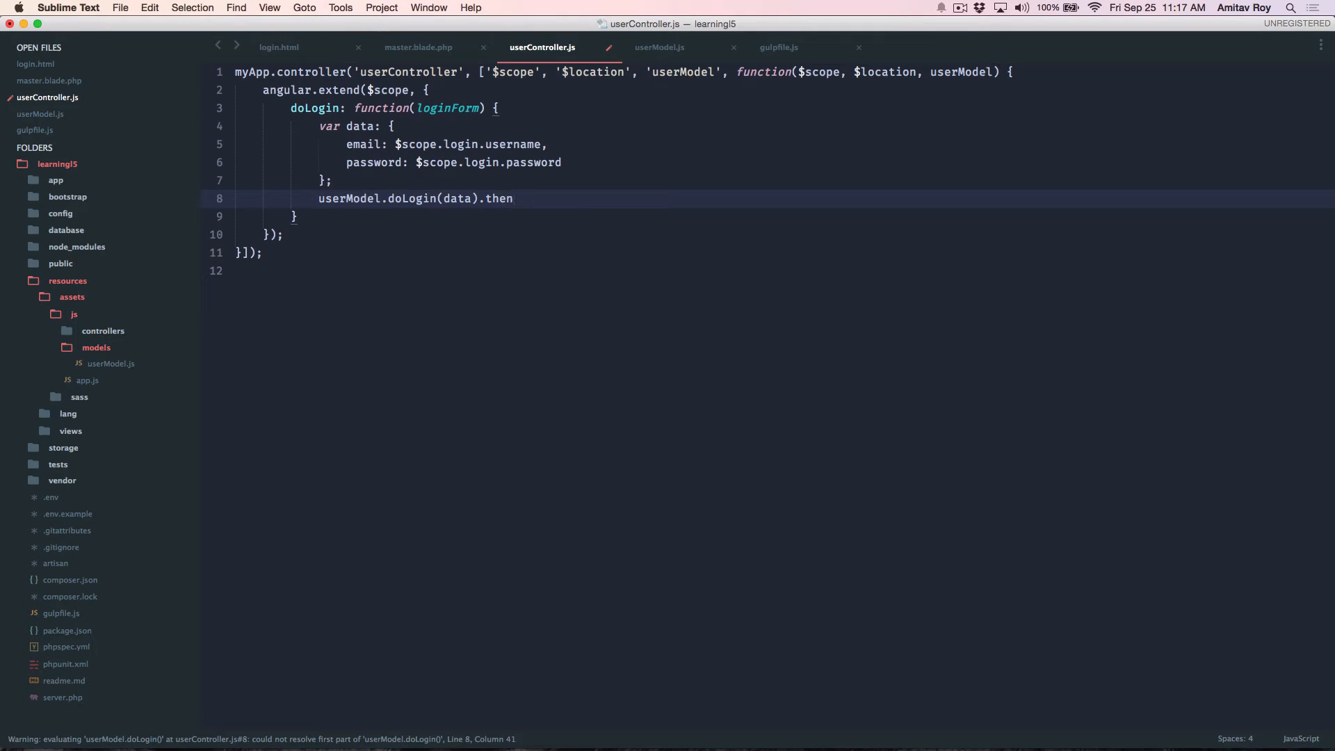
type("(function() {")
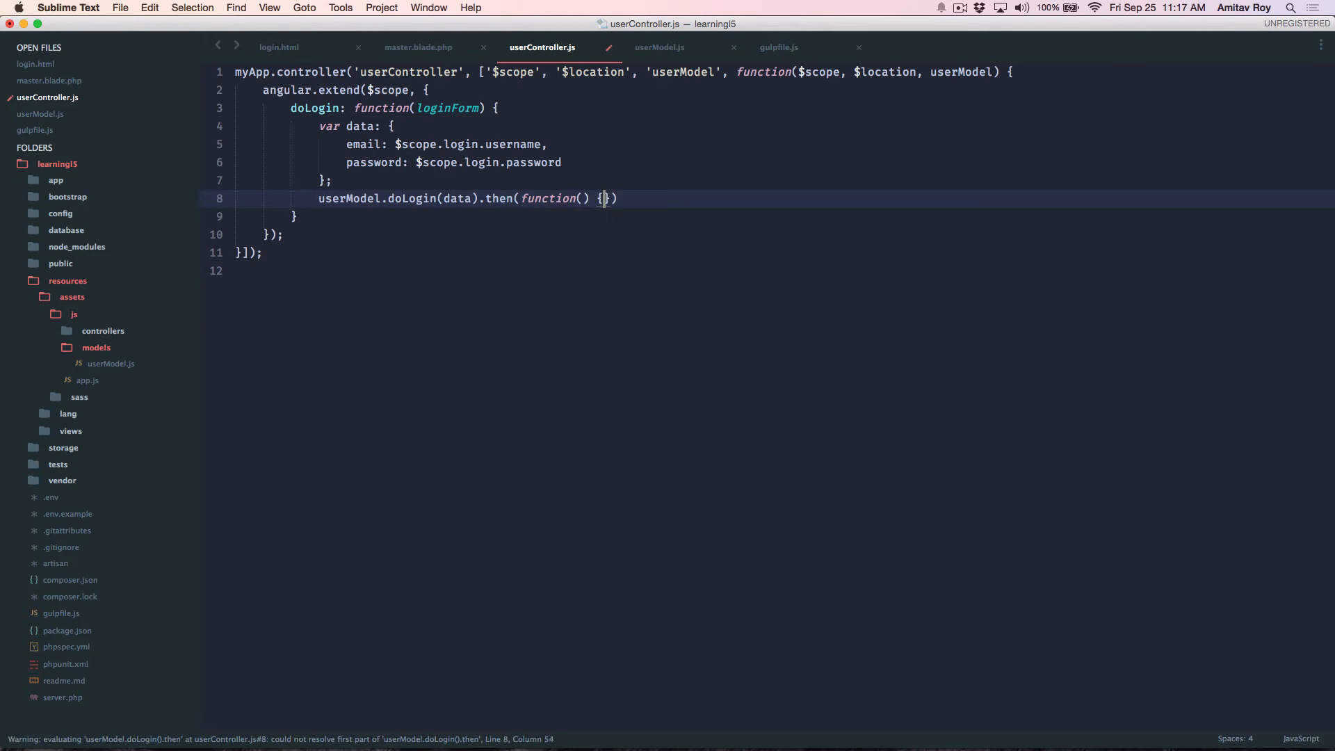
key("enter")
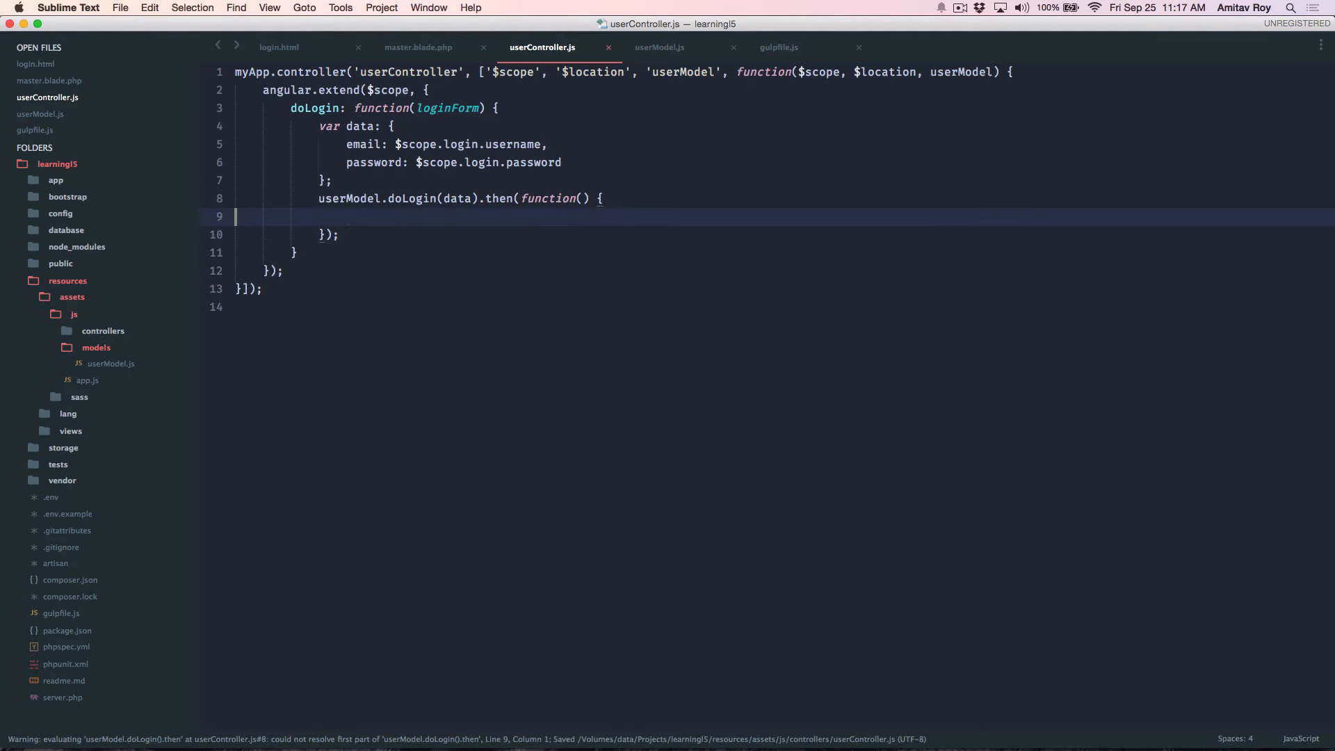
type("$loca")
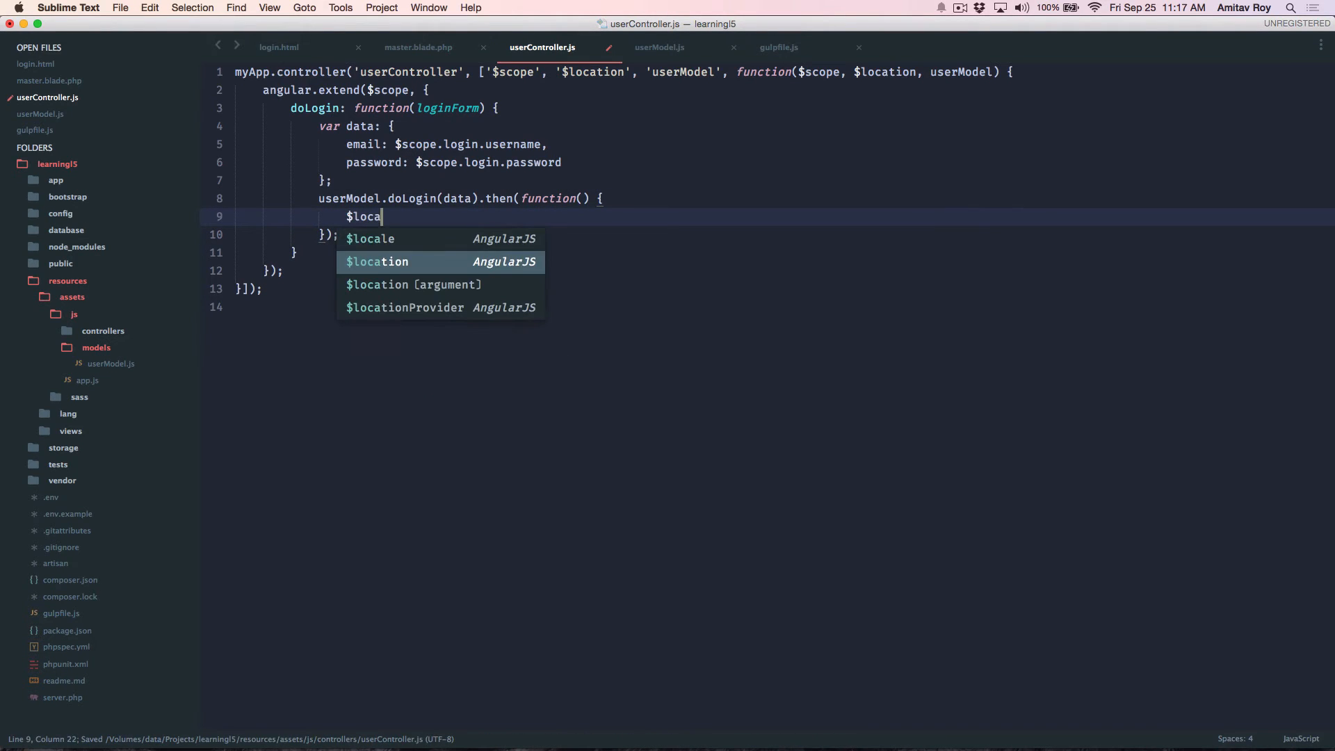
type("tion.pa")
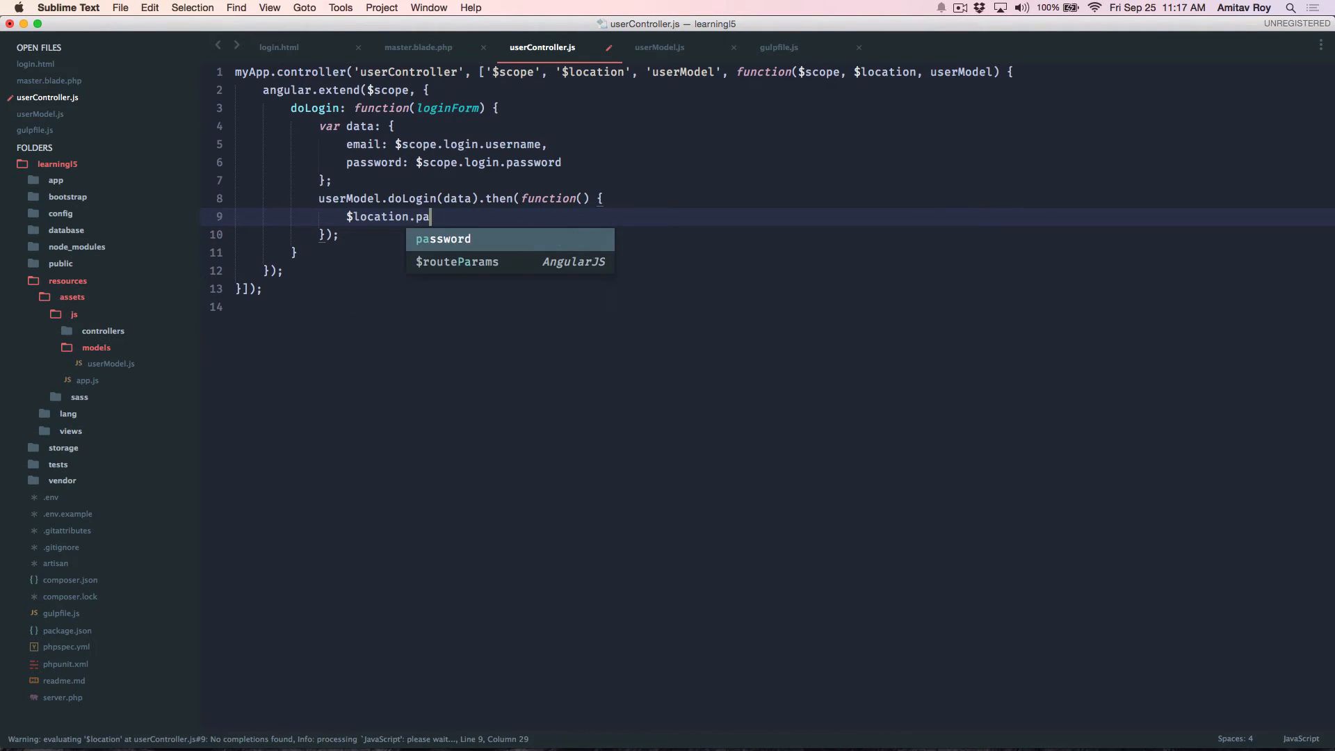
type("th()")
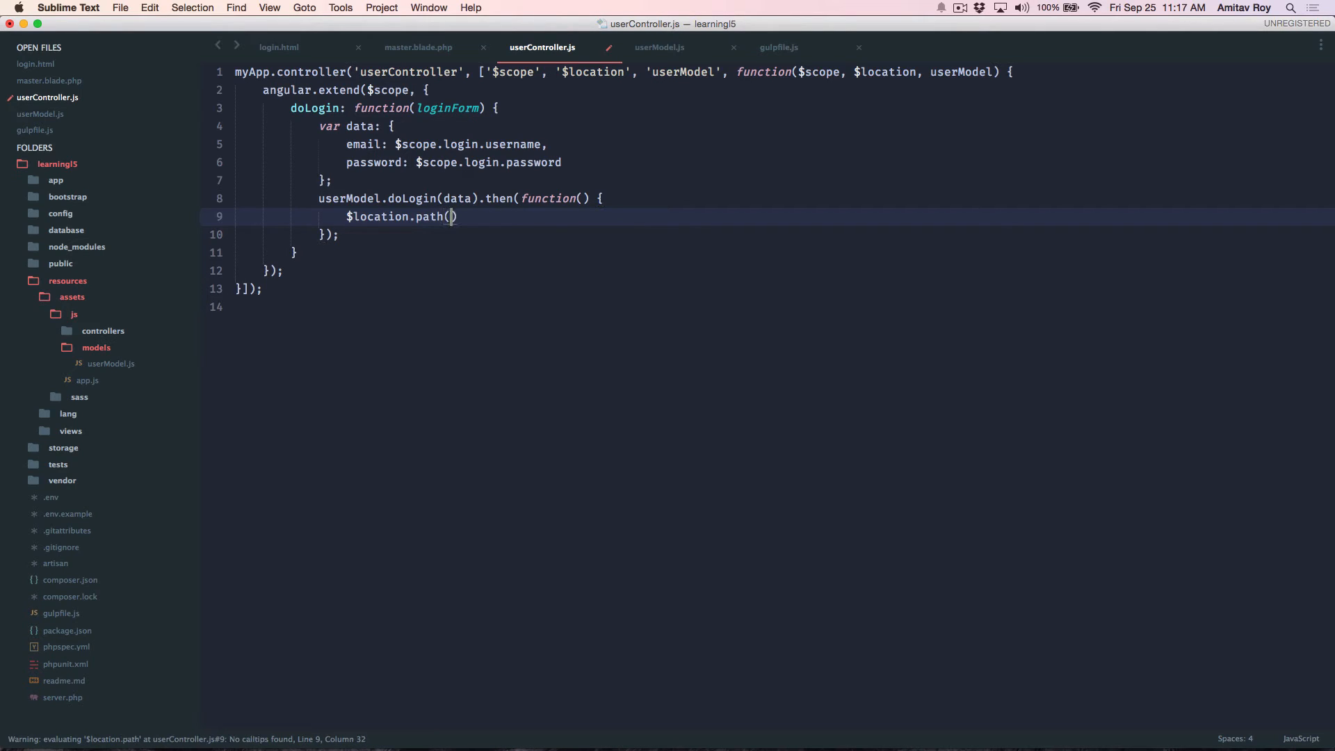
type("'/dashboard")
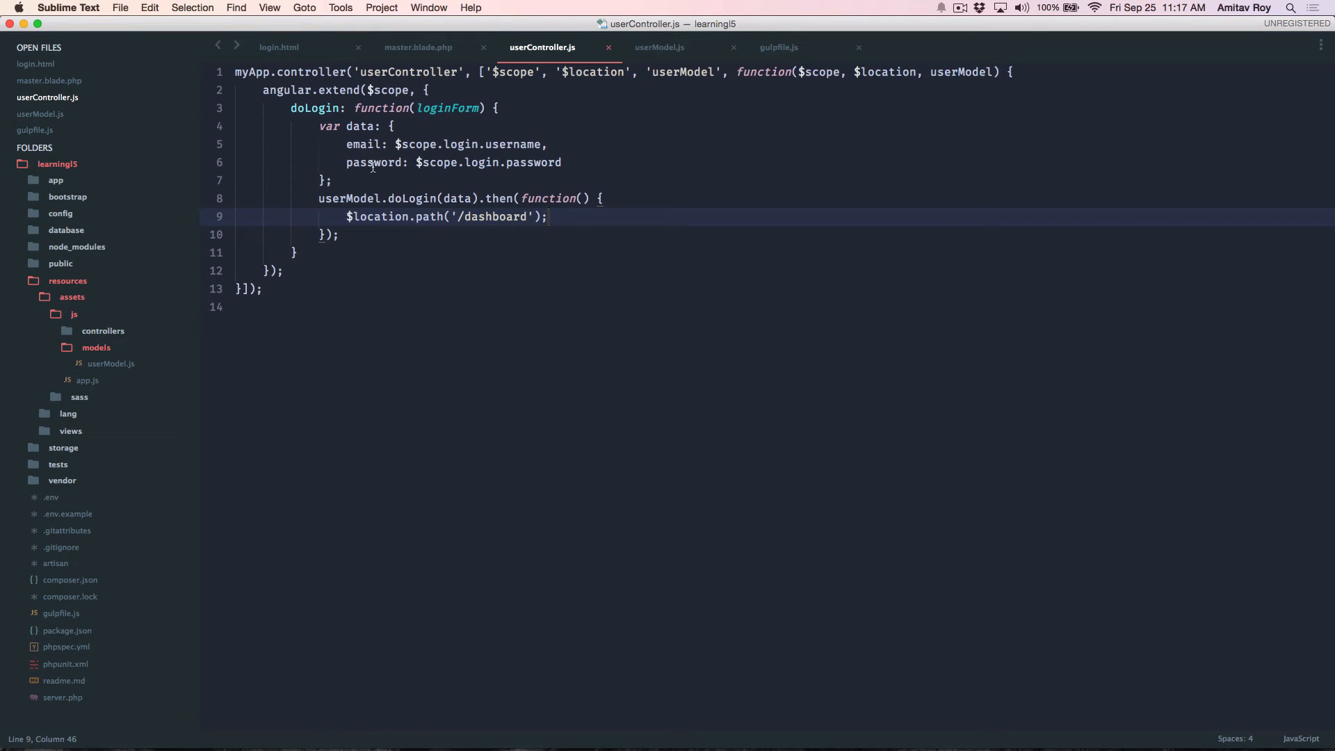
left_click(659, 46)
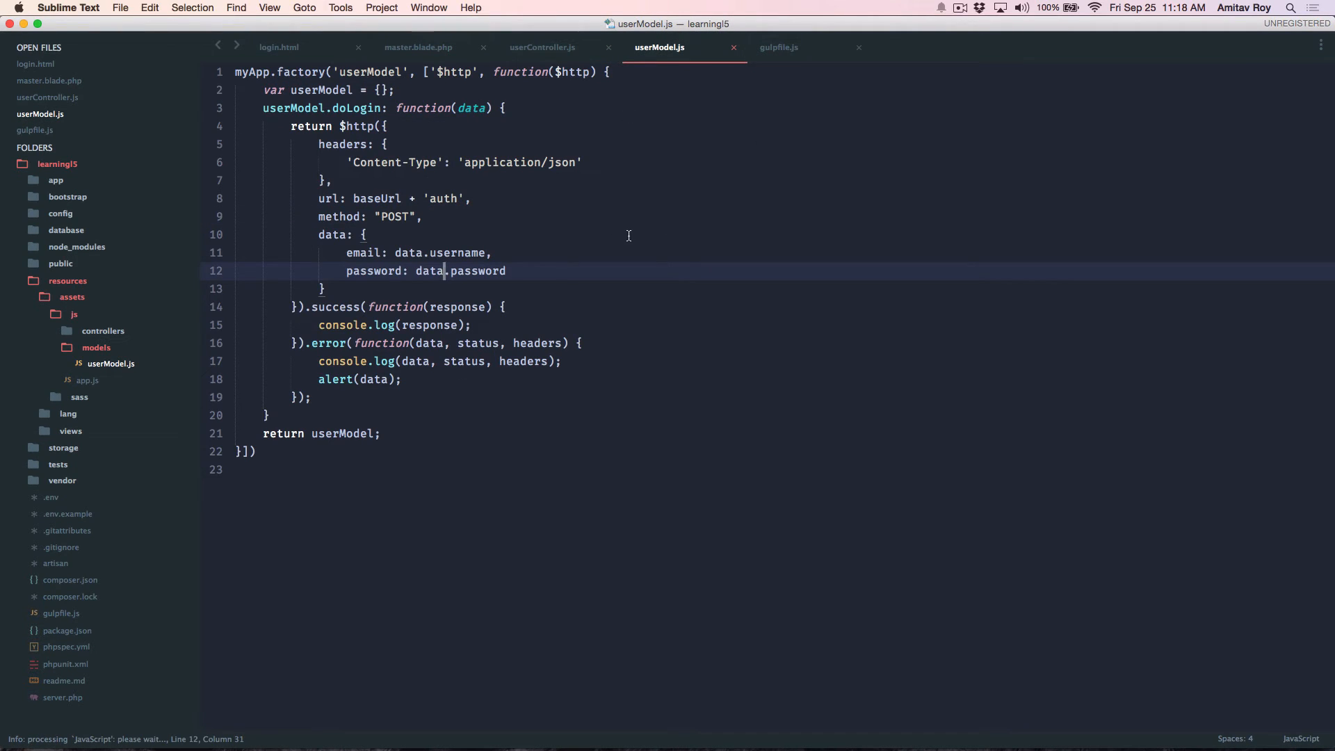
Step: Add mix.scripts(['models/userModel.js'], 'public/js/models.js') to gulpfile.js
left_click(778, 46)
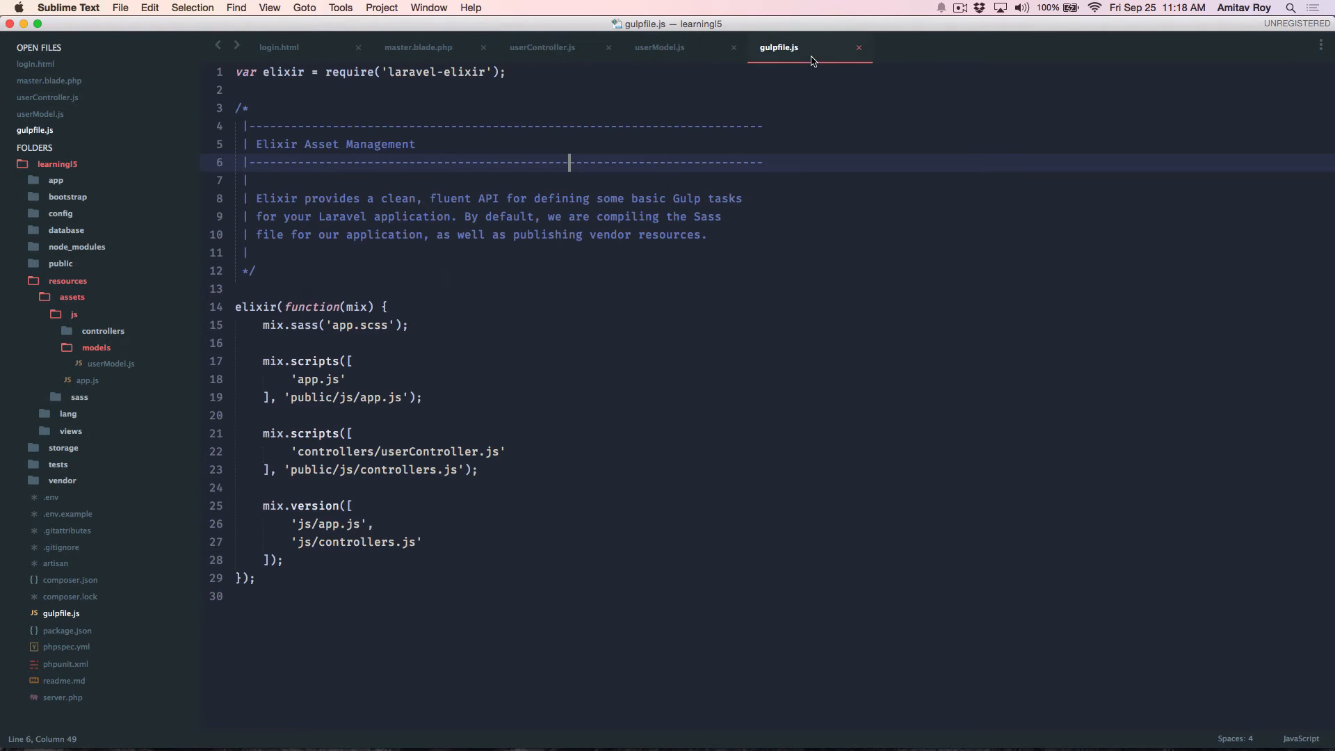
left_click(334, 542)
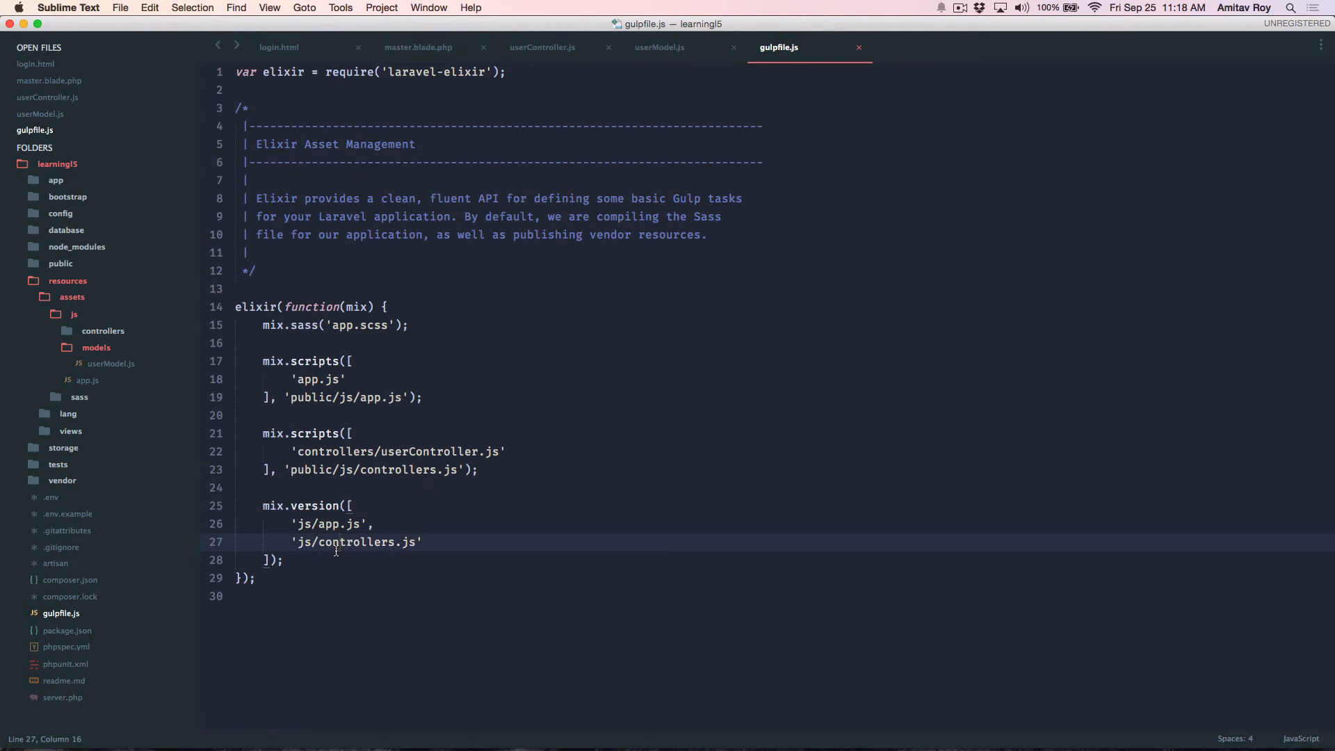
type("mi")
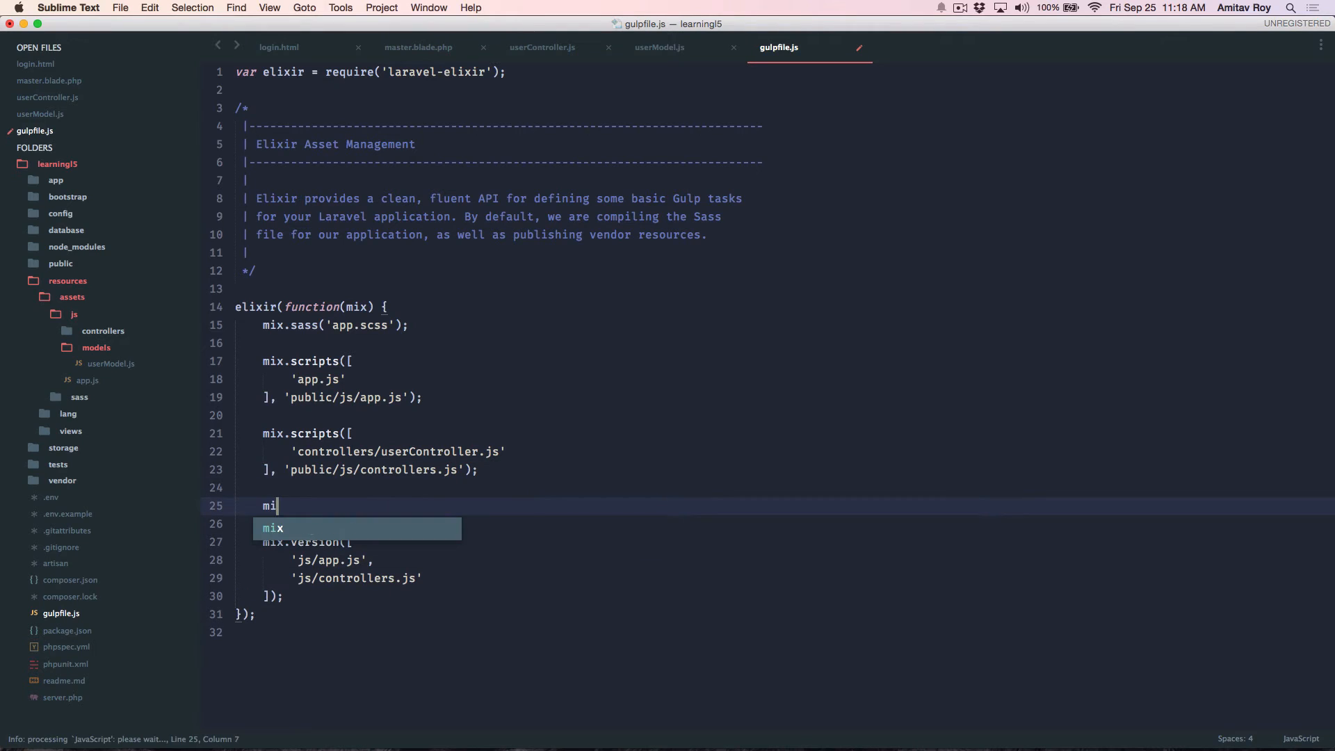
type("x.scr")
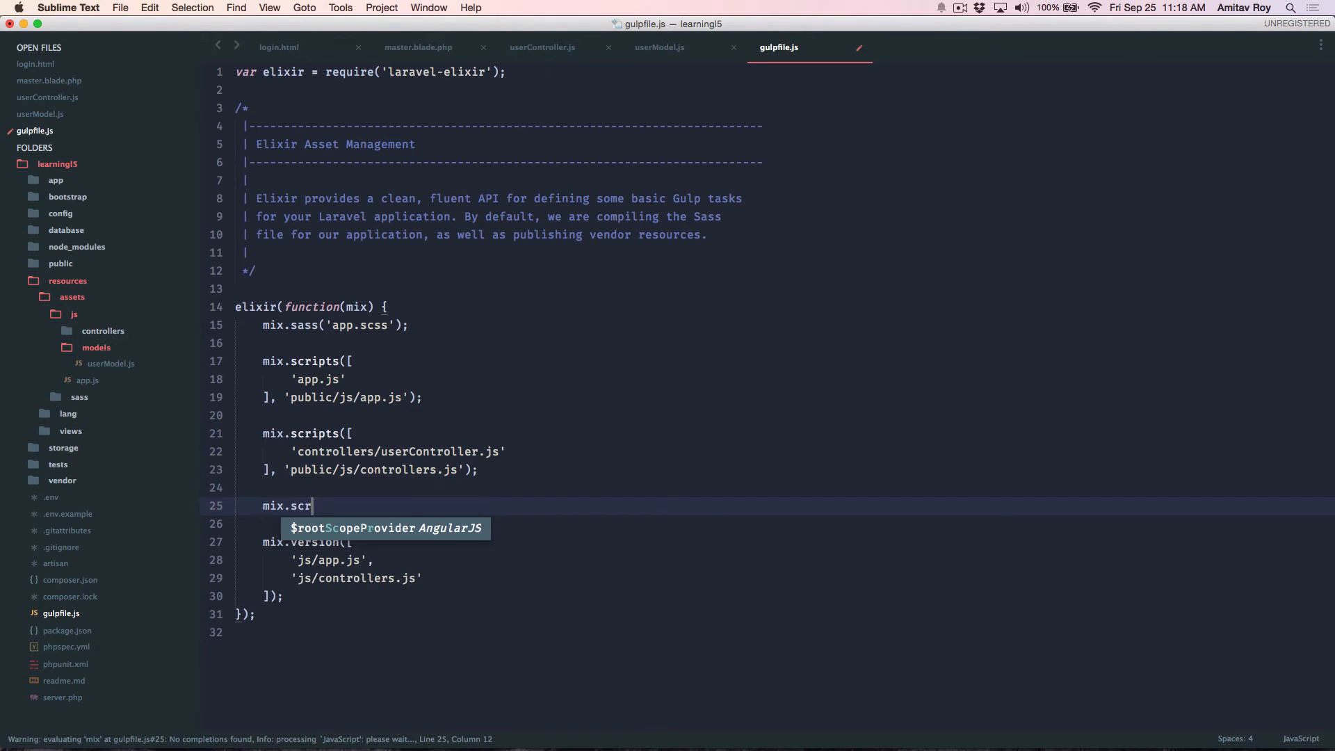
type("ipts(")
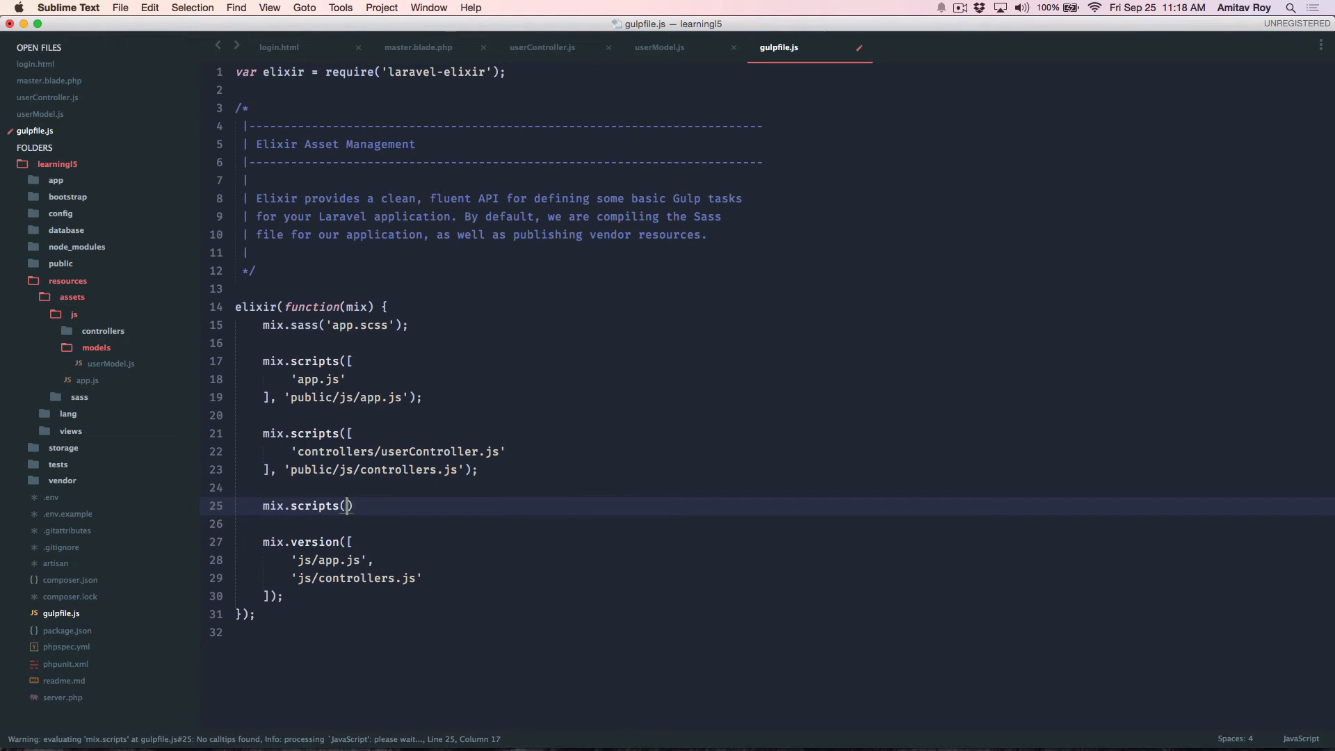
type("[]")
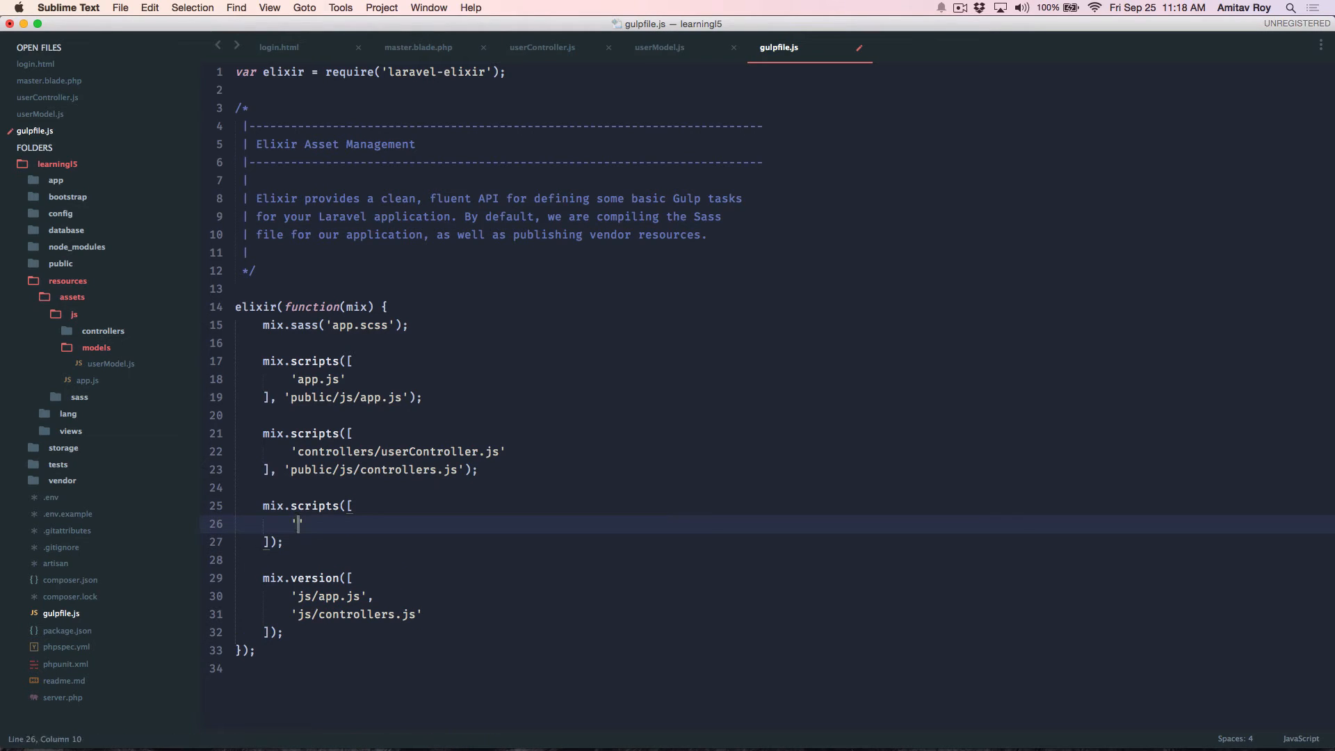
type("models/")
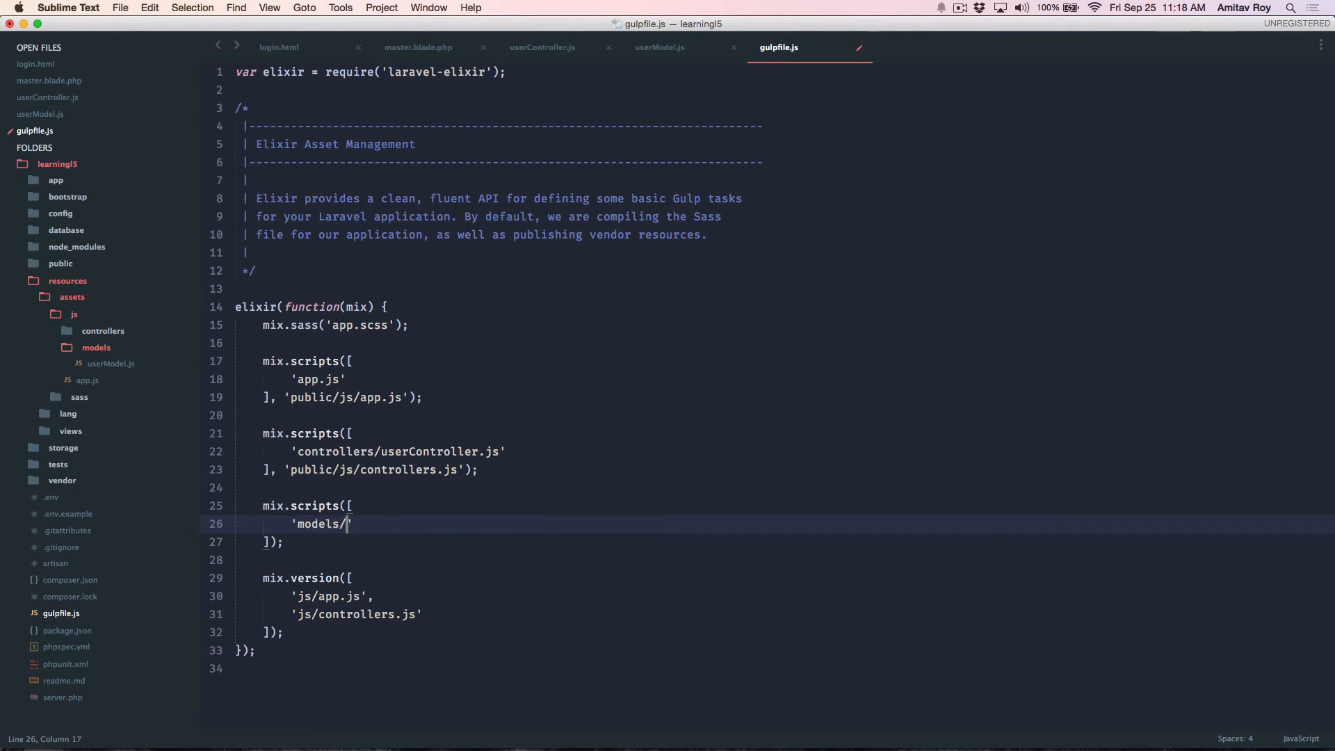
type("userModel")
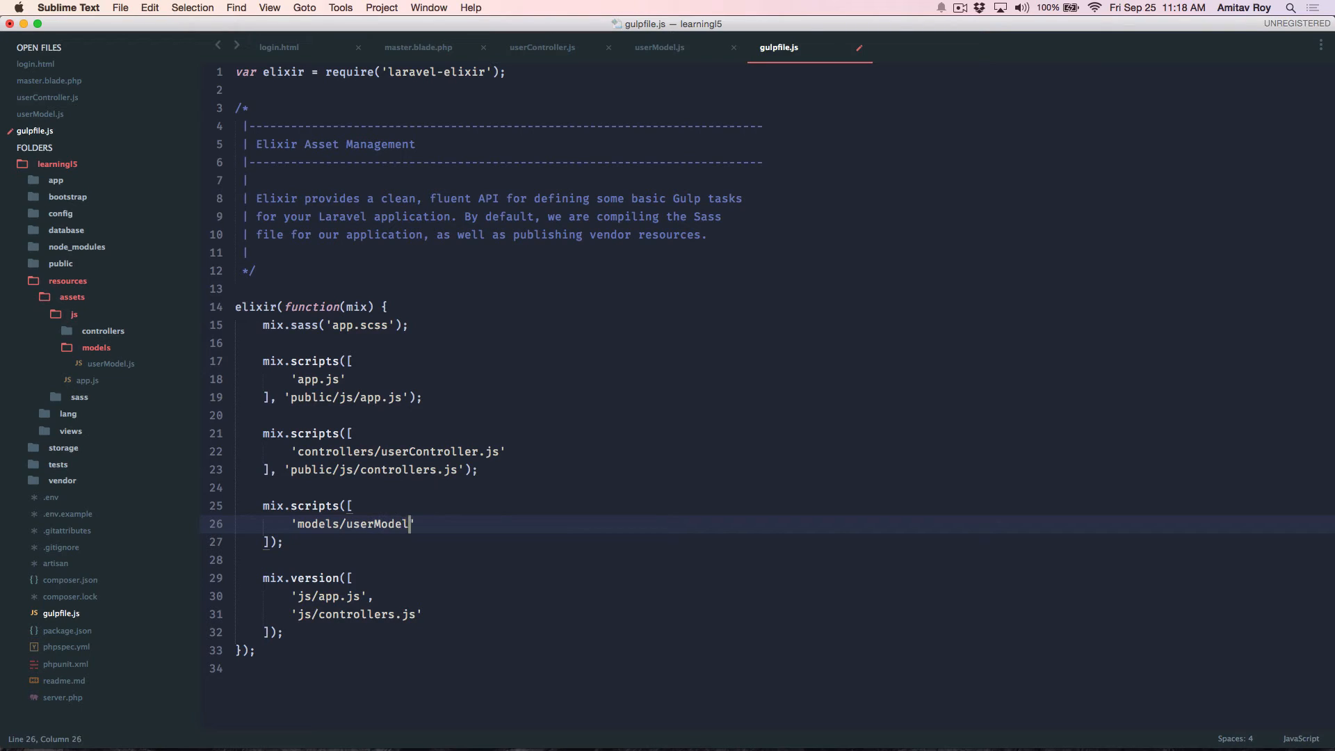
type(".js'")
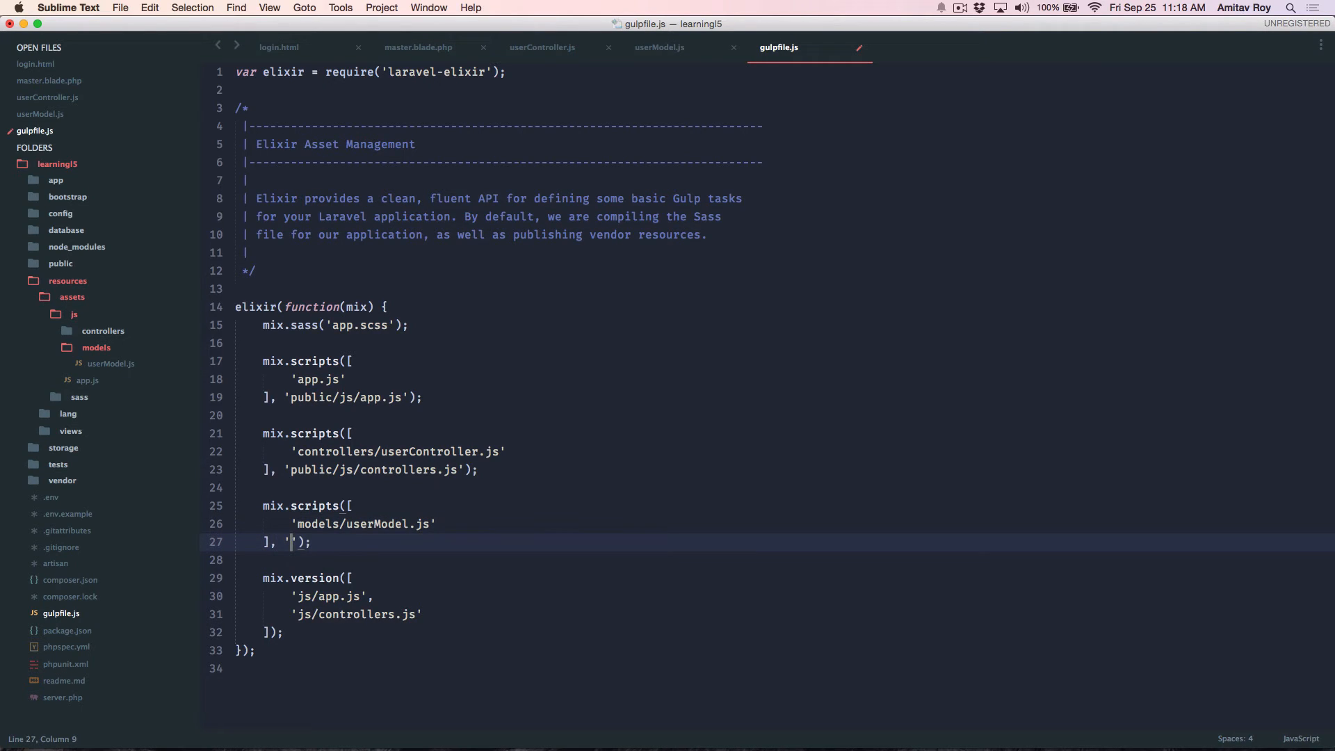
type("public")
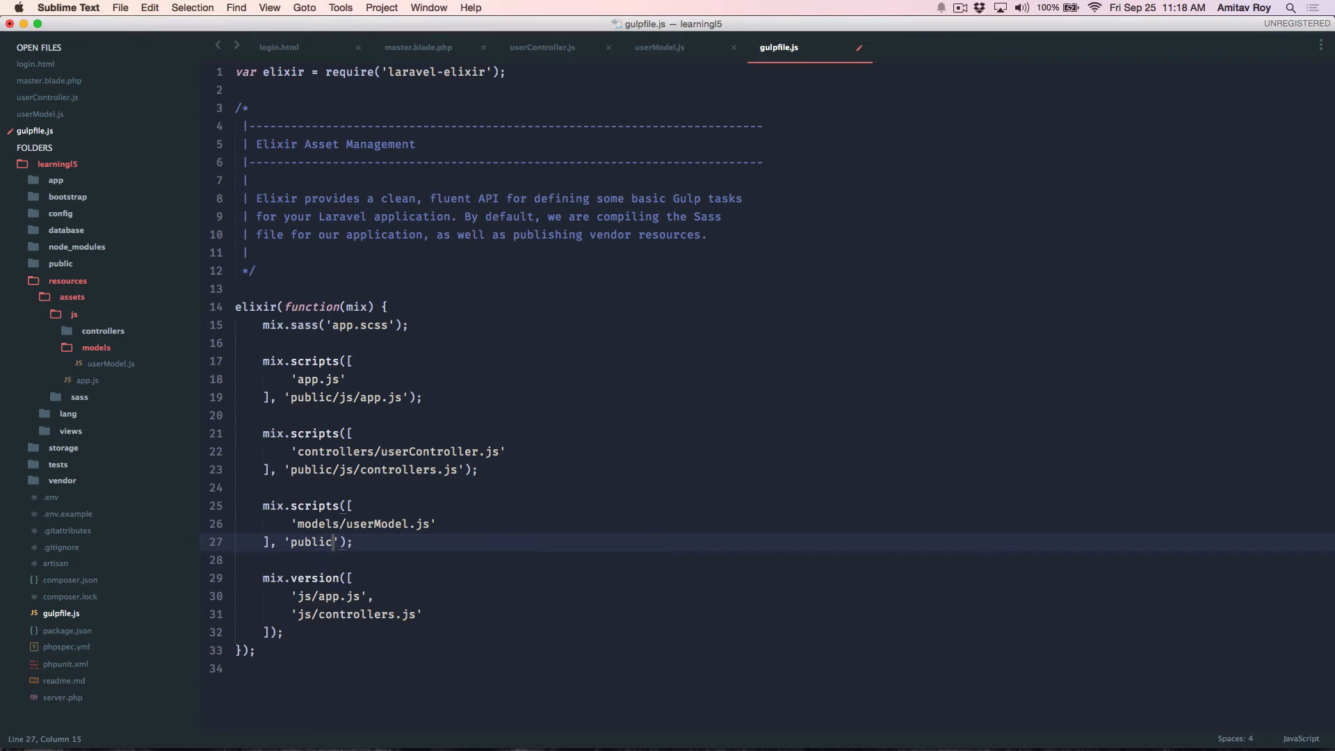
type("models/")
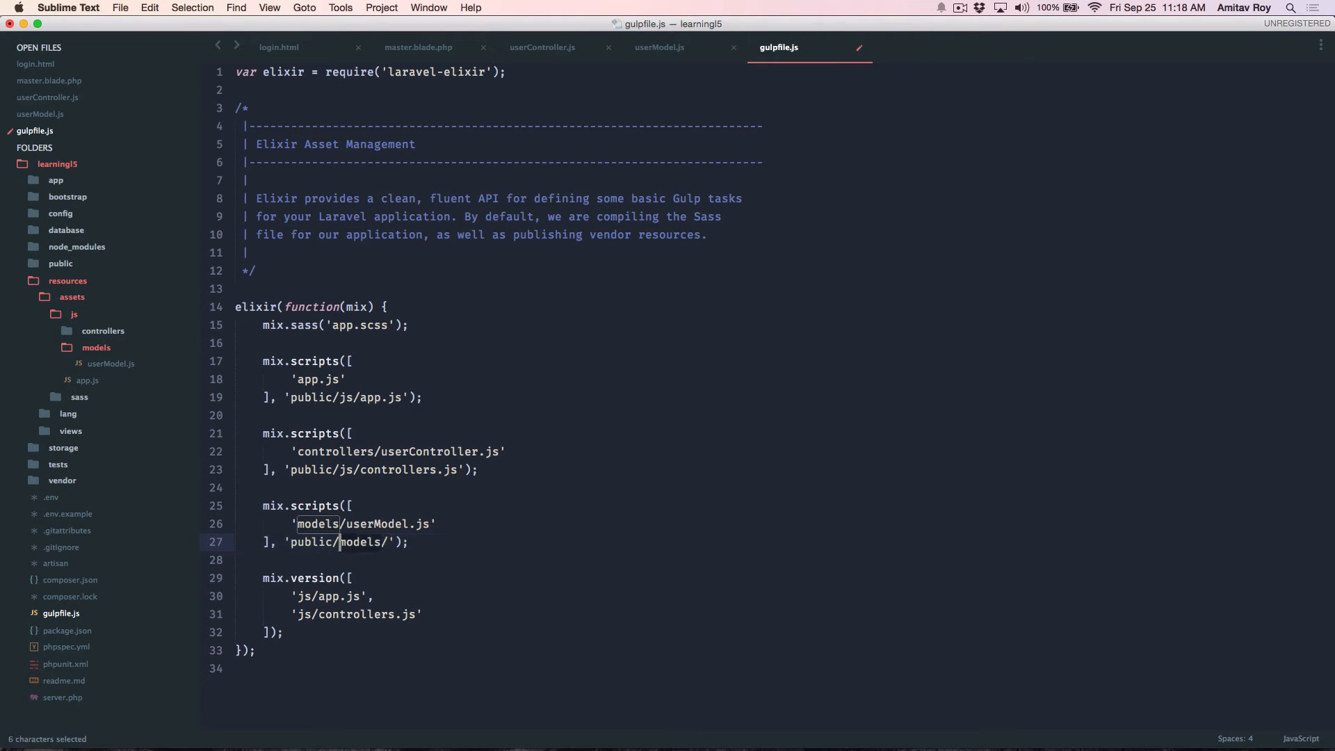
type("js/models")
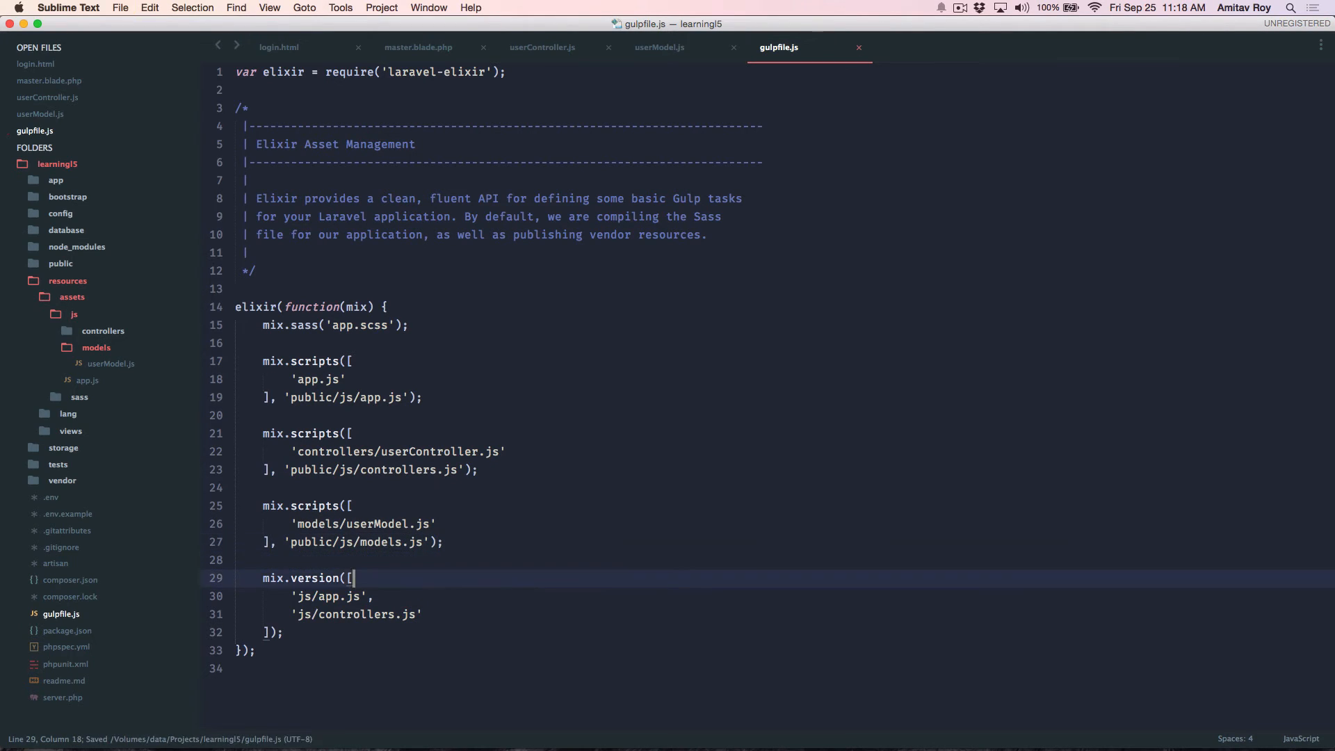
Step: Add 'js/models.js' to the mix.version list and save the gulpfile
key("enter")
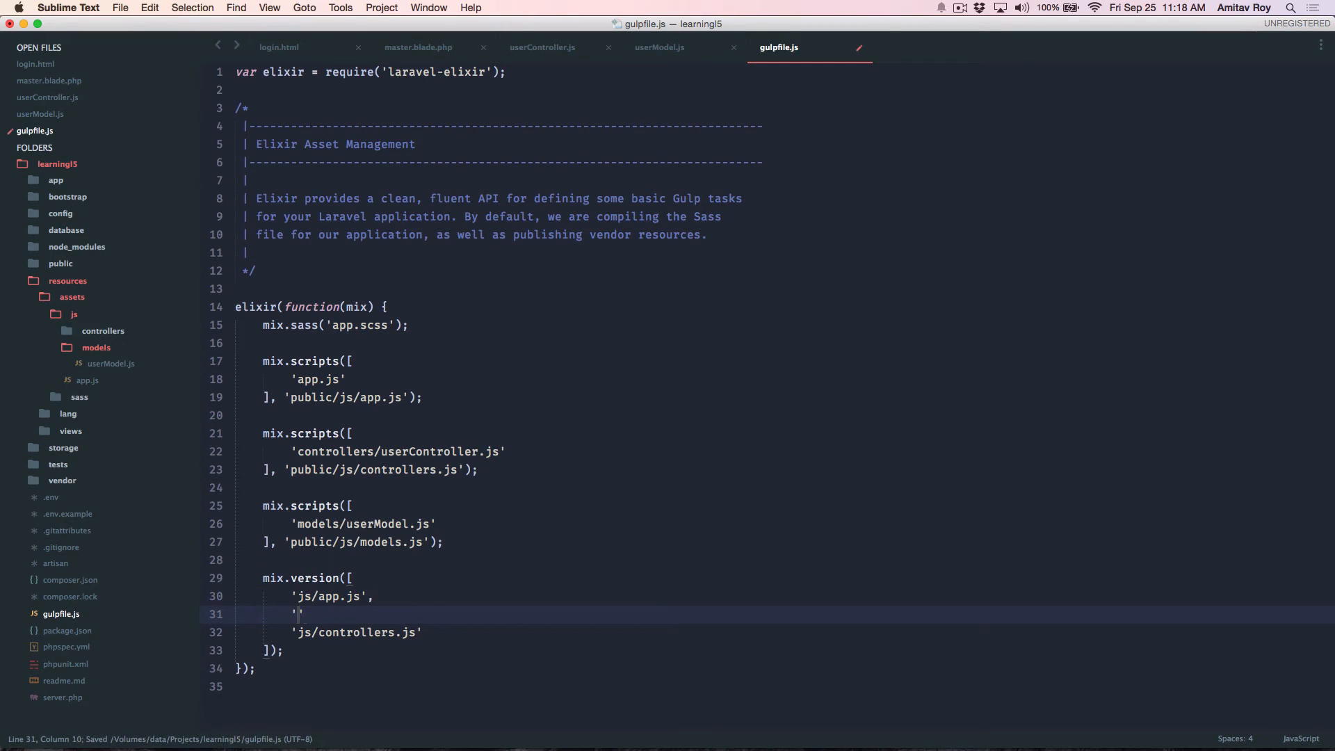
type("js/models.js")
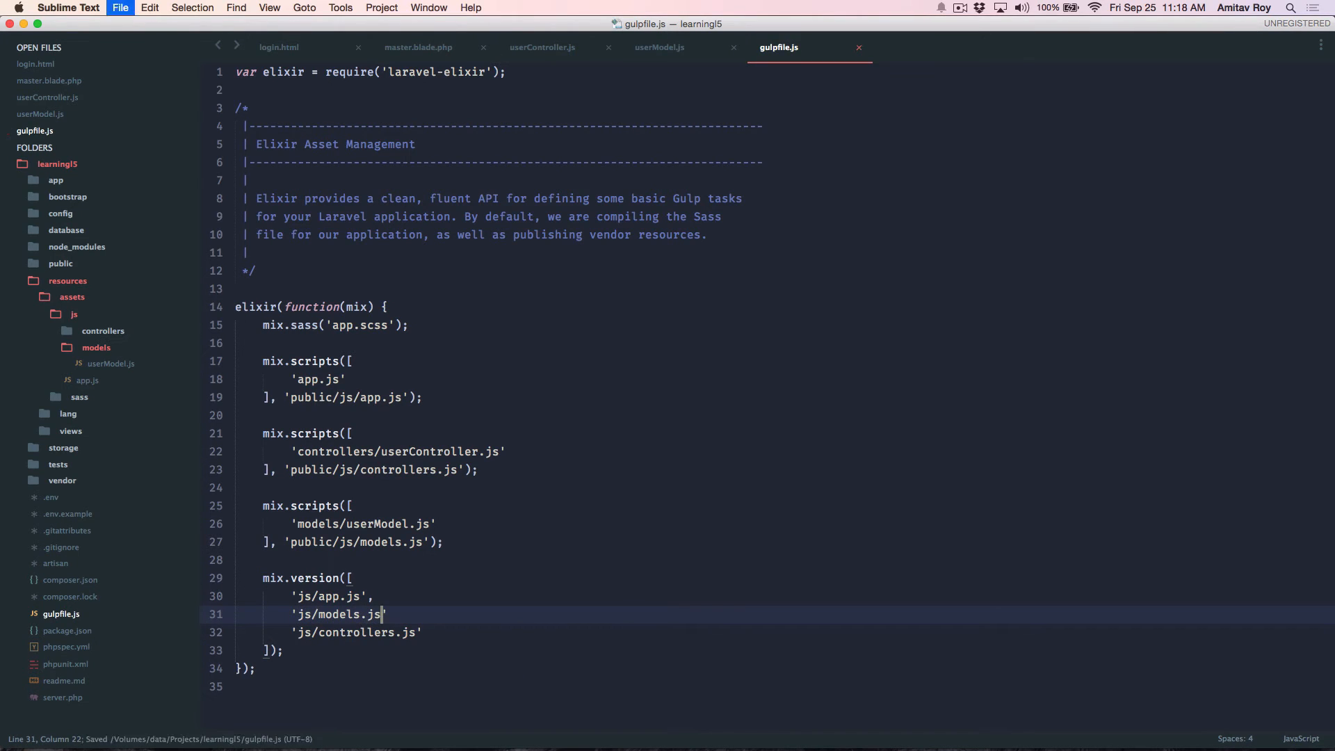
type(",")
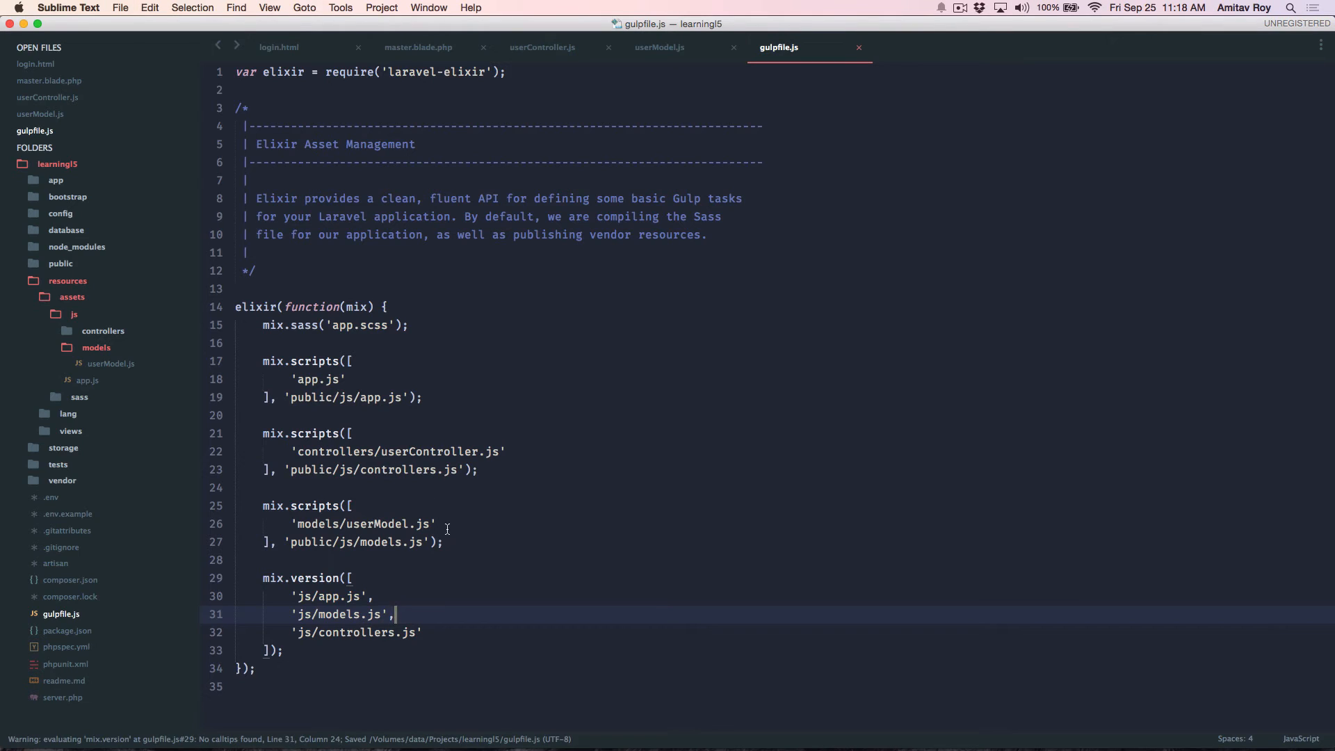
left_click(437, 524)
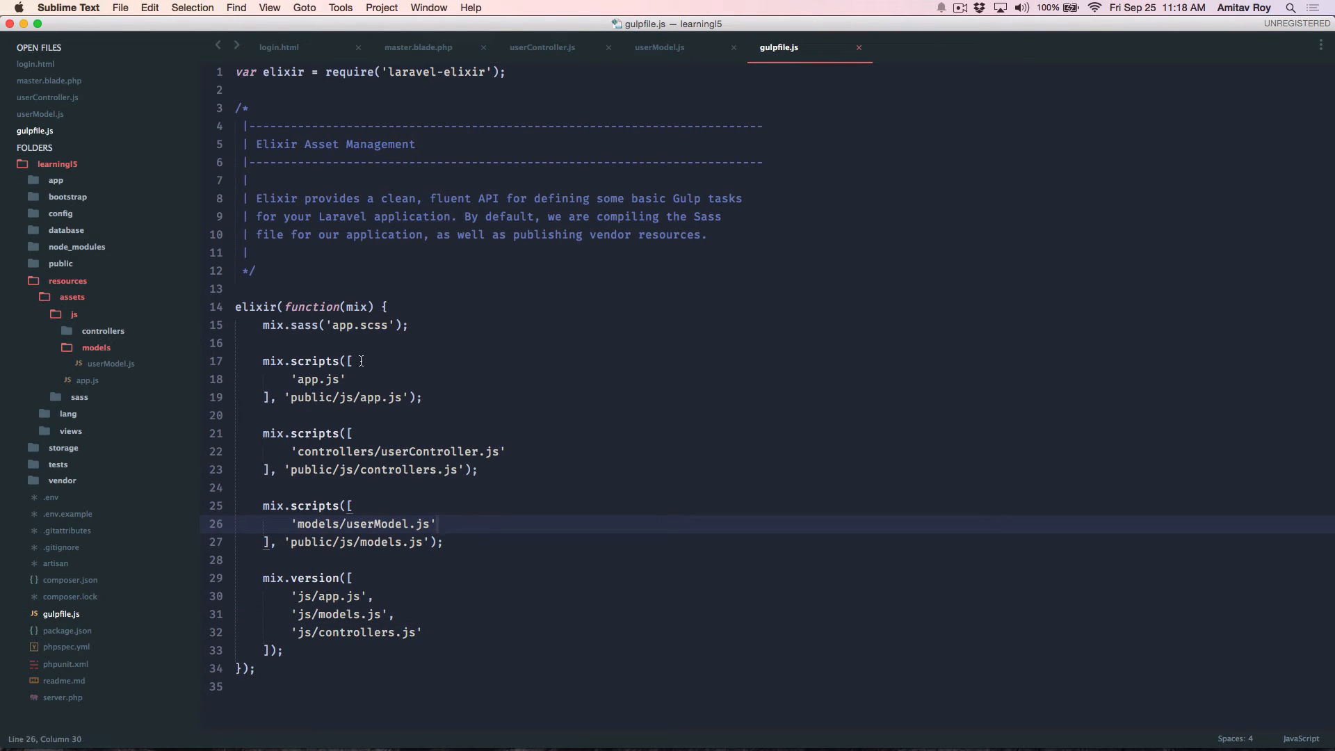
key("cmd+tab")
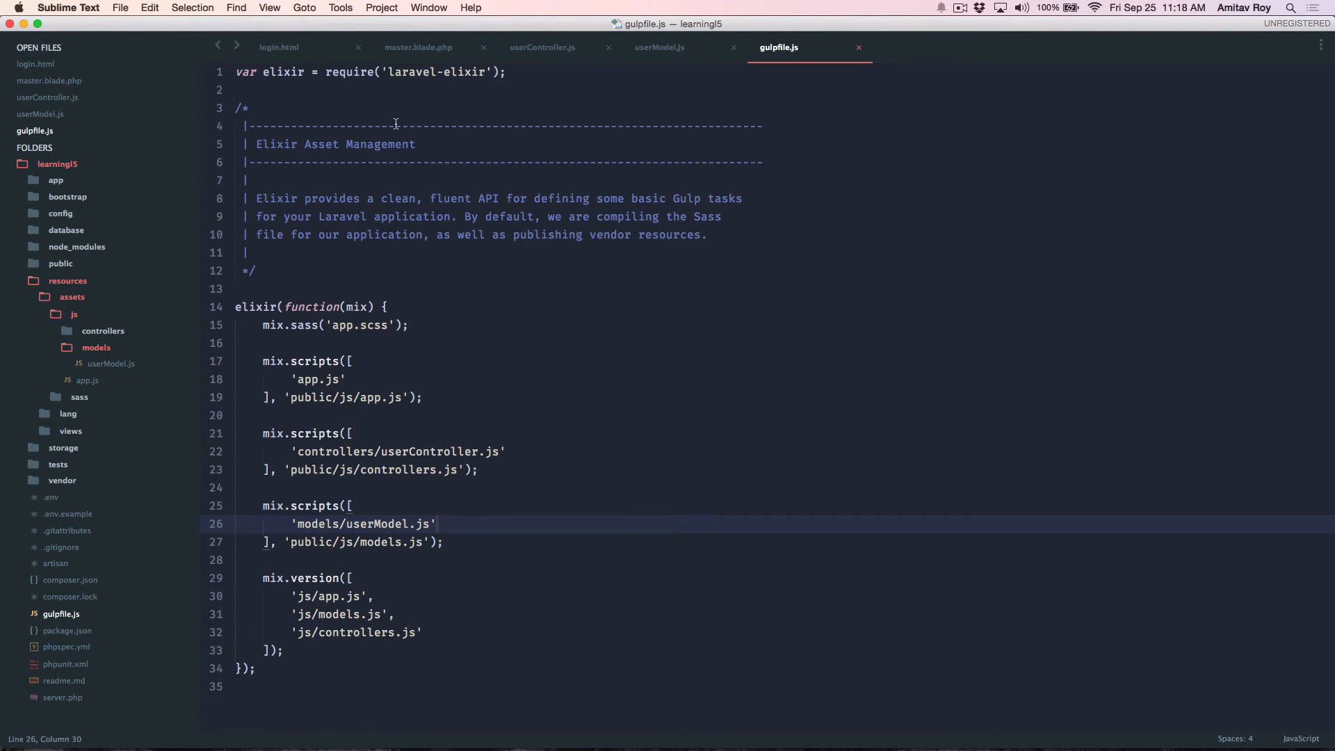
Step: Switch to Terminal and run the gulp build
left_click(418, 46)
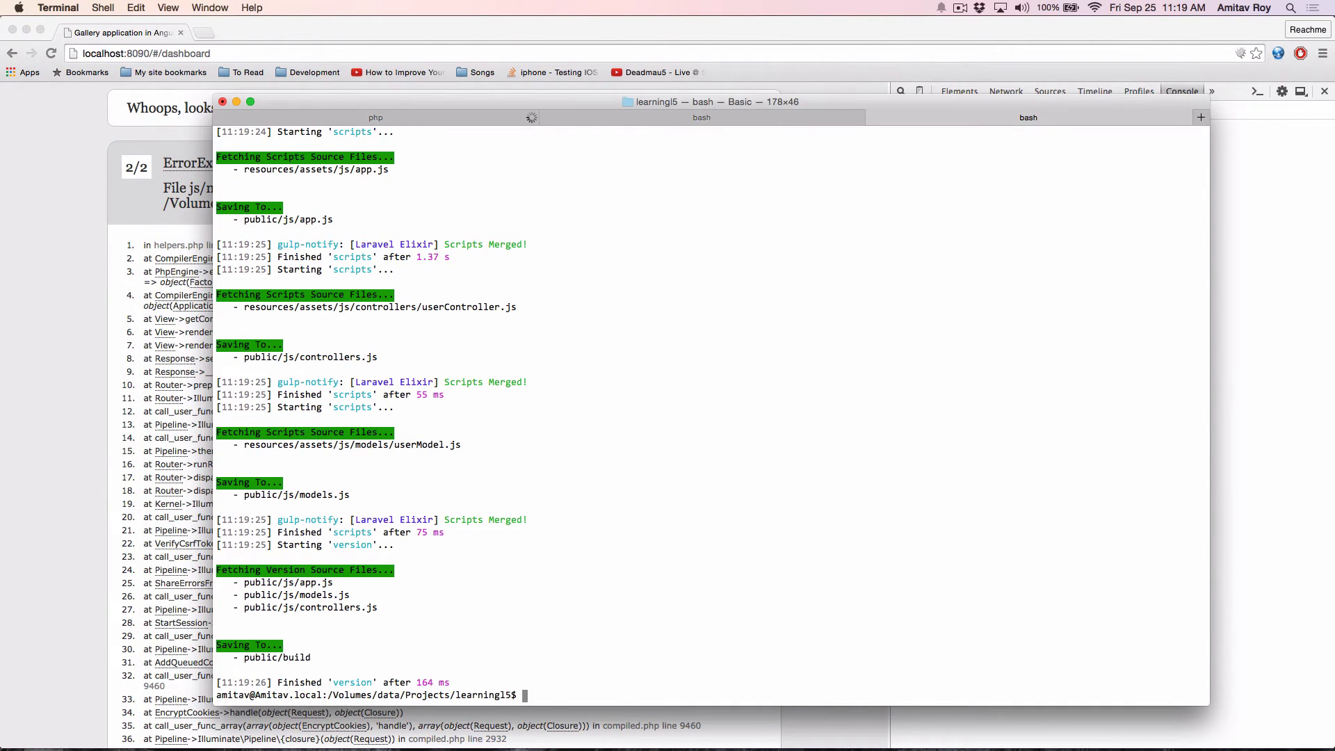
Step: Start gulp watch and view the Chrome DevTools console errors
type("gulp watch")
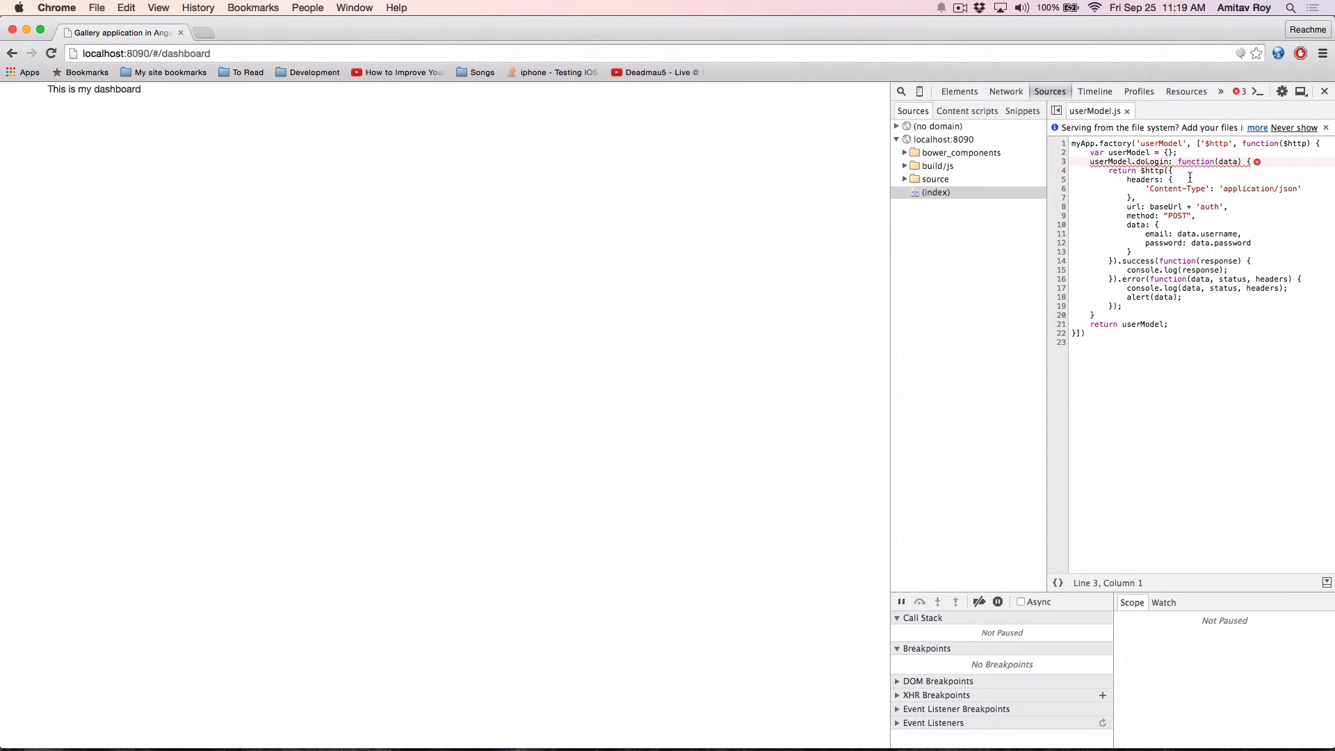
key("cmd+tab")
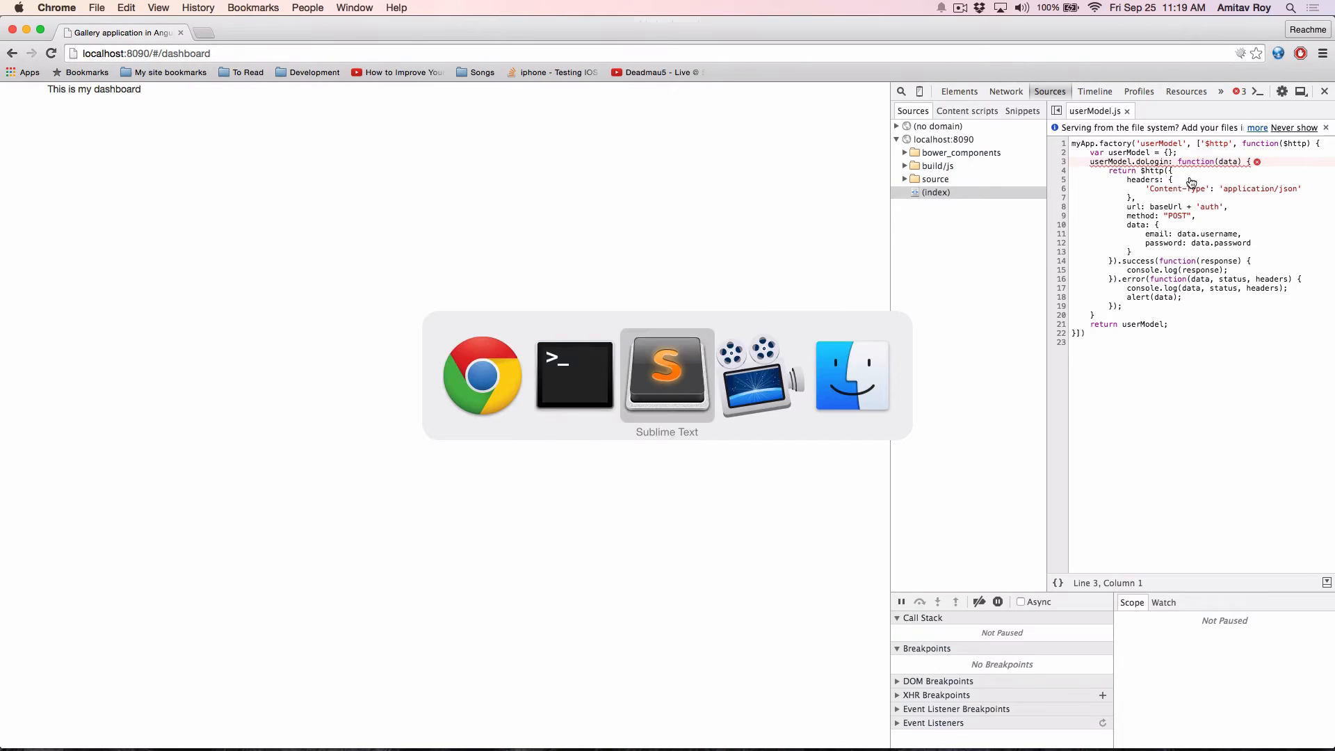
left_click(667, 375)
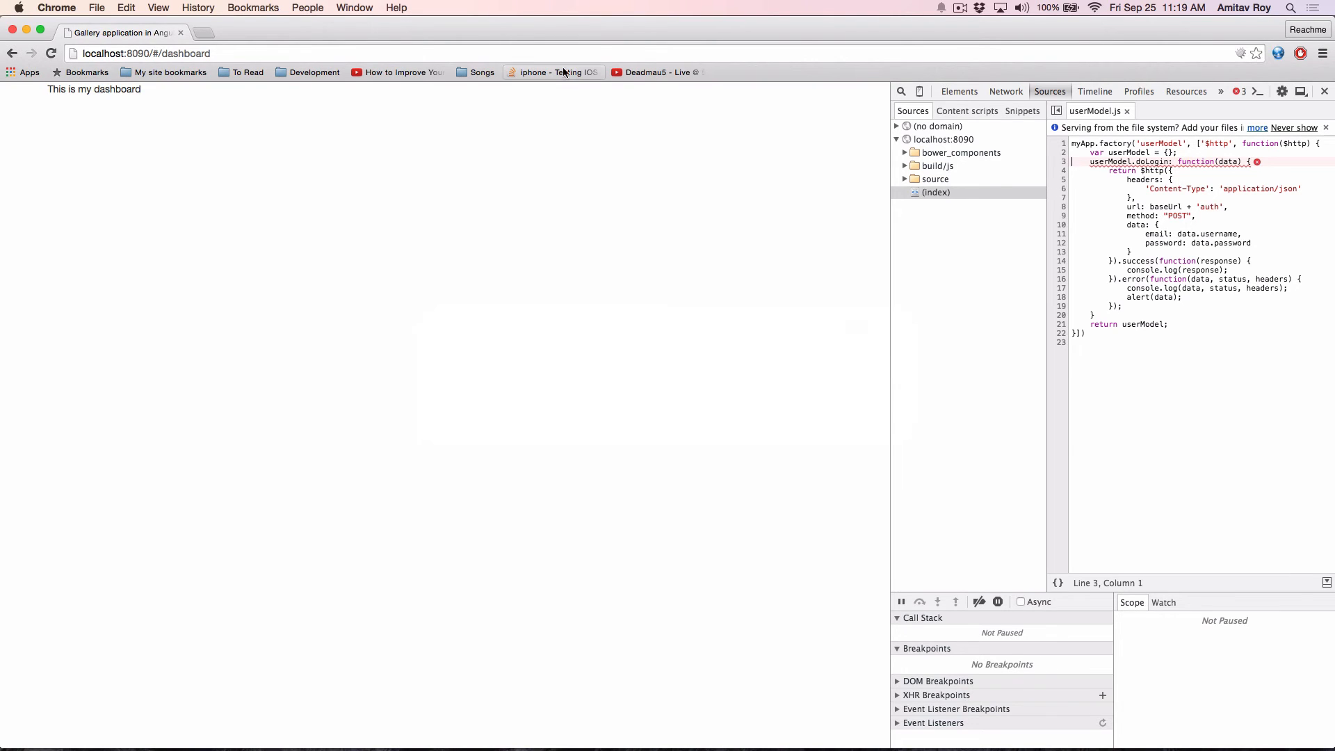
left_click(1221, 91)
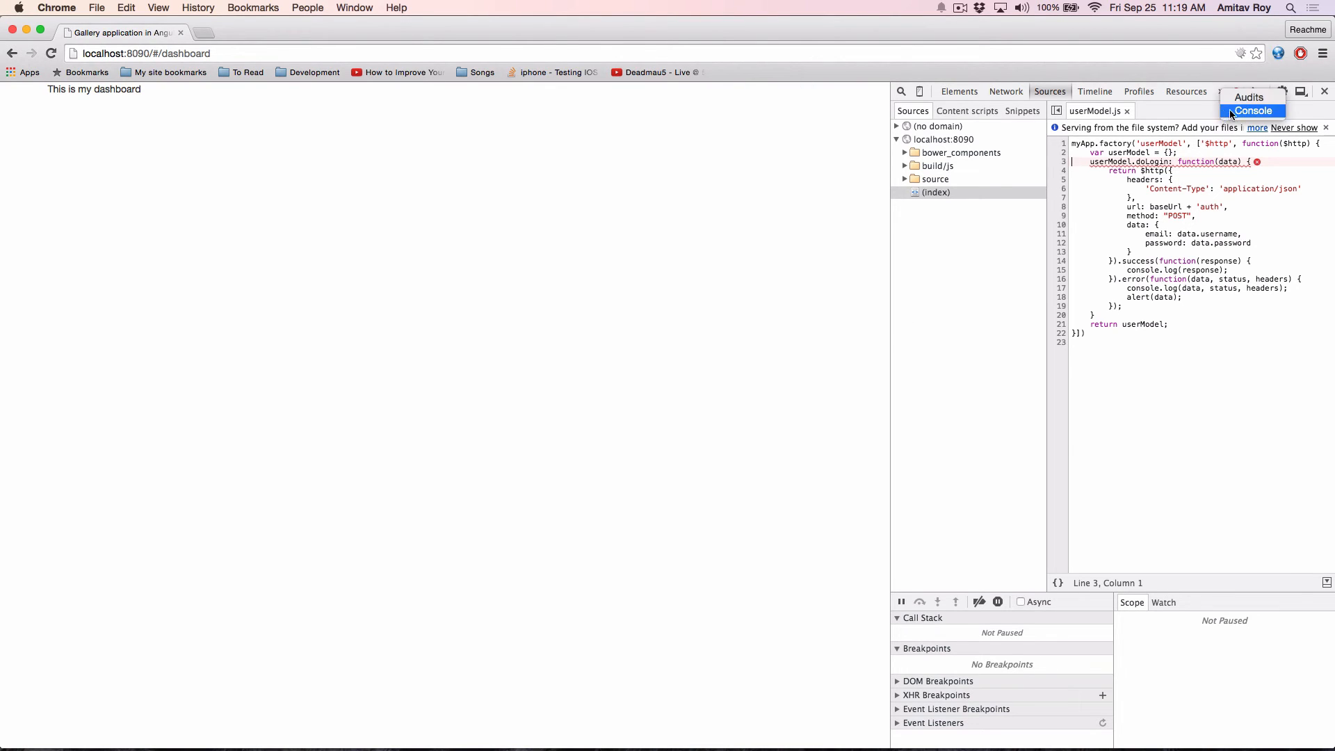
left_click(1252, 111)
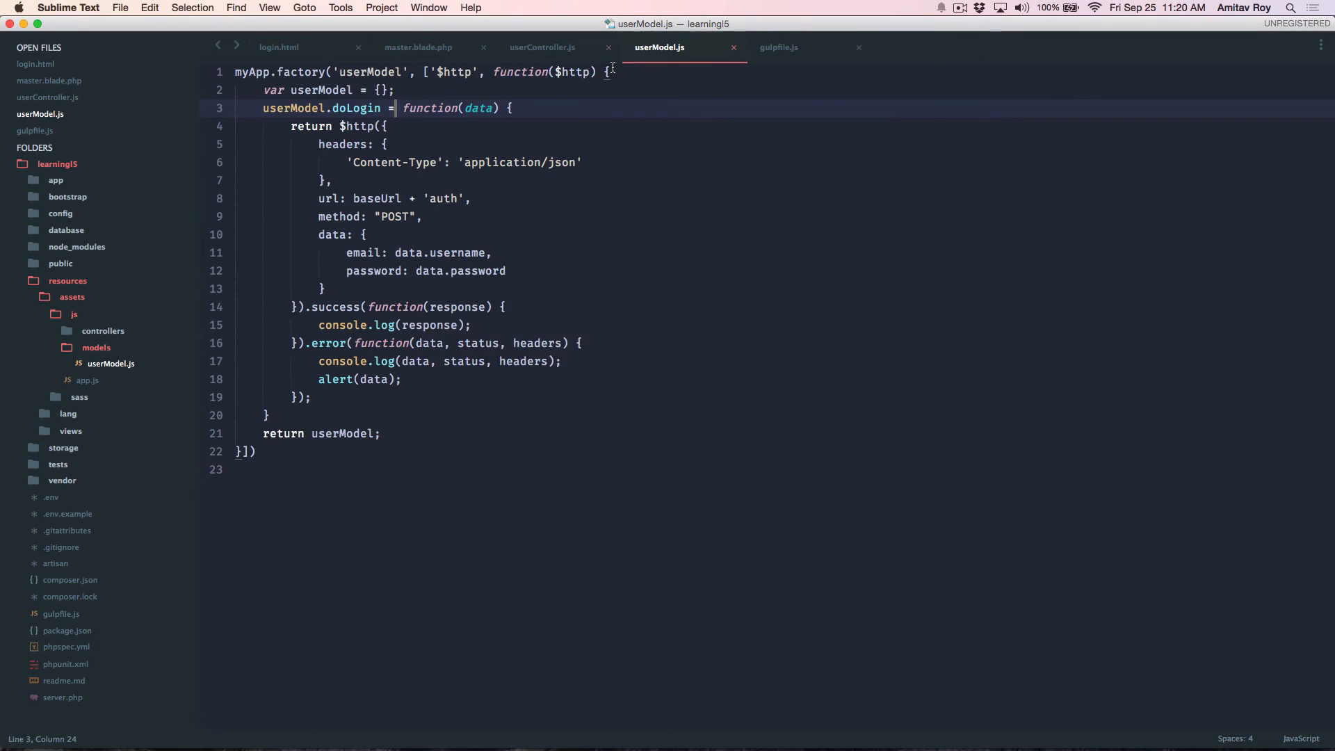
Step: Replace the stray ':' with '=' in userController.js and reload the page
left_click(541, 47)
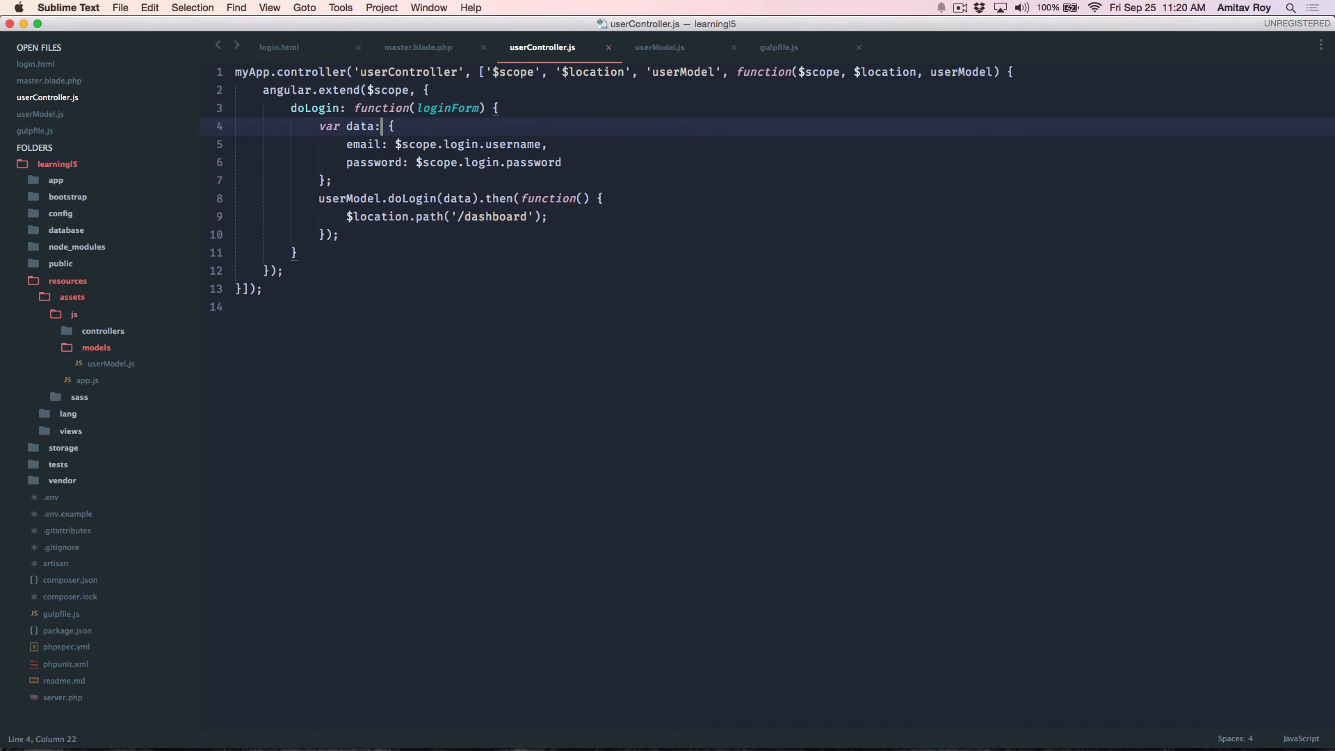
type("=")
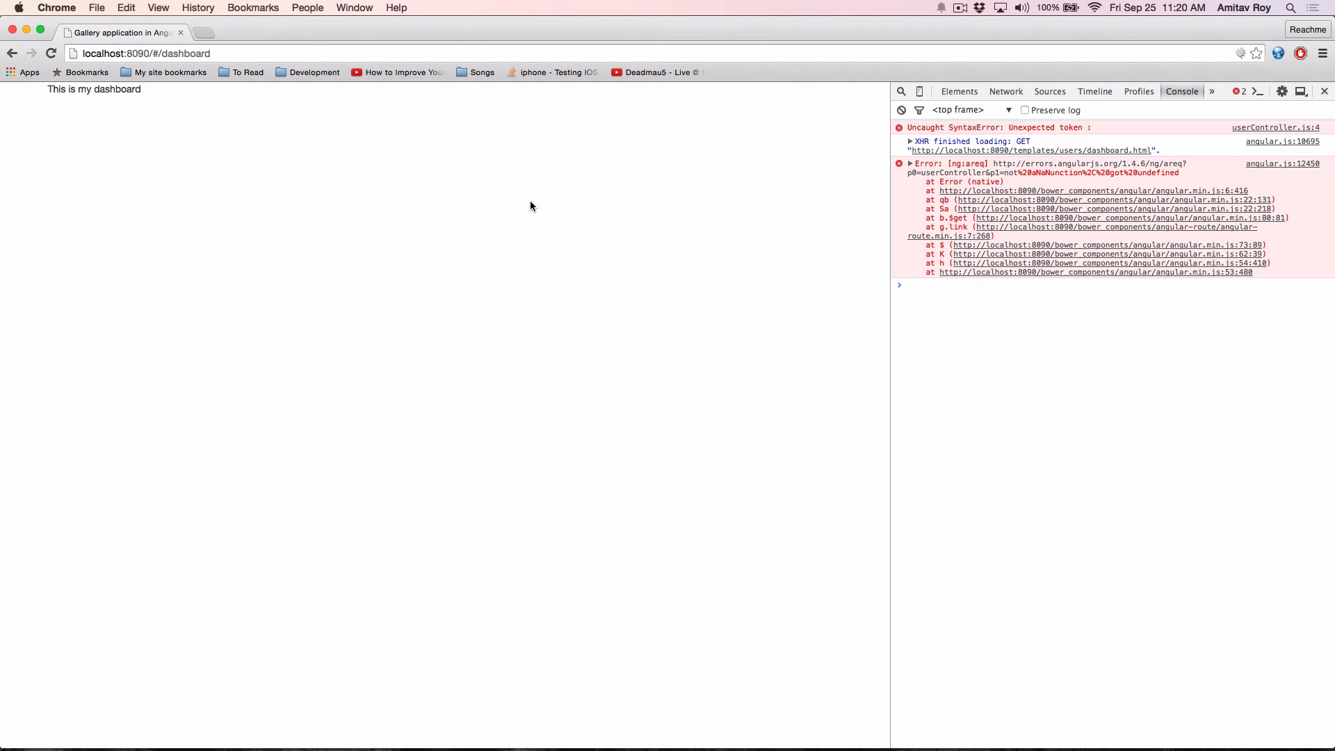
left_click(901, 110)
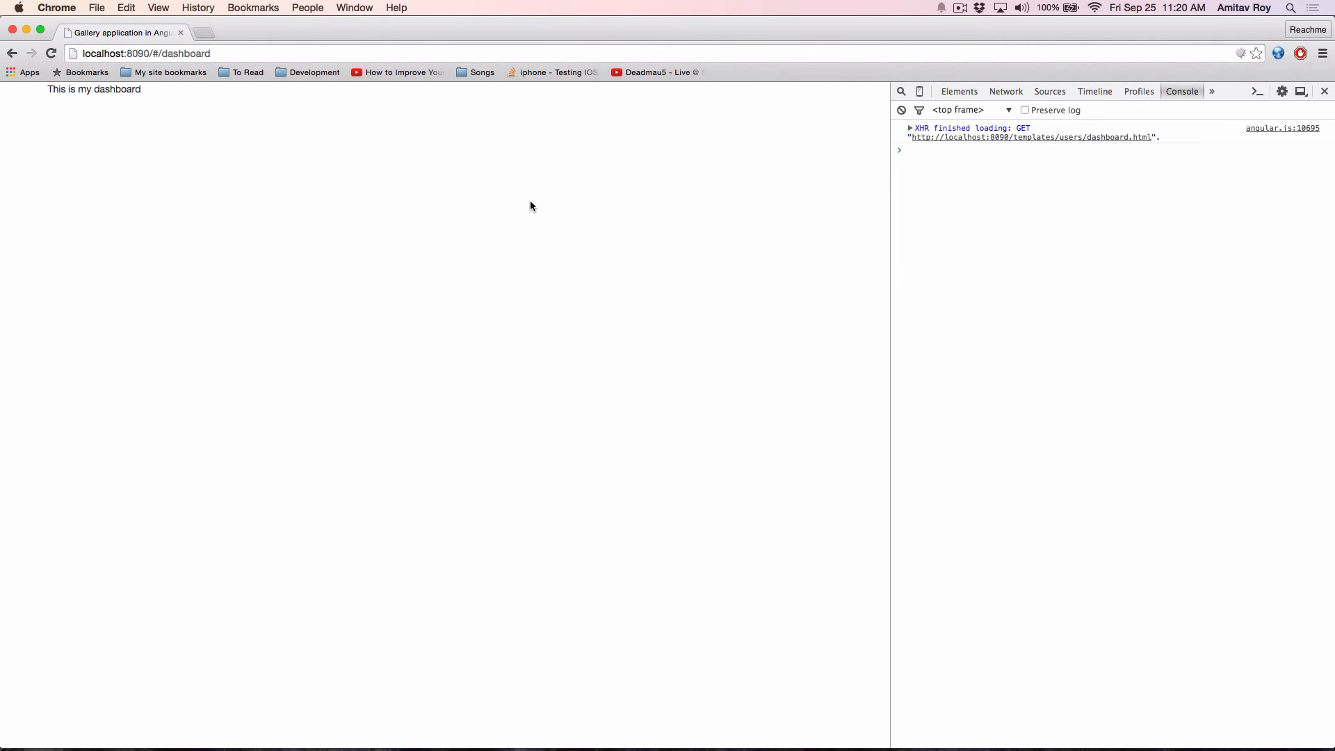
mouse_move(299, 197)
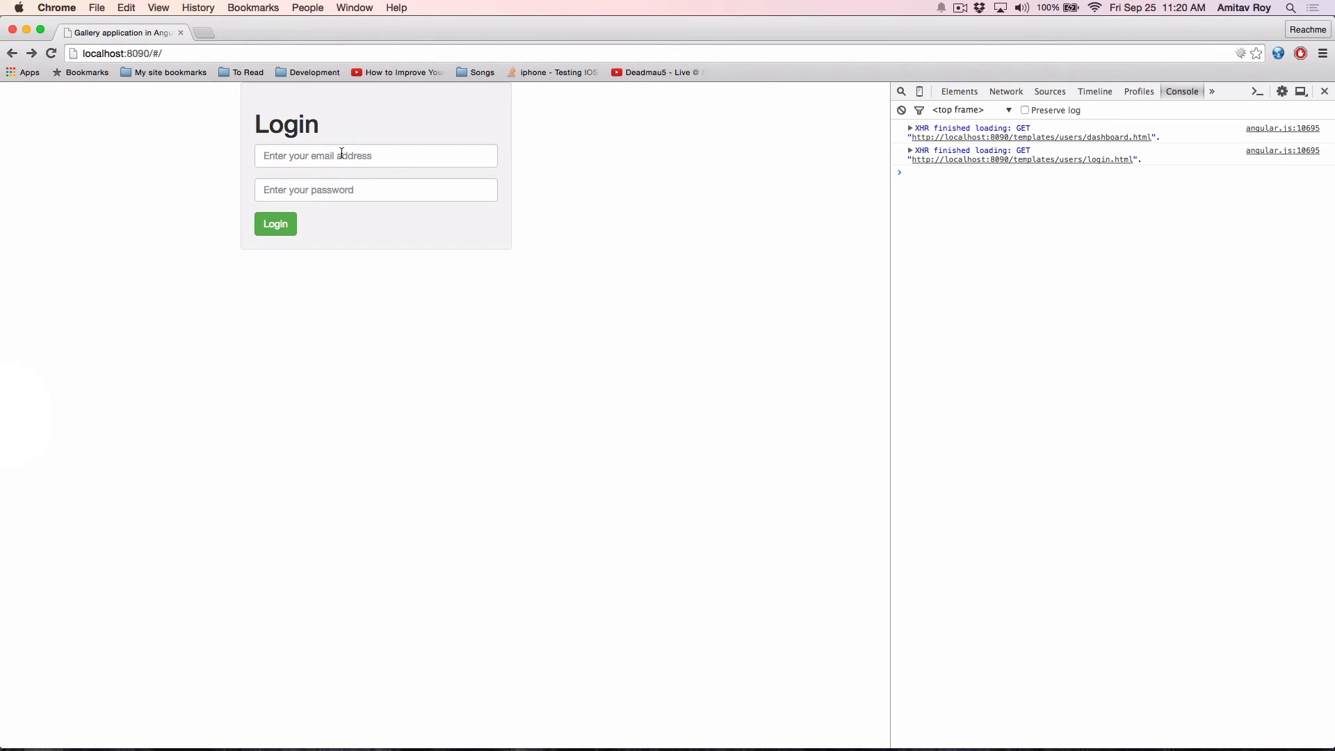
Step: Enter the password, submit the login, and dismiss the 'Username password does not match' alert
type("rea")
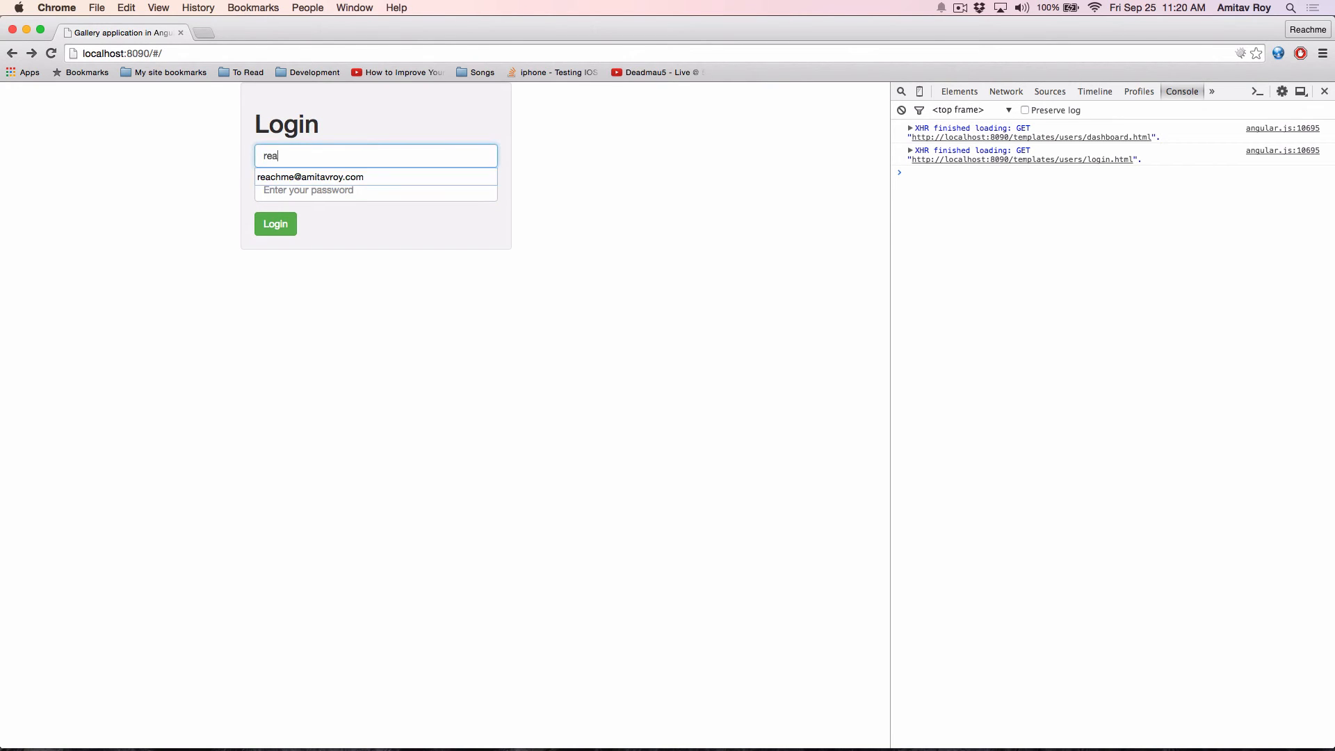
type("••••")
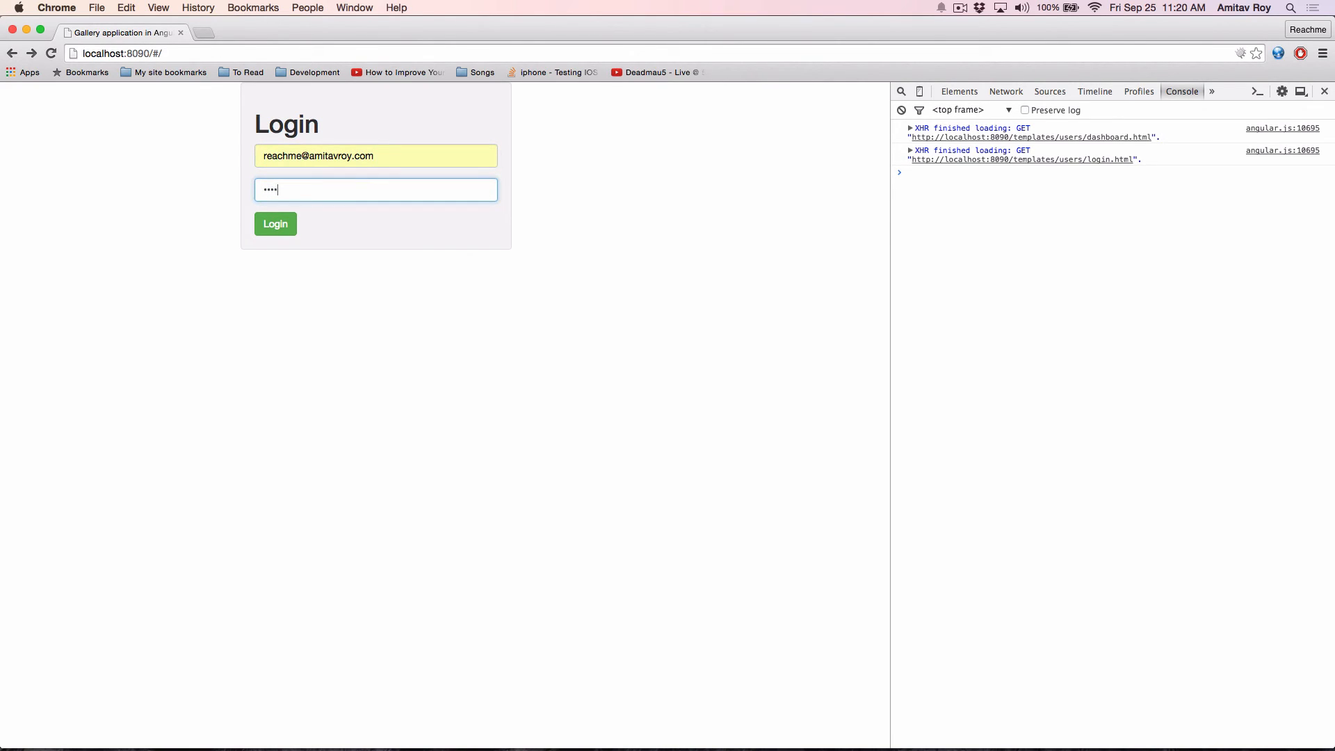
left_click(274, 224)
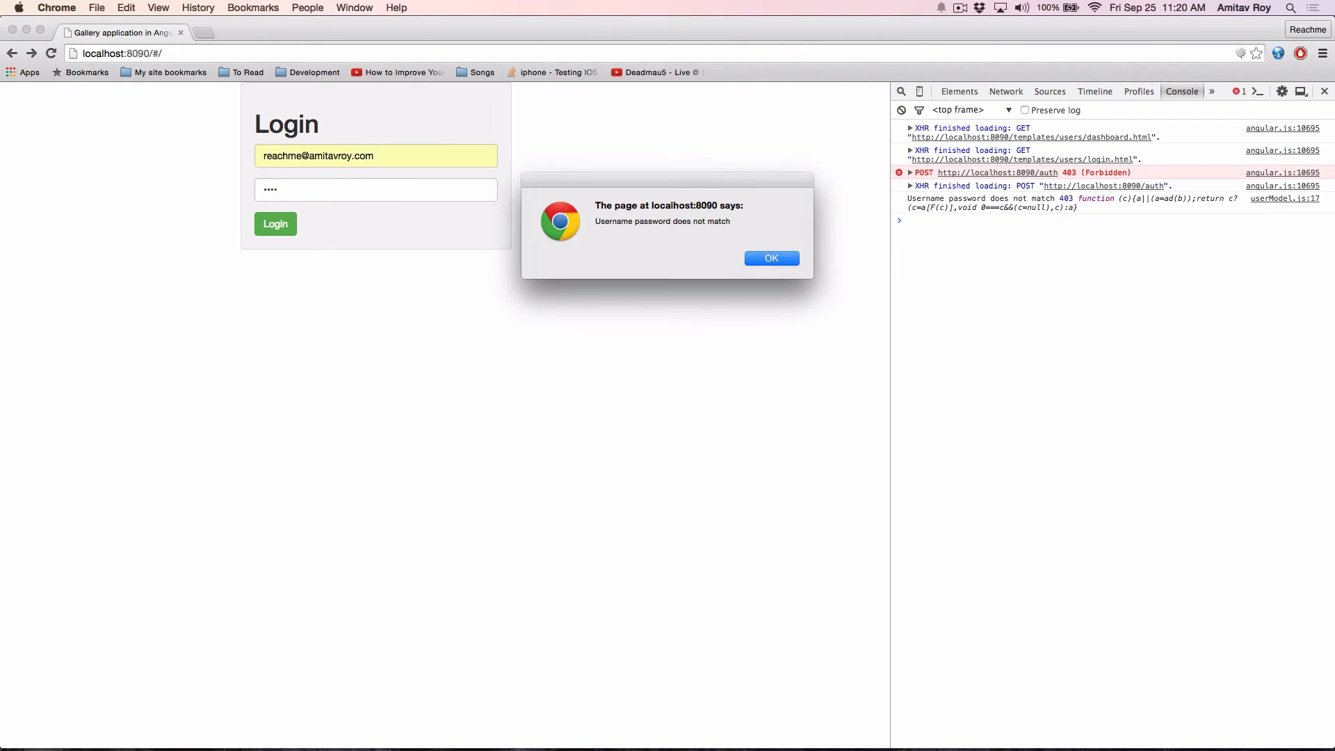
mouse_move(596, 254)
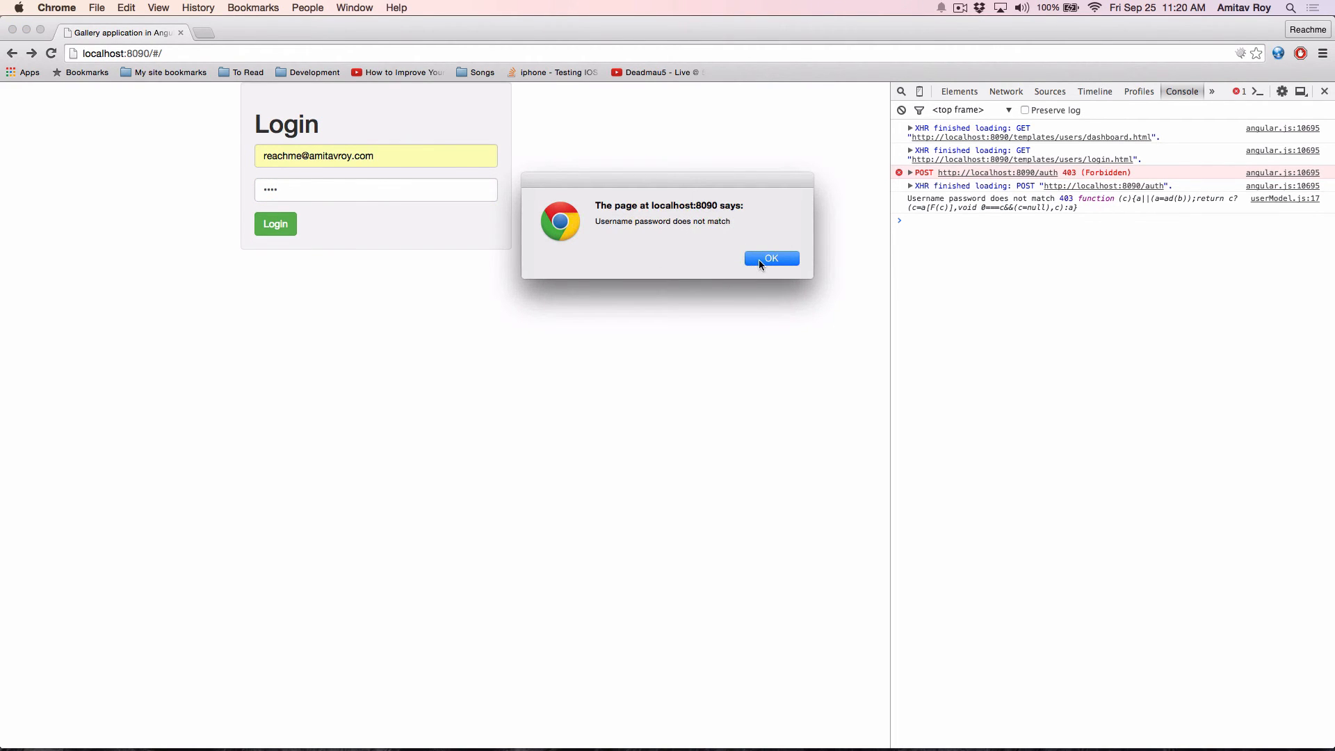
left_click(771, 258)
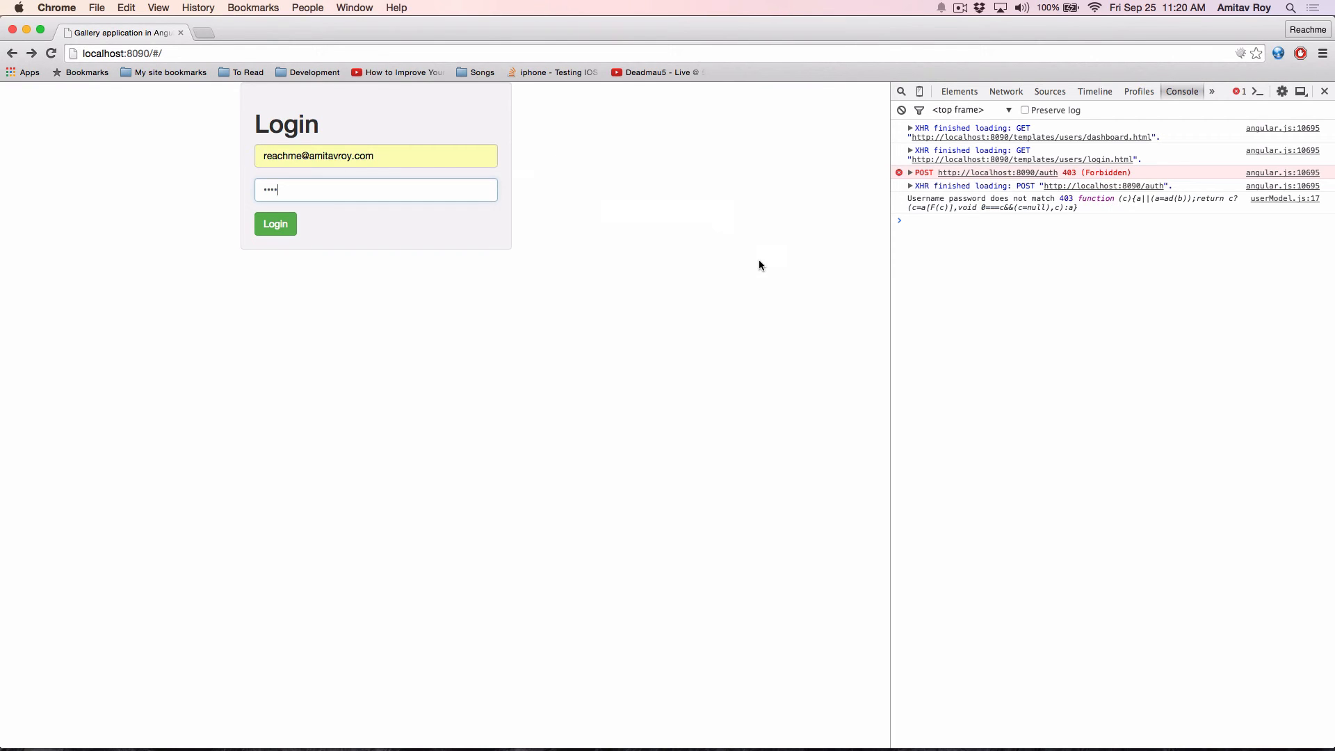
left_click(276, 224)
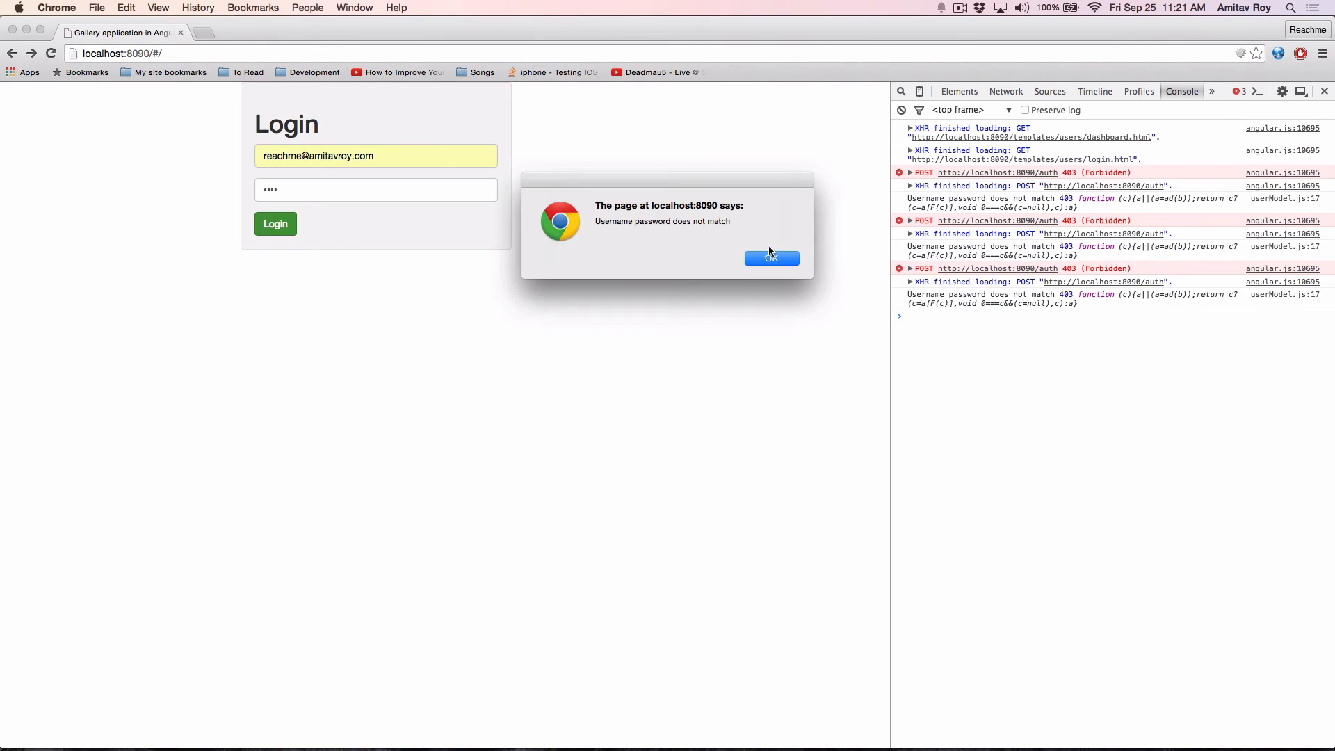
left_click(770, 258)
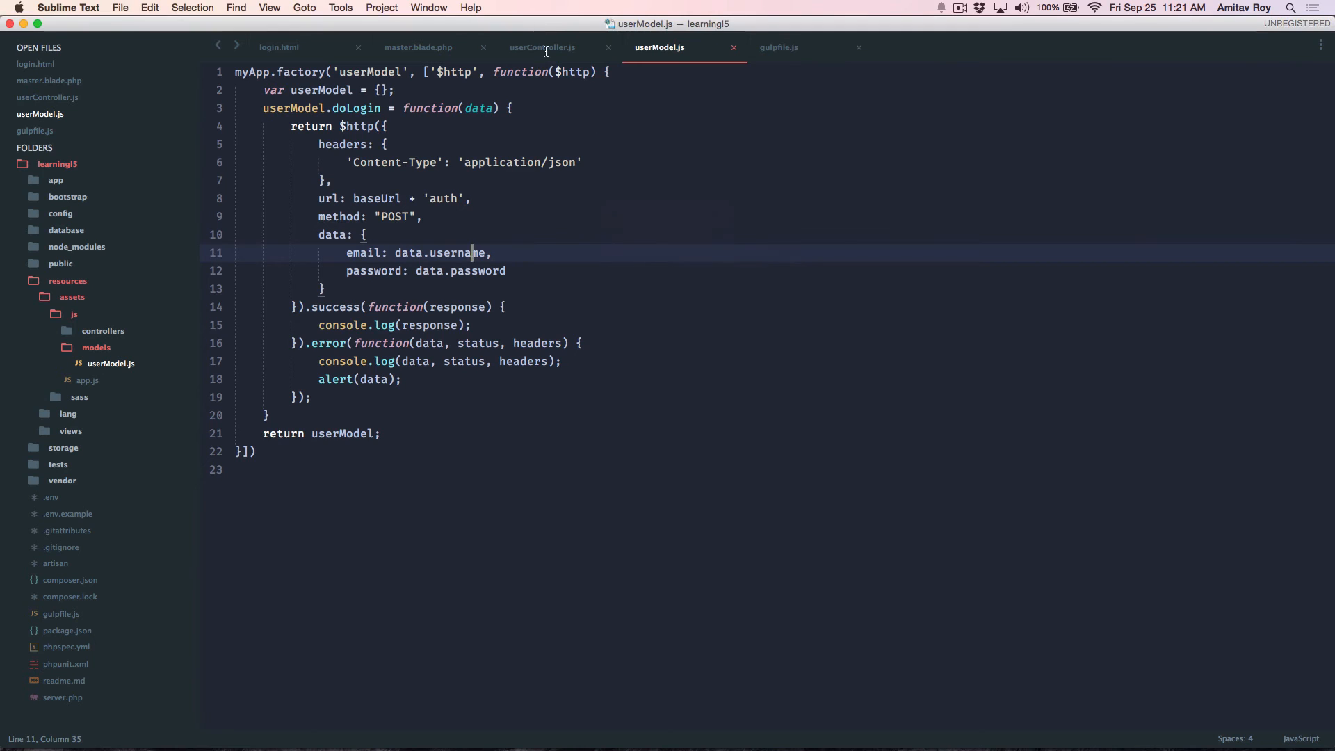
double_click(479, 107)
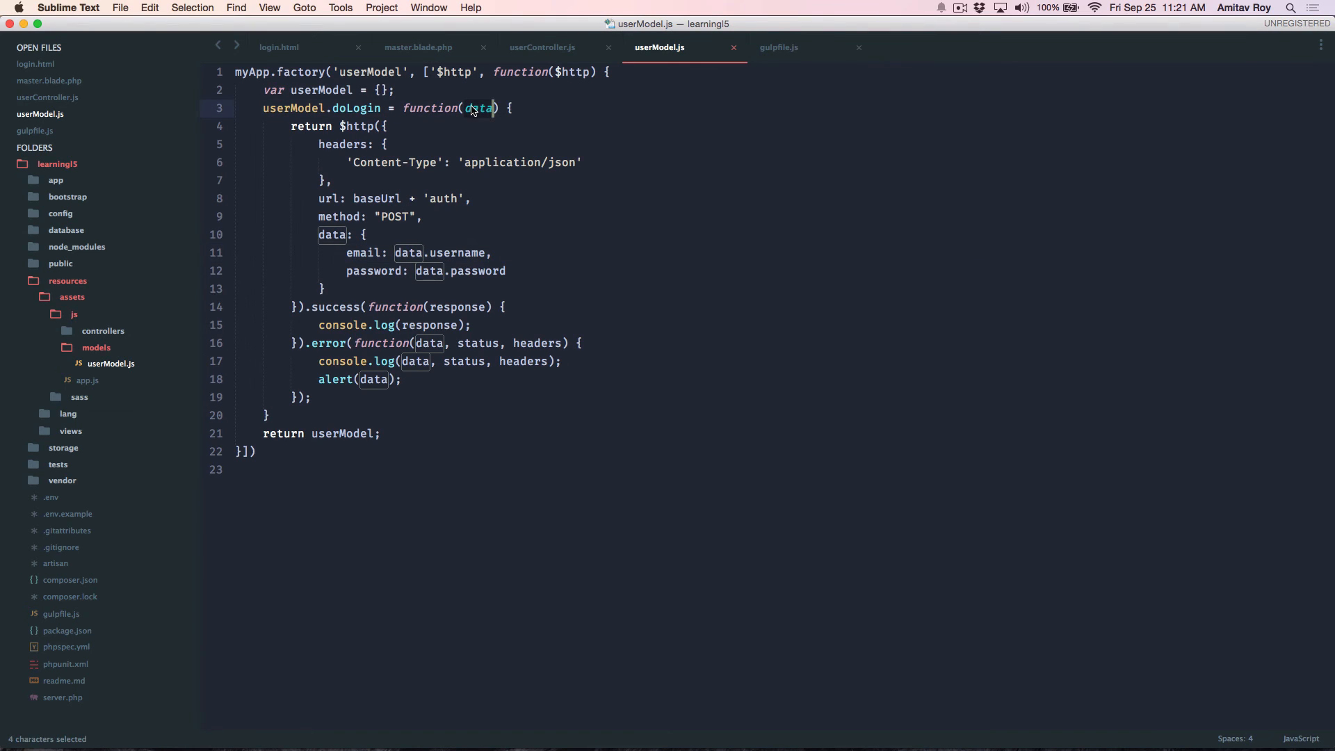
mouse_move(482, 113)
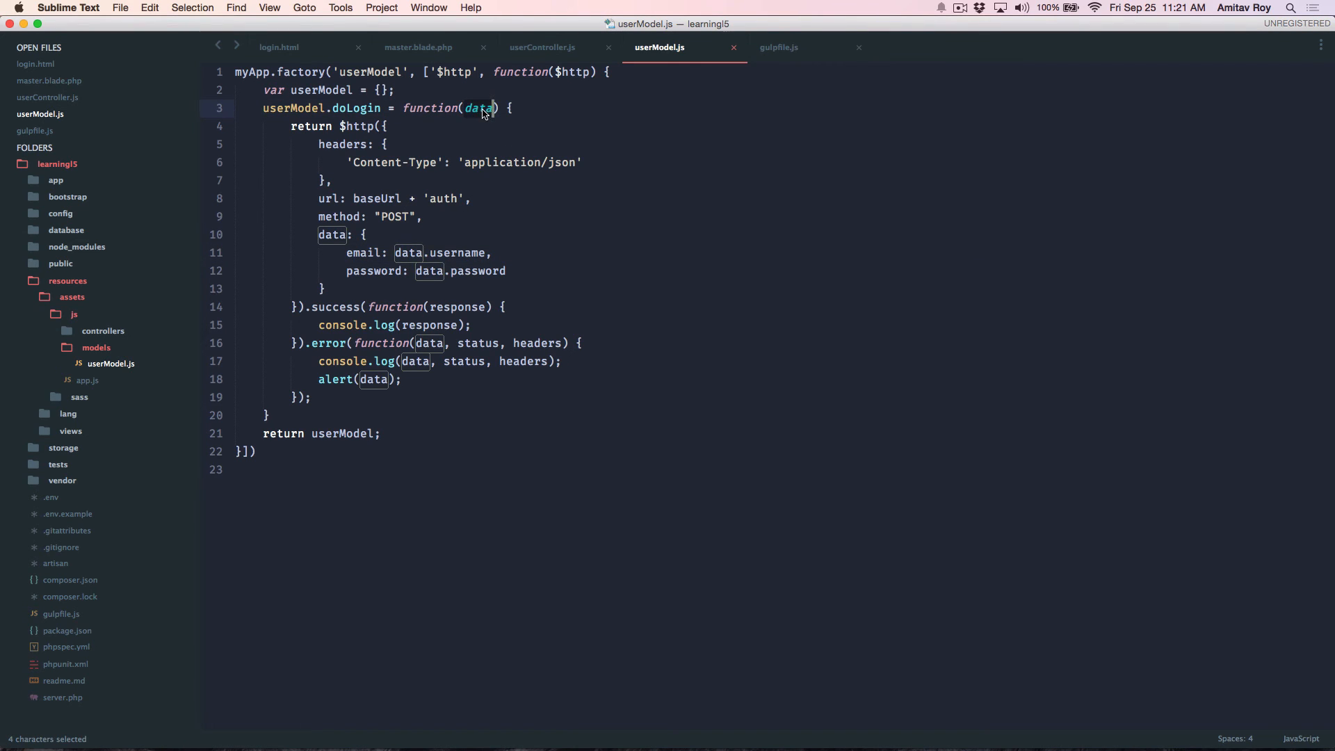
left_click(477, 109)
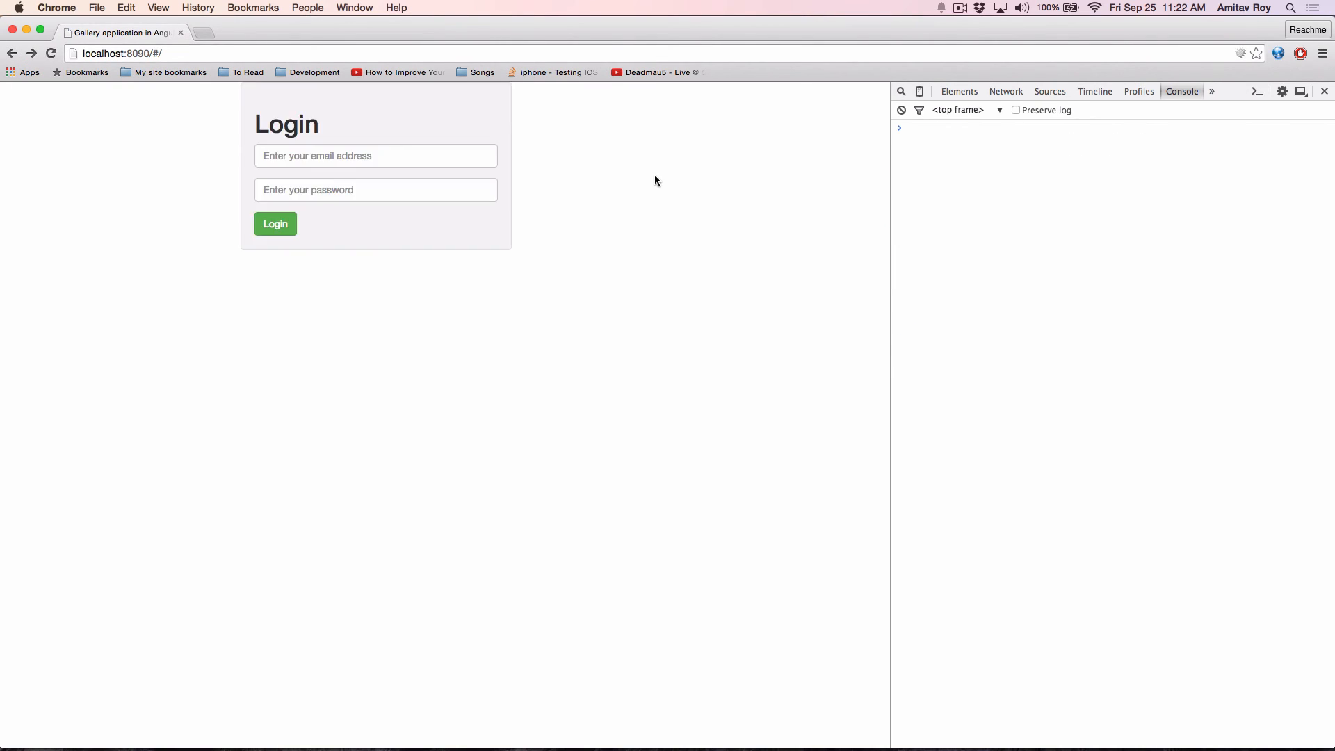
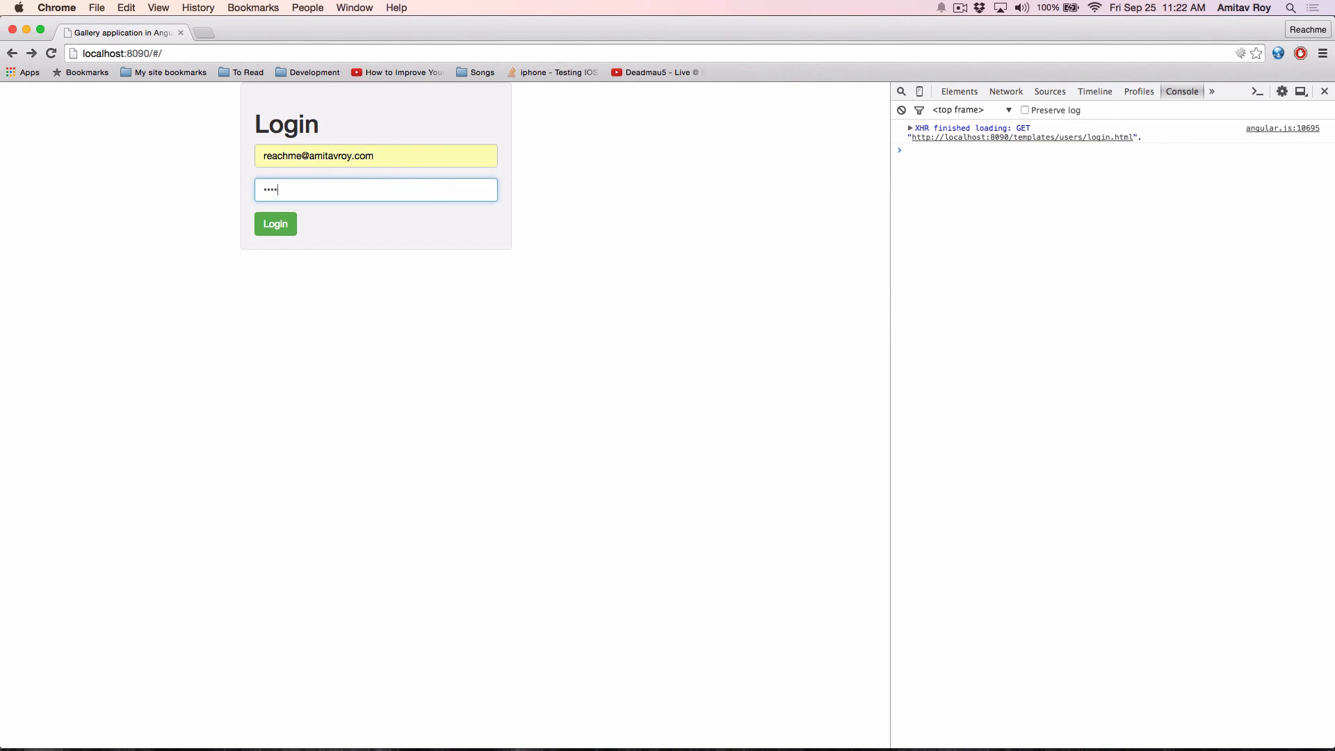
left_click(274, 224)
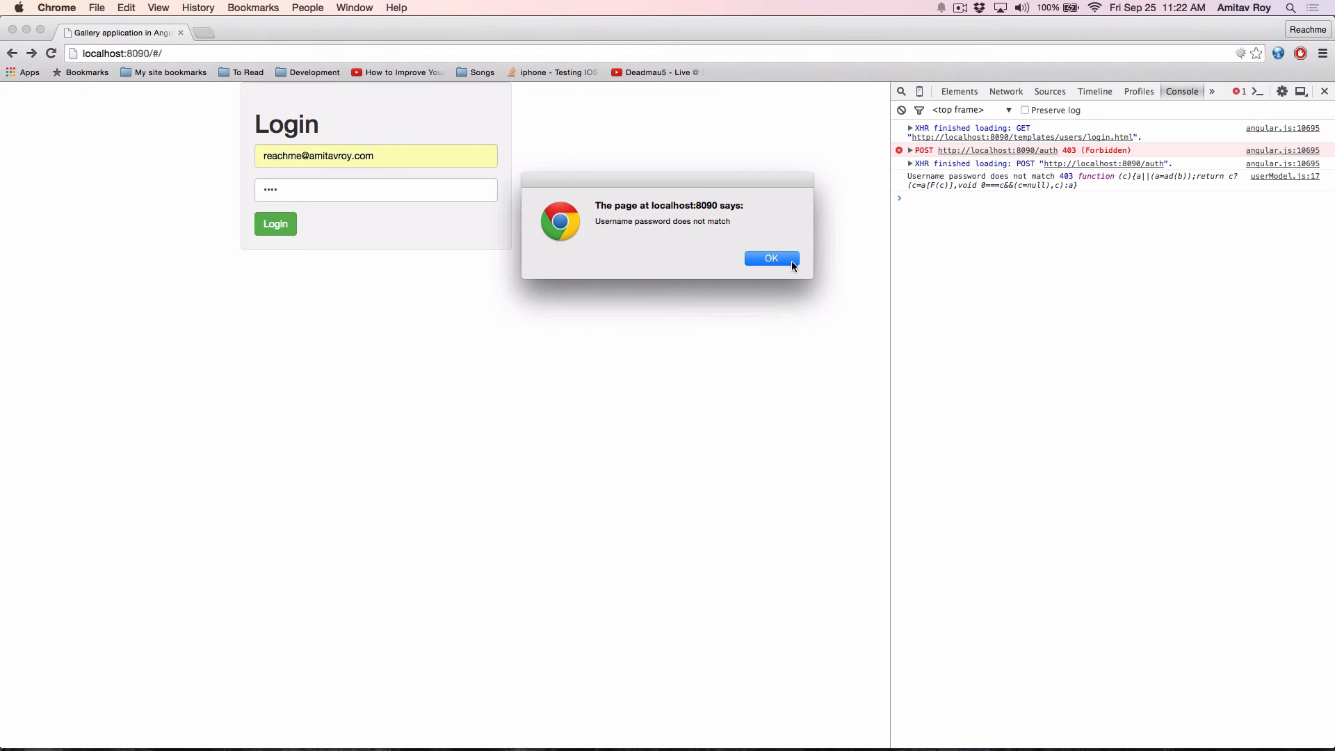
left_click(771, 258)
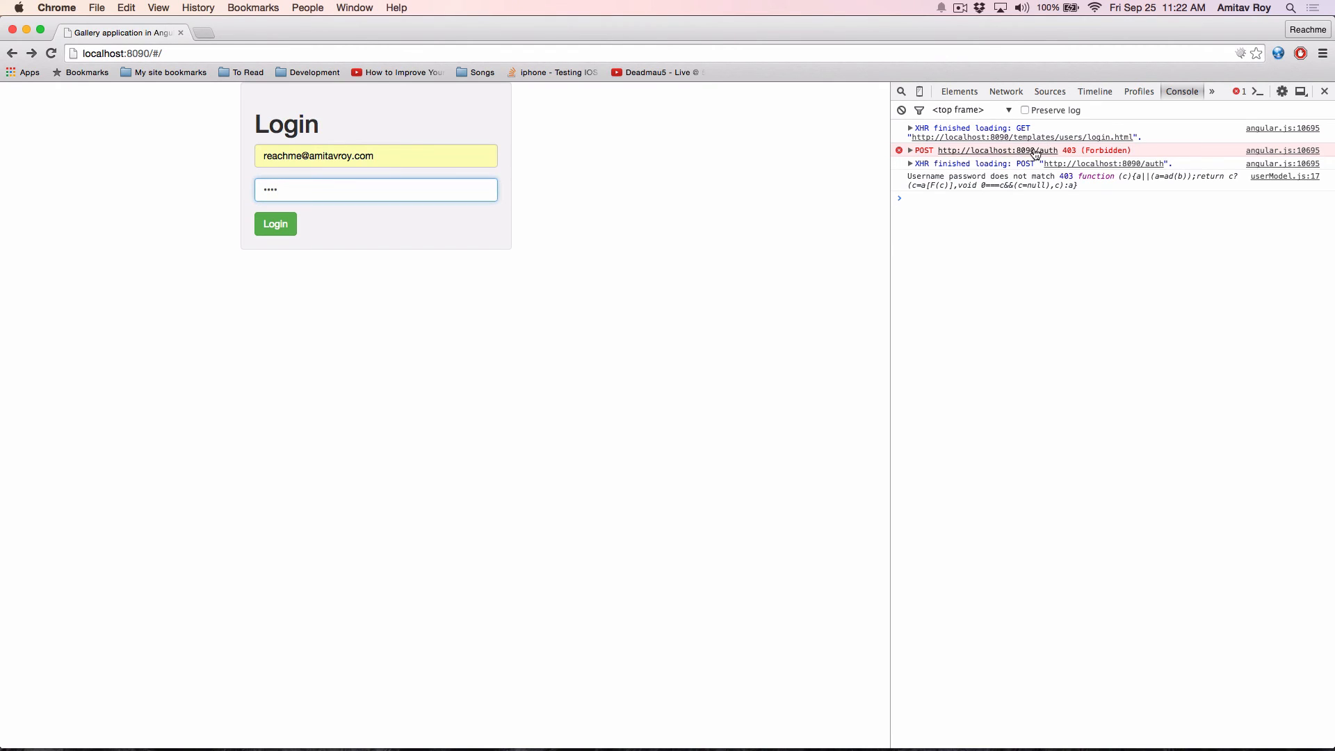
mouse_move(995, 152)
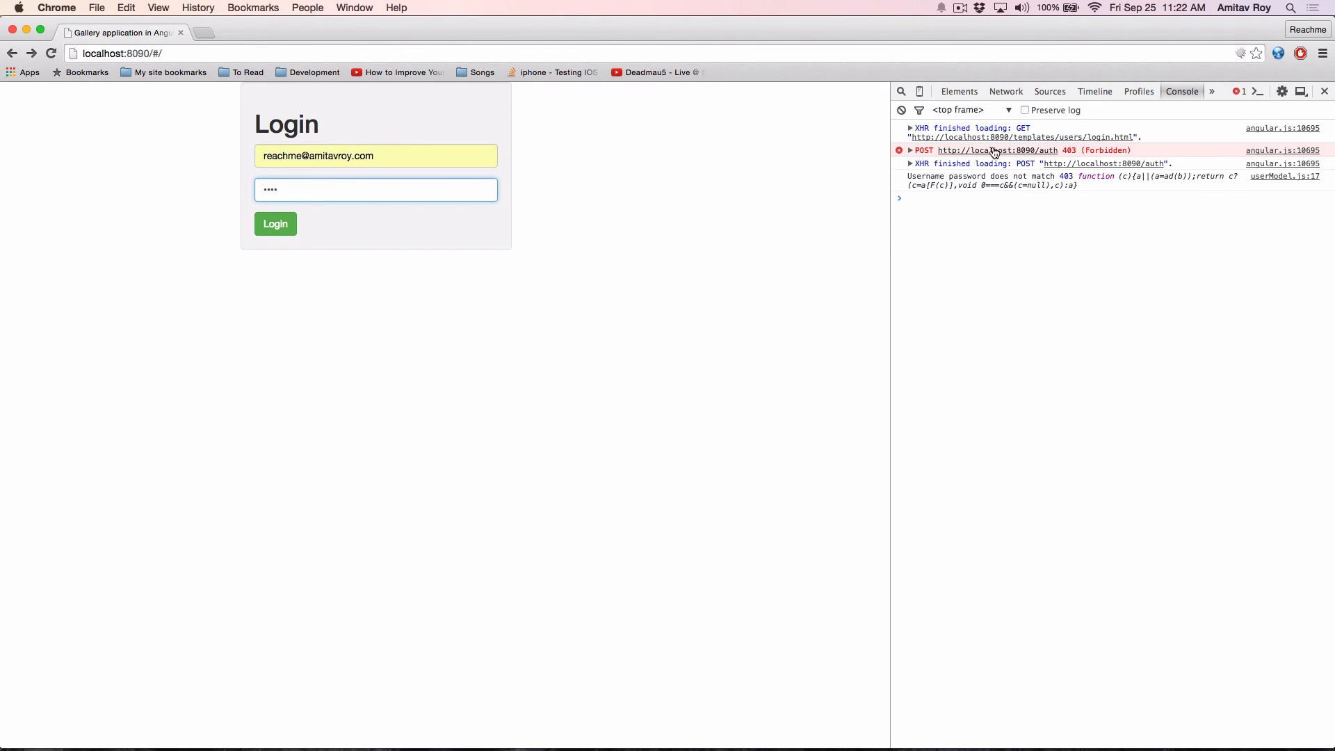
Step: With the Network panel open, log in again and dismiss the 403 mismatch alert
left_click(1006, 91)
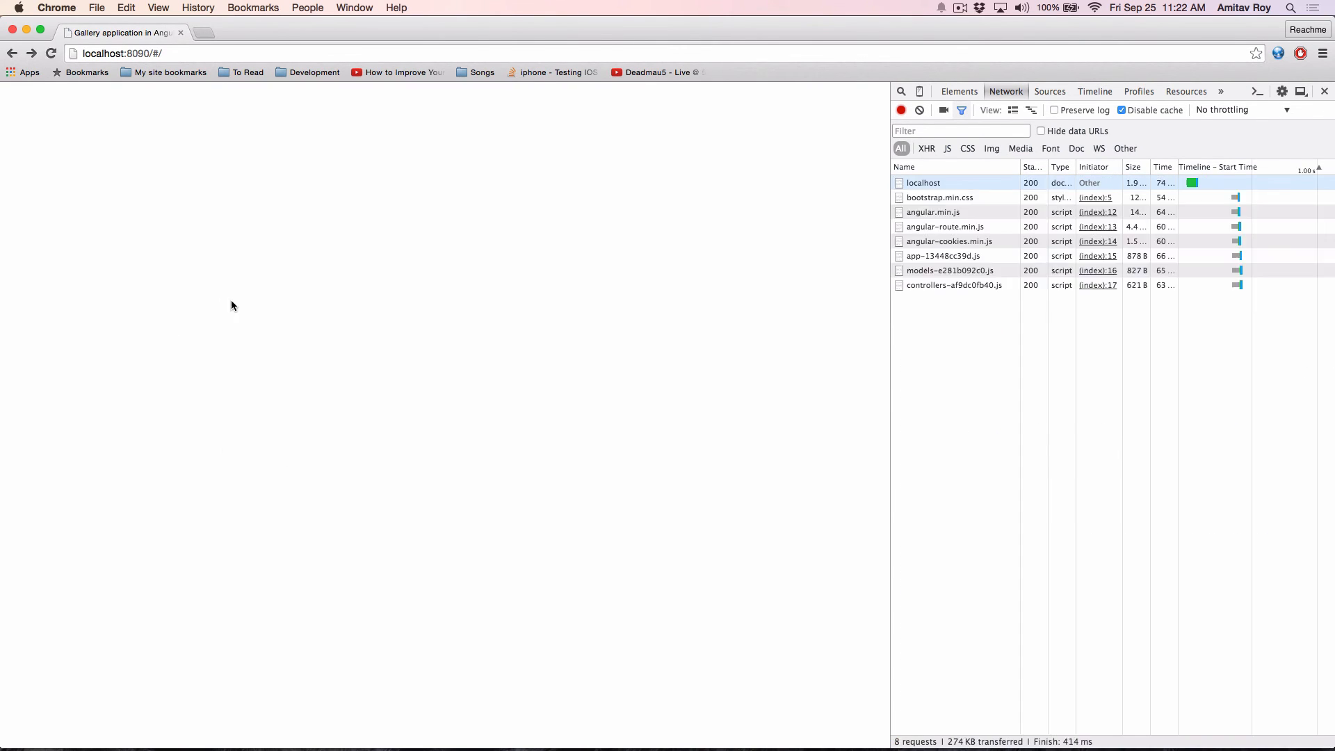
type("rea")
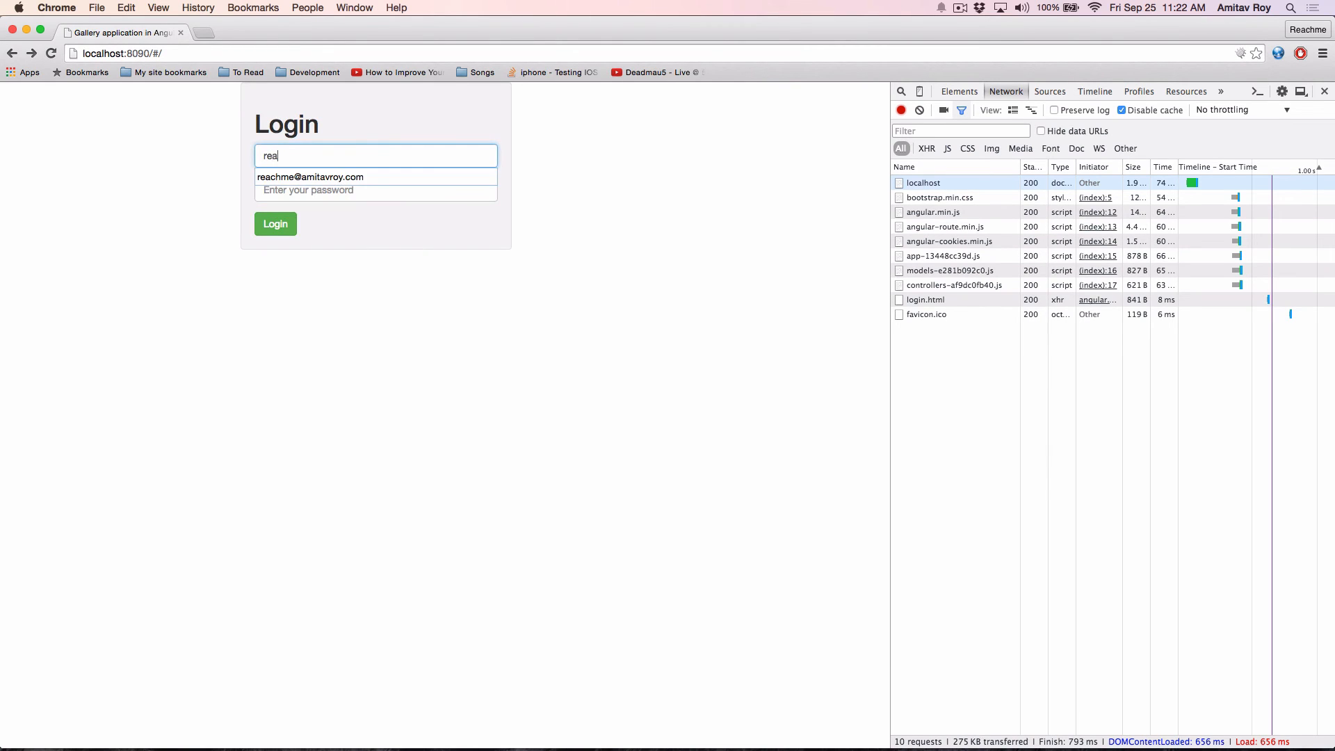
left_click(309, 176)
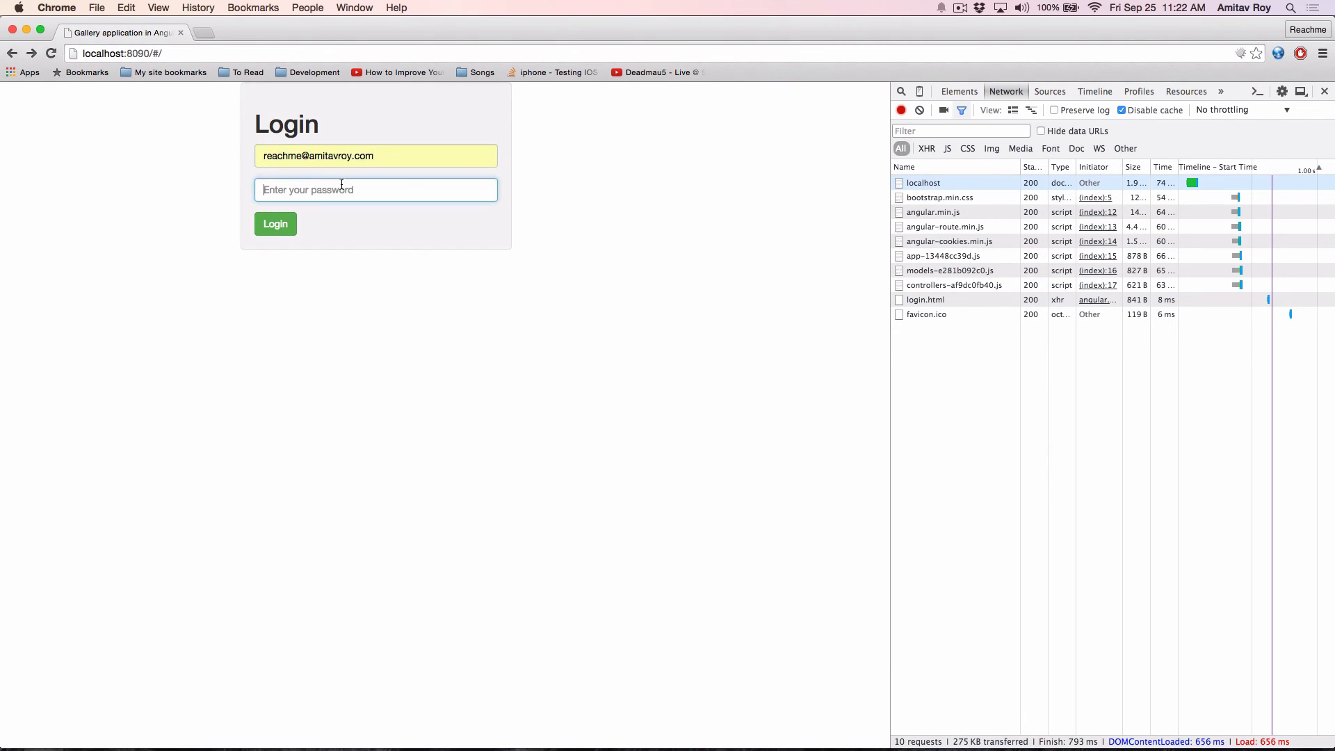
left_click(276, 224)
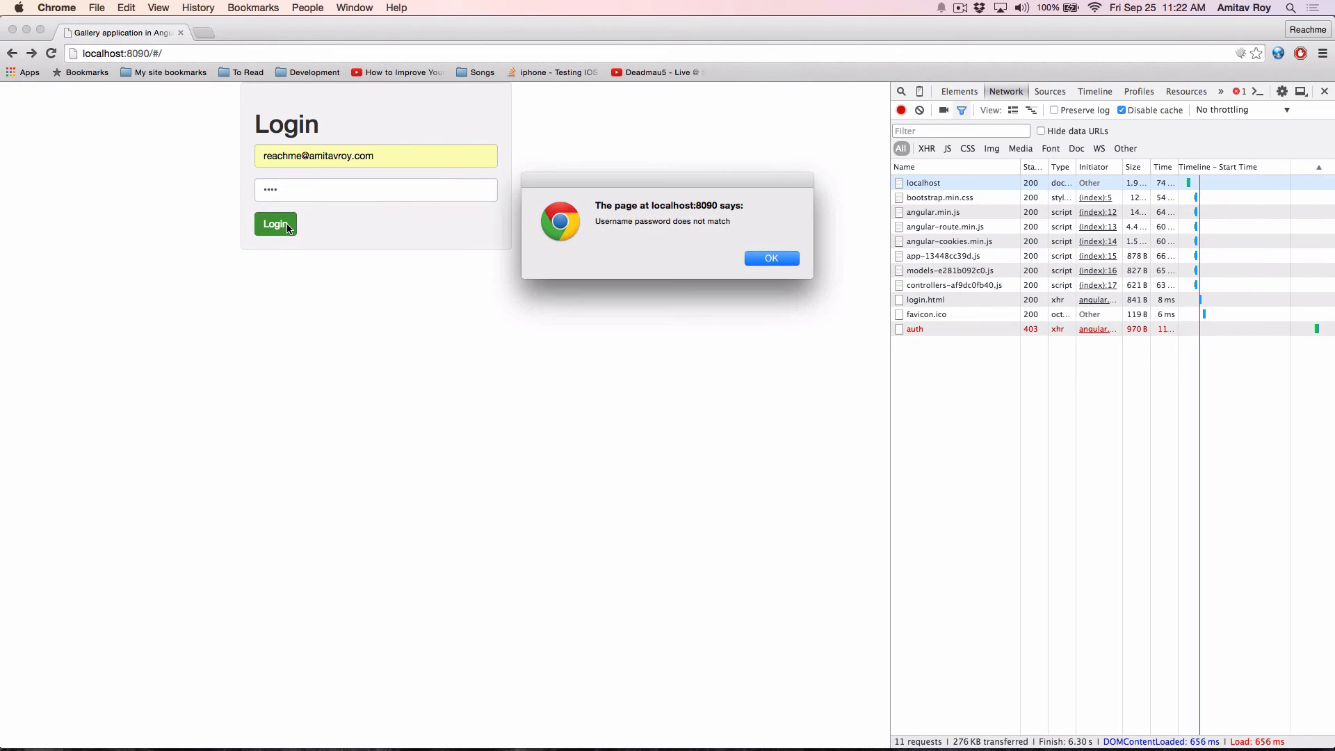
left_click(771, 258)
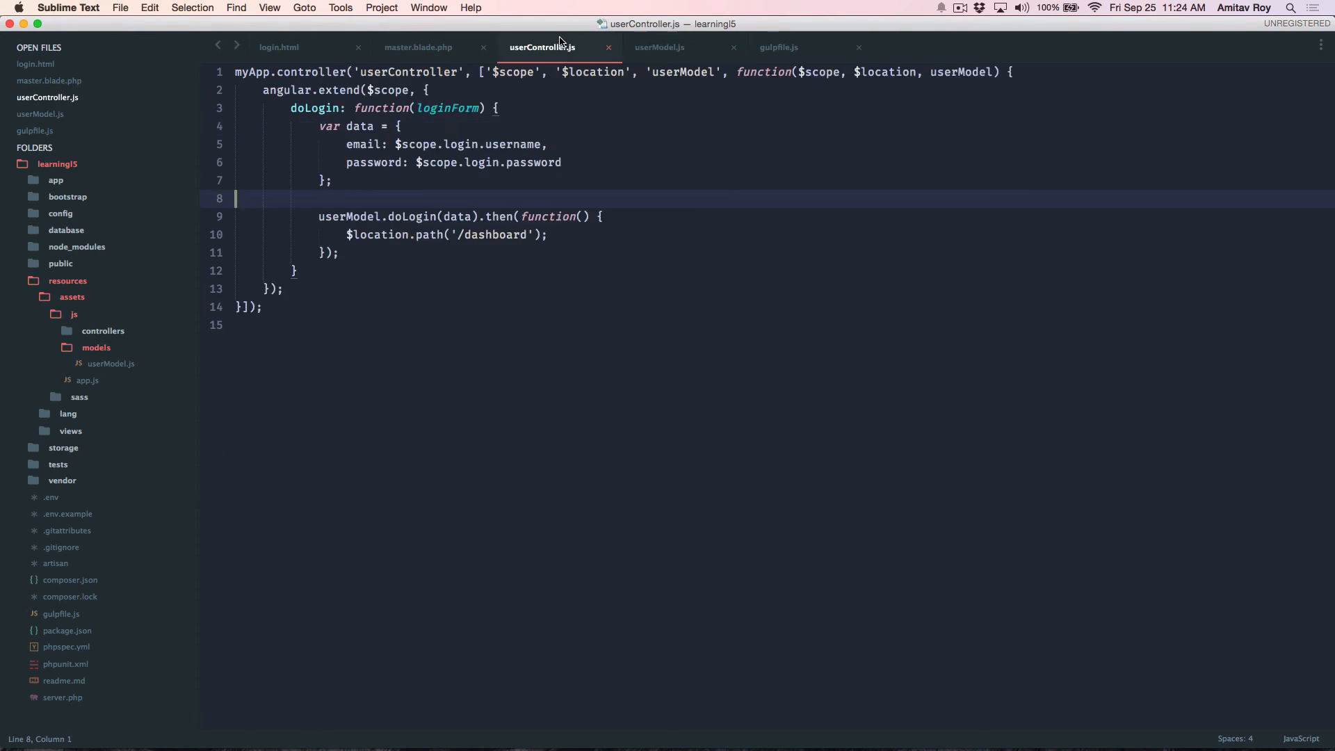
Step: Change loginData.username to loginData.email in userModel.js's doLogin post
double_click(360, 144)
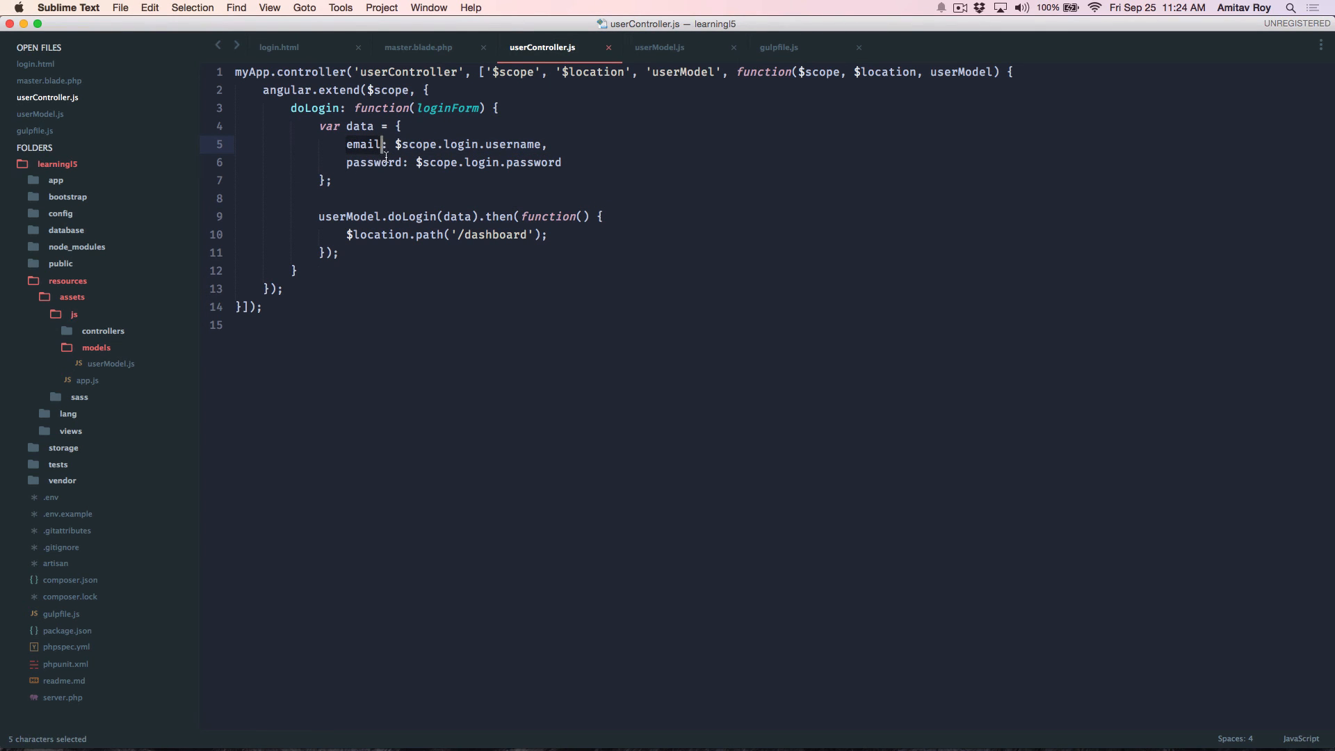
left_click(659, 47)
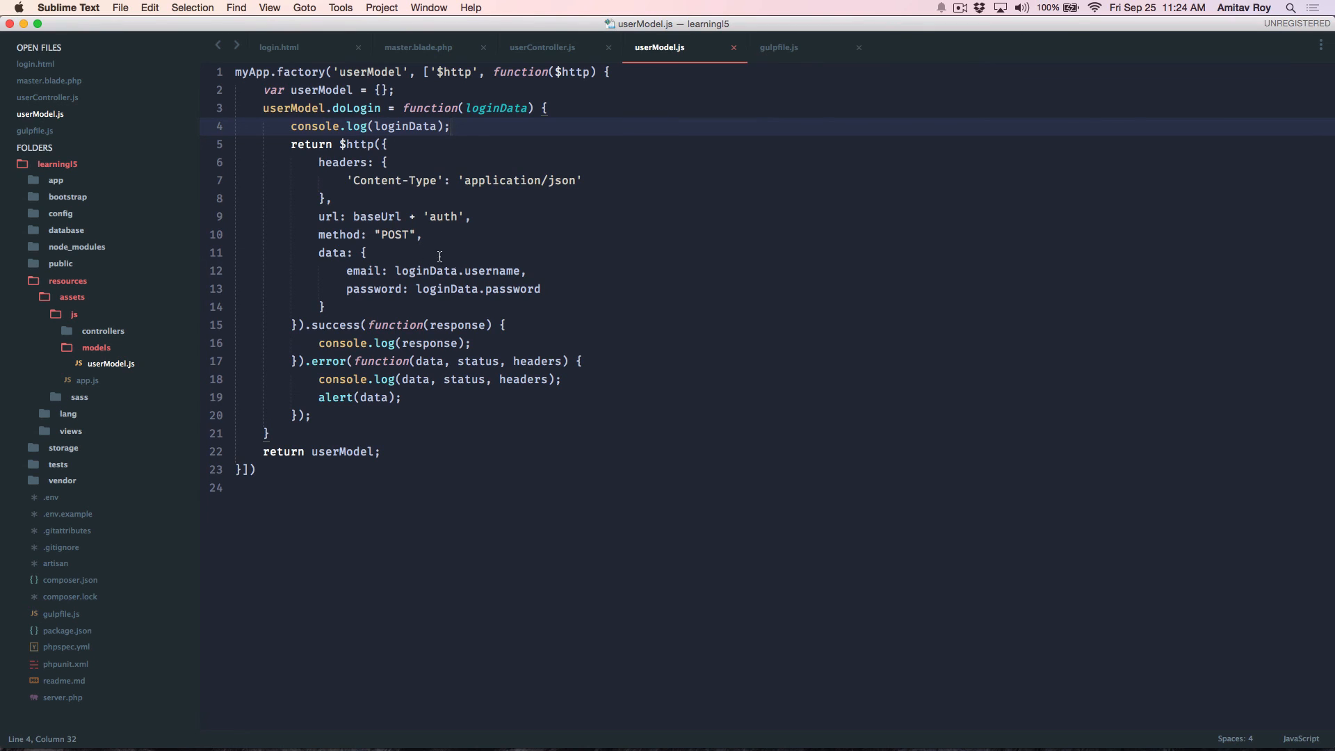
double_click(488, 270)
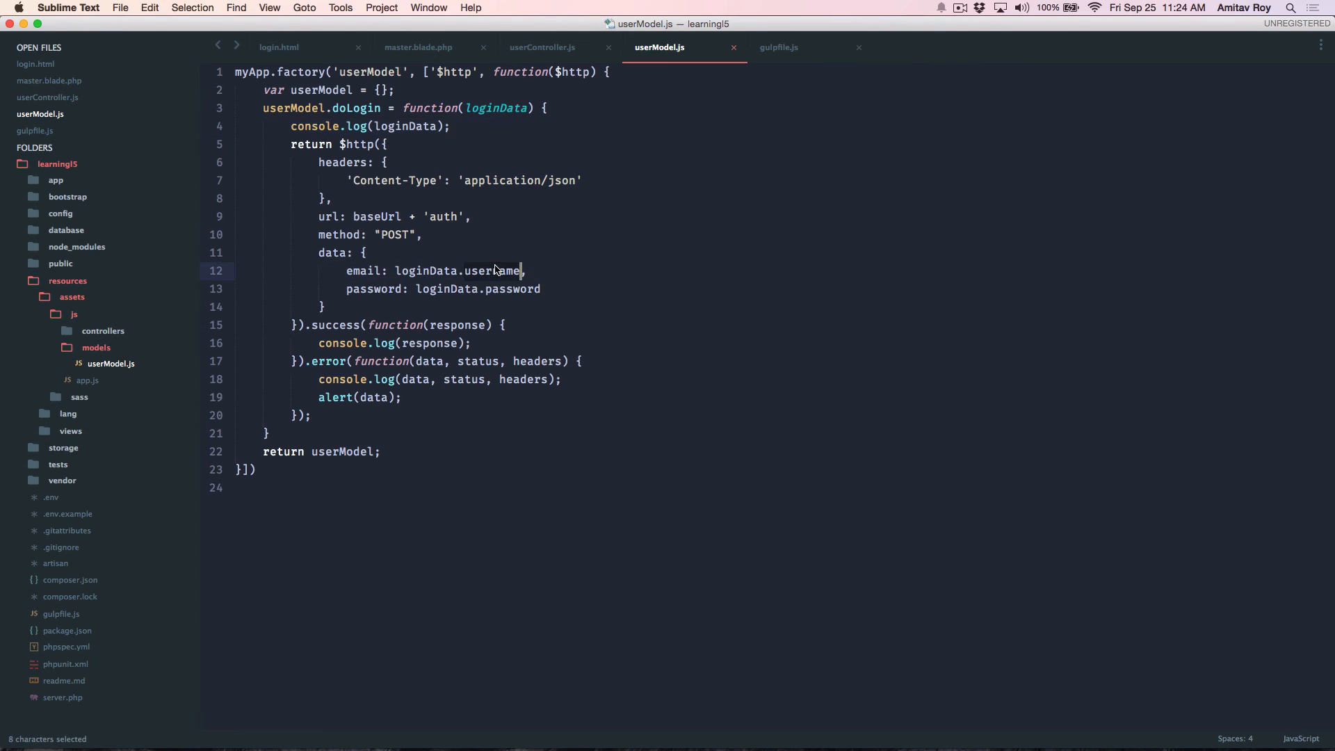
type("email")
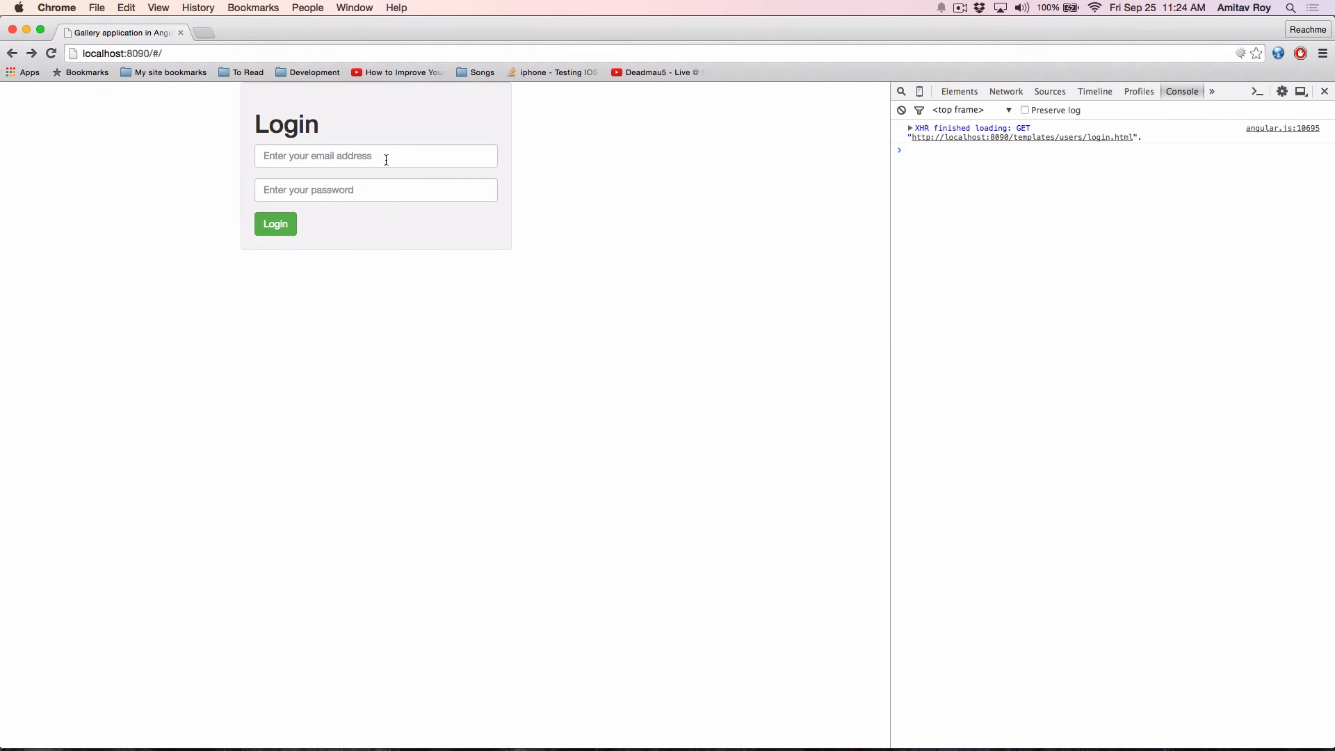
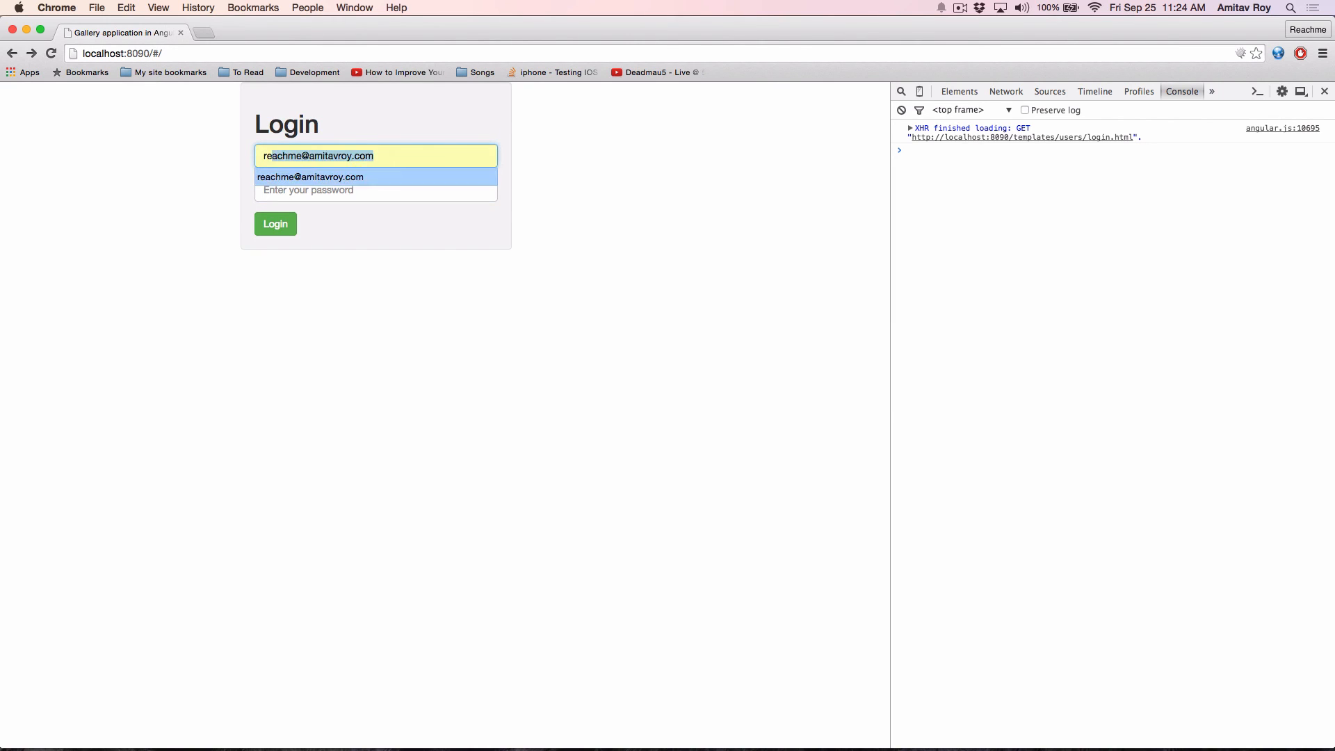
left_click(274, 224)
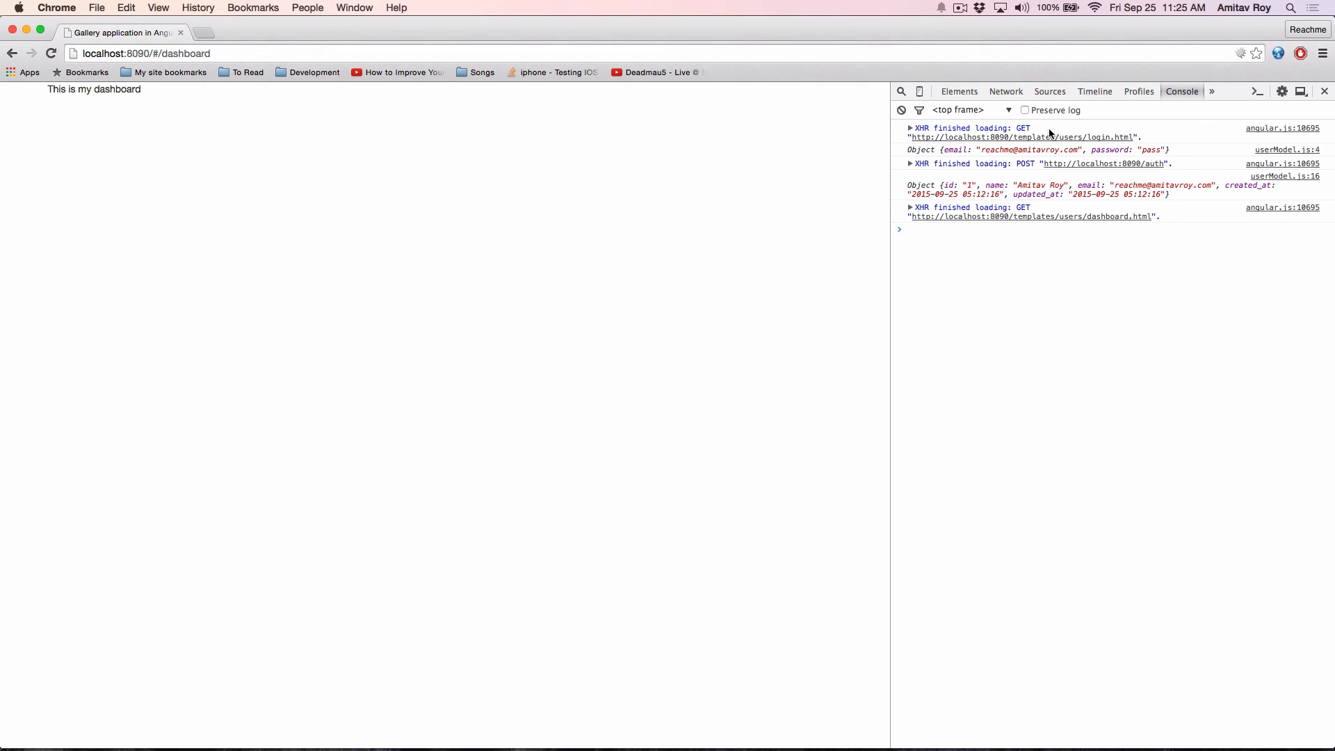
mouse_move(1041, 159)
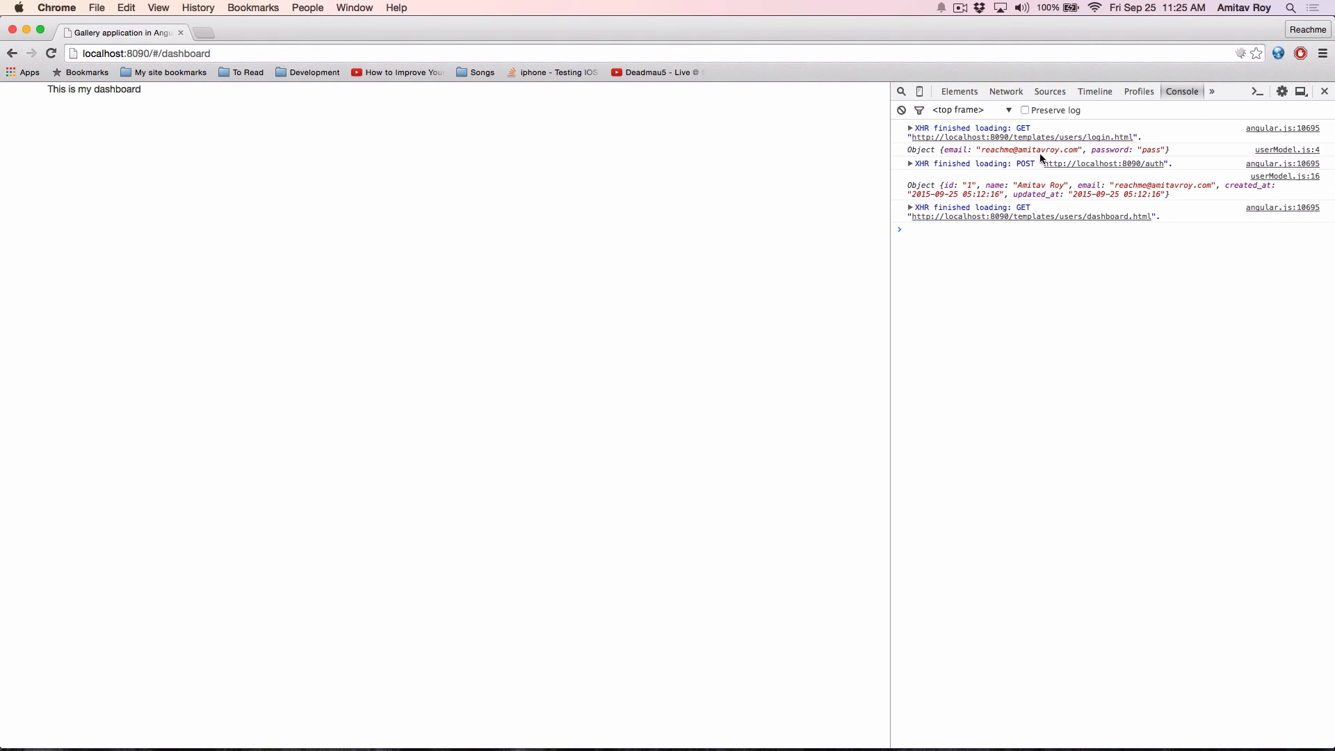
mouse_move(1010, 212)
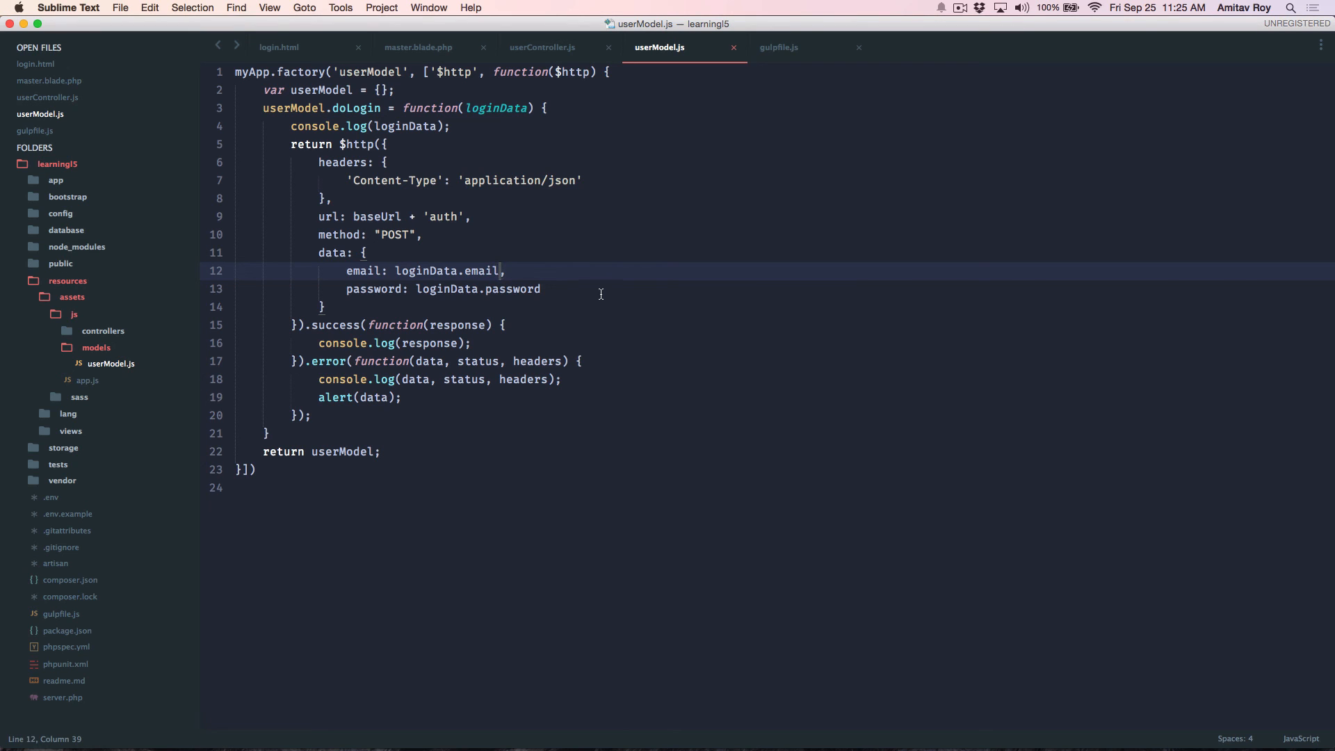
Step: Switch between userController.js and userModel.js, ending on userController.js's email/password login data
left_click(542, 47)
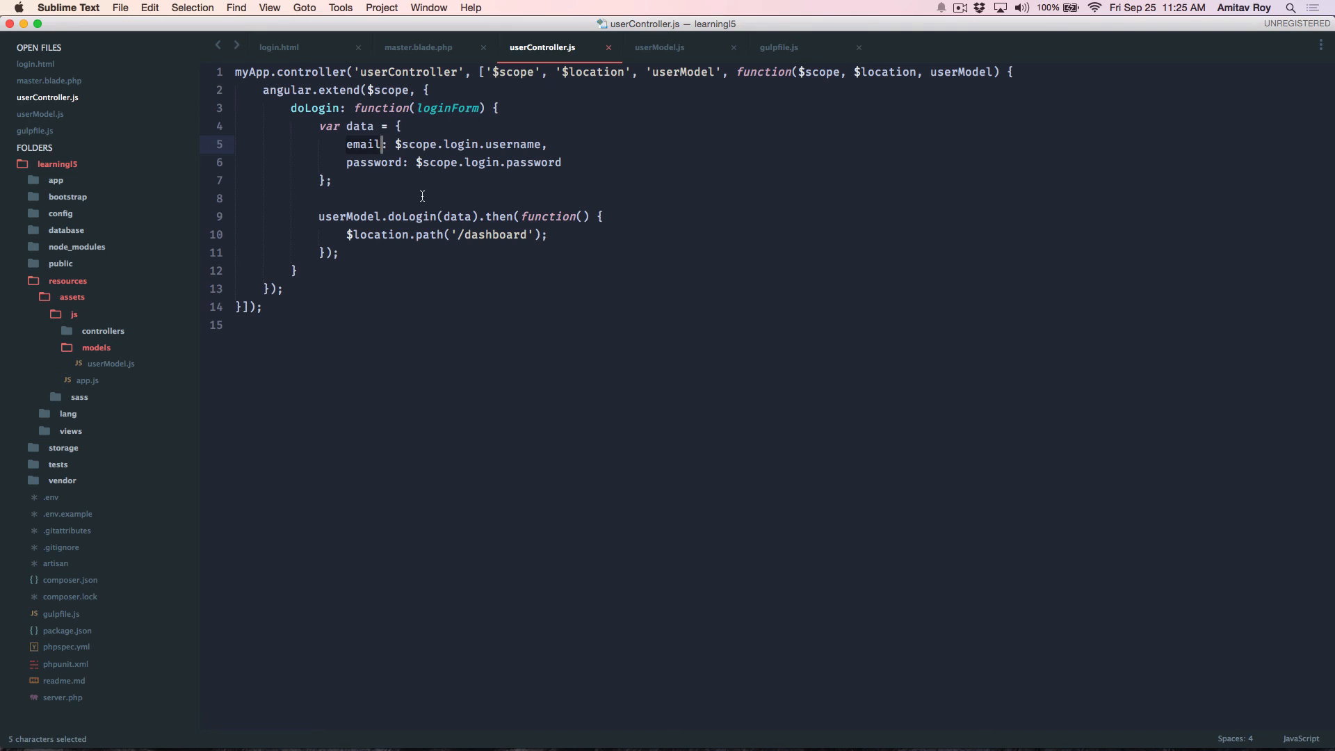
left_click(236, 198)
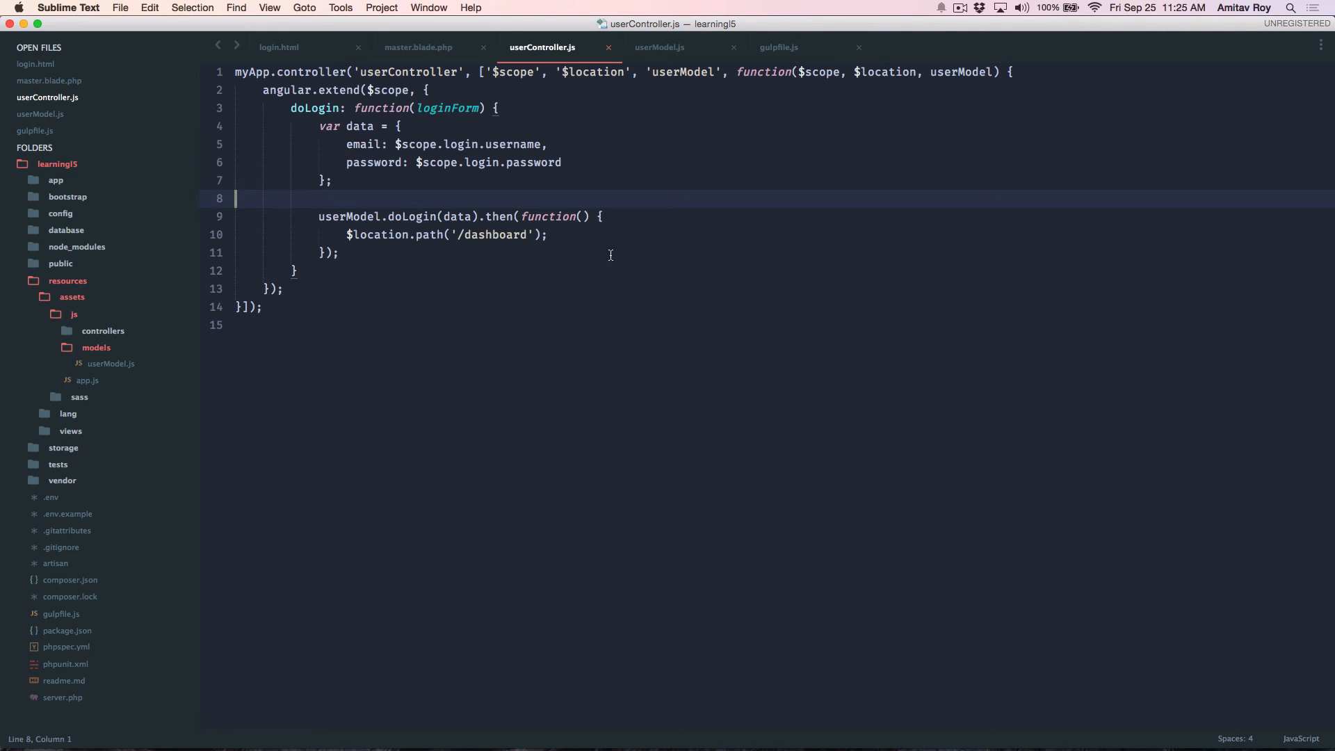
left_click(659, 46)
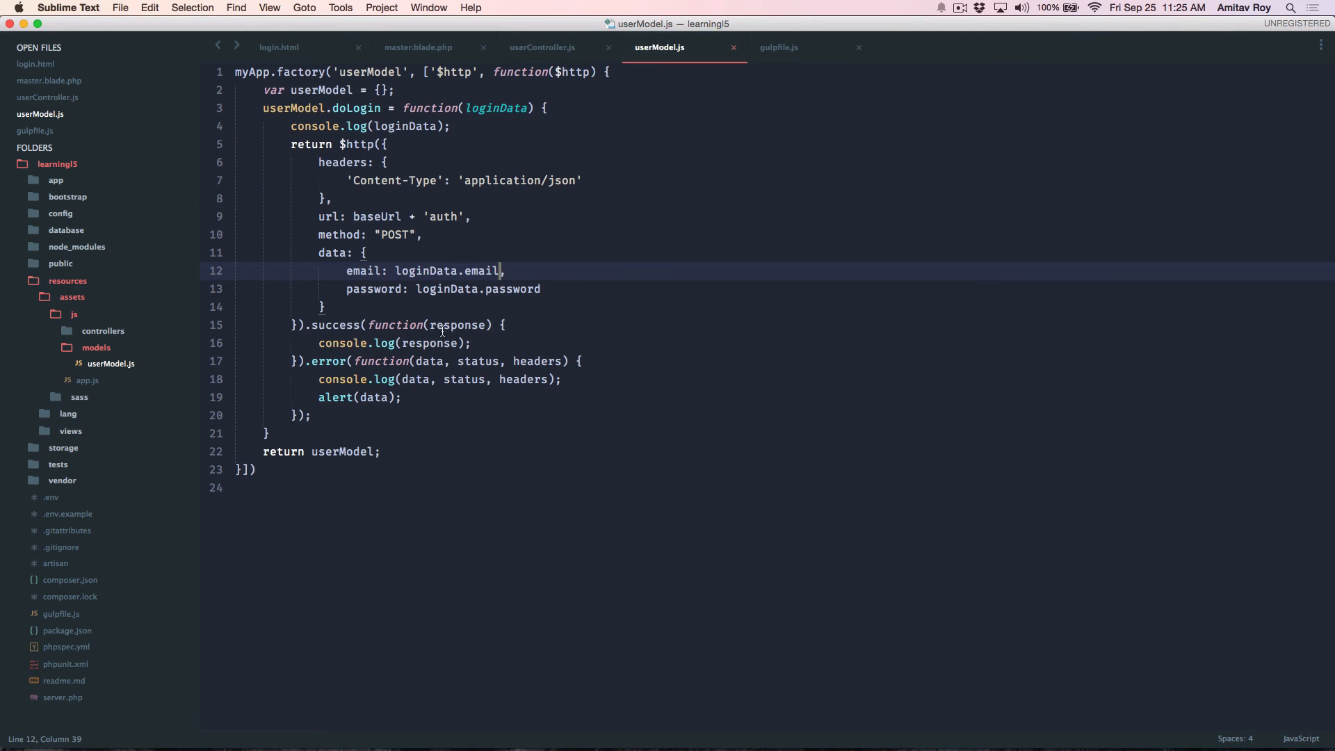
mouse_move(373, 230)
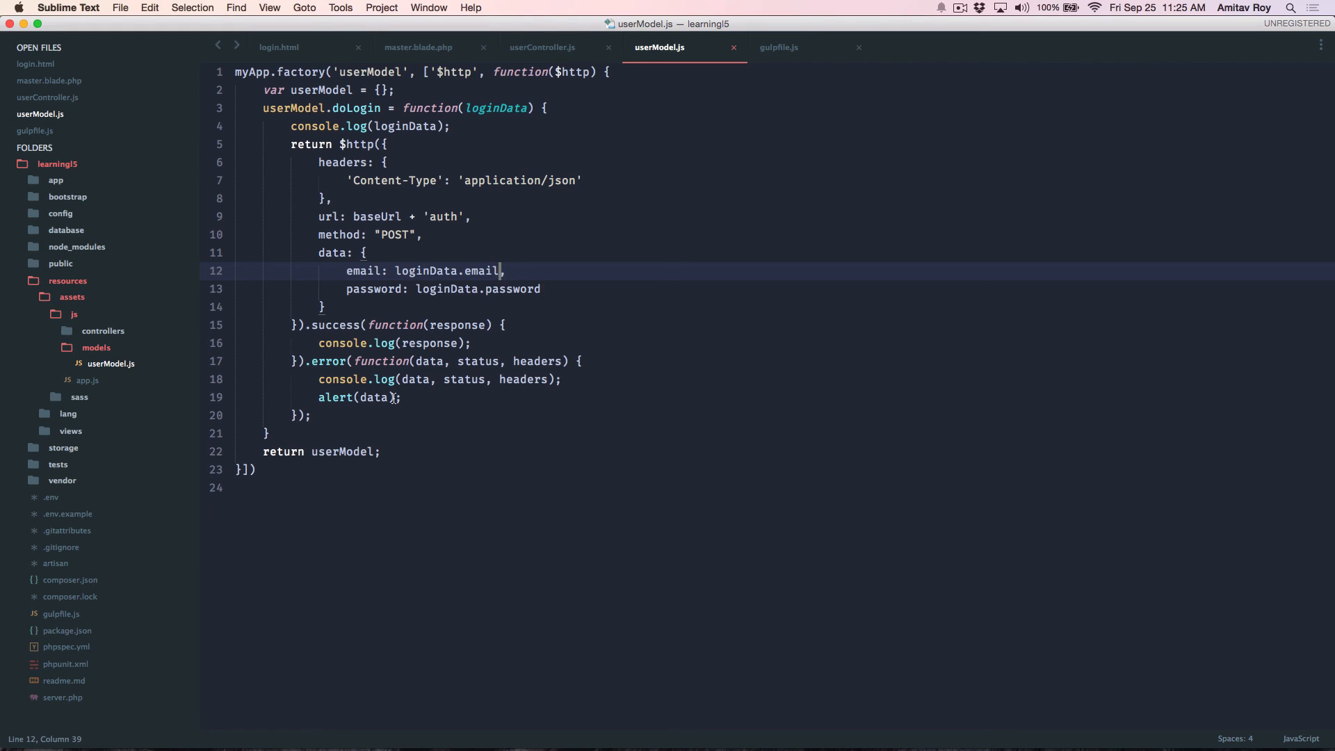
left_click(542, 47)
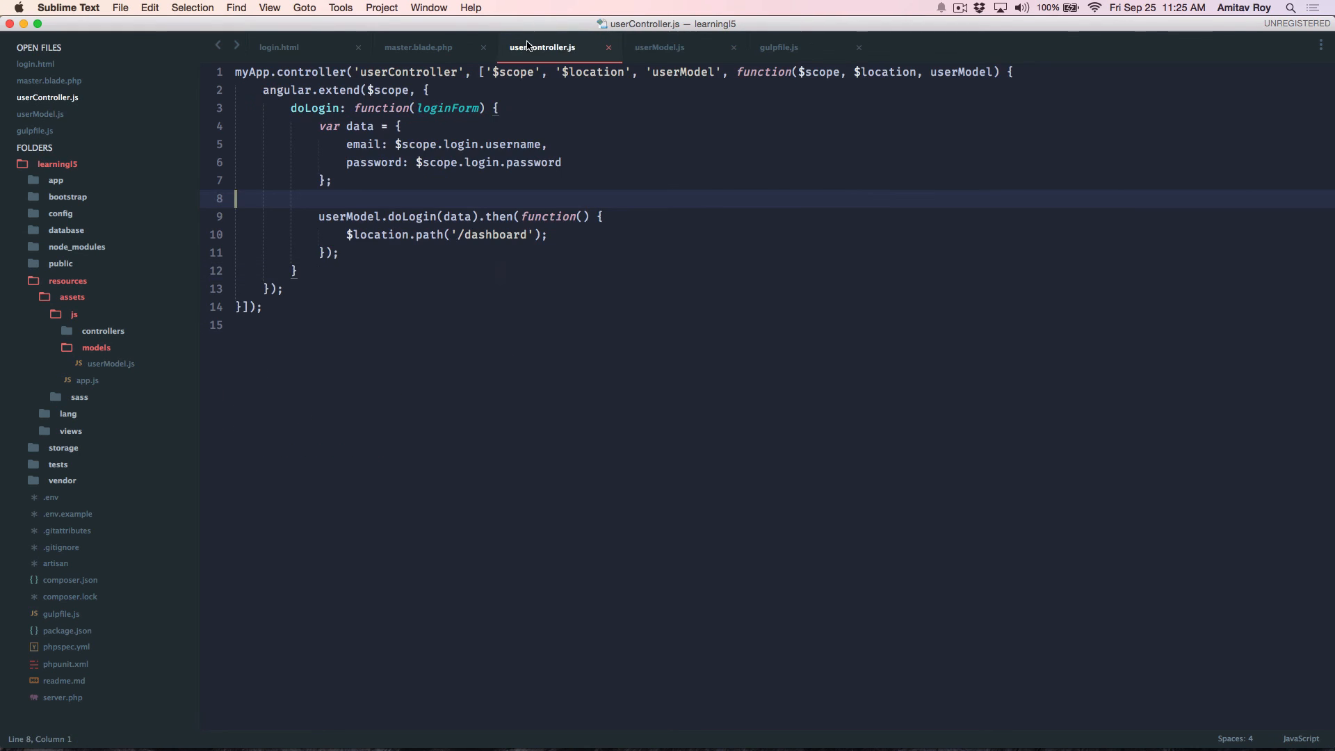